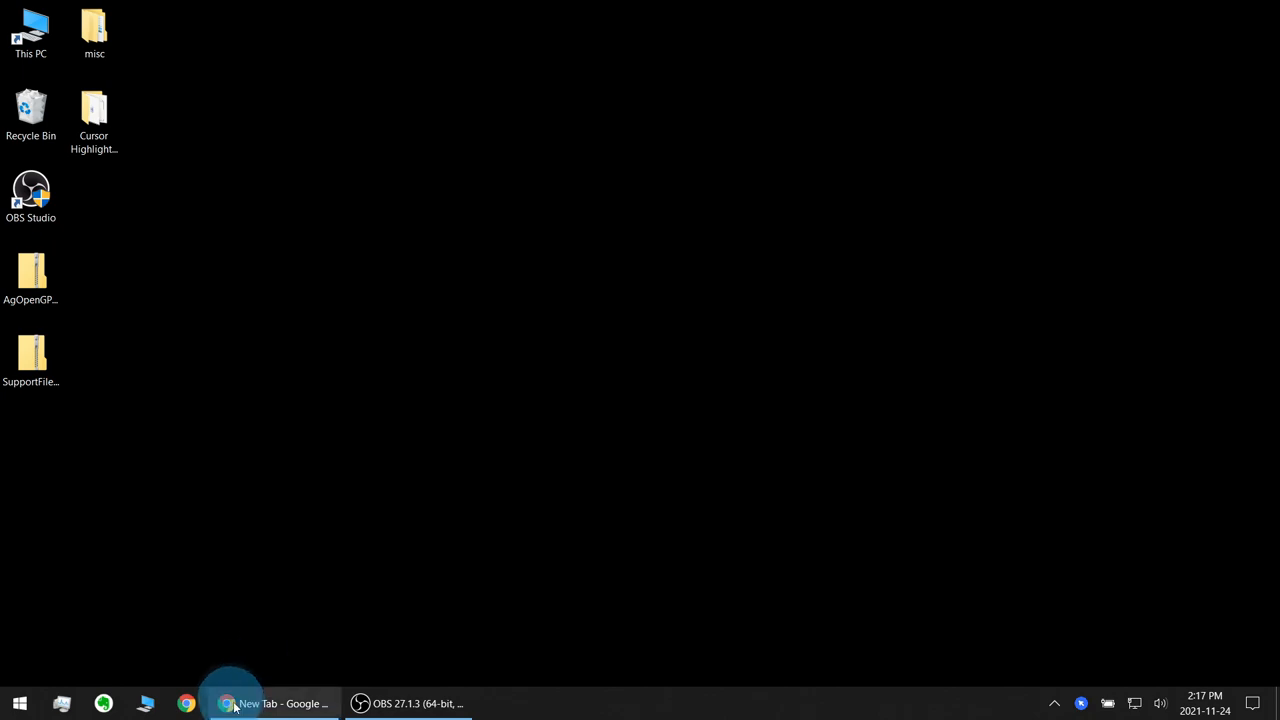
Search Google for 'agopengps' and choose the AgOpenGPS GitHub repository result.
{"action": "left_click", "coordinate": [228, 704]}
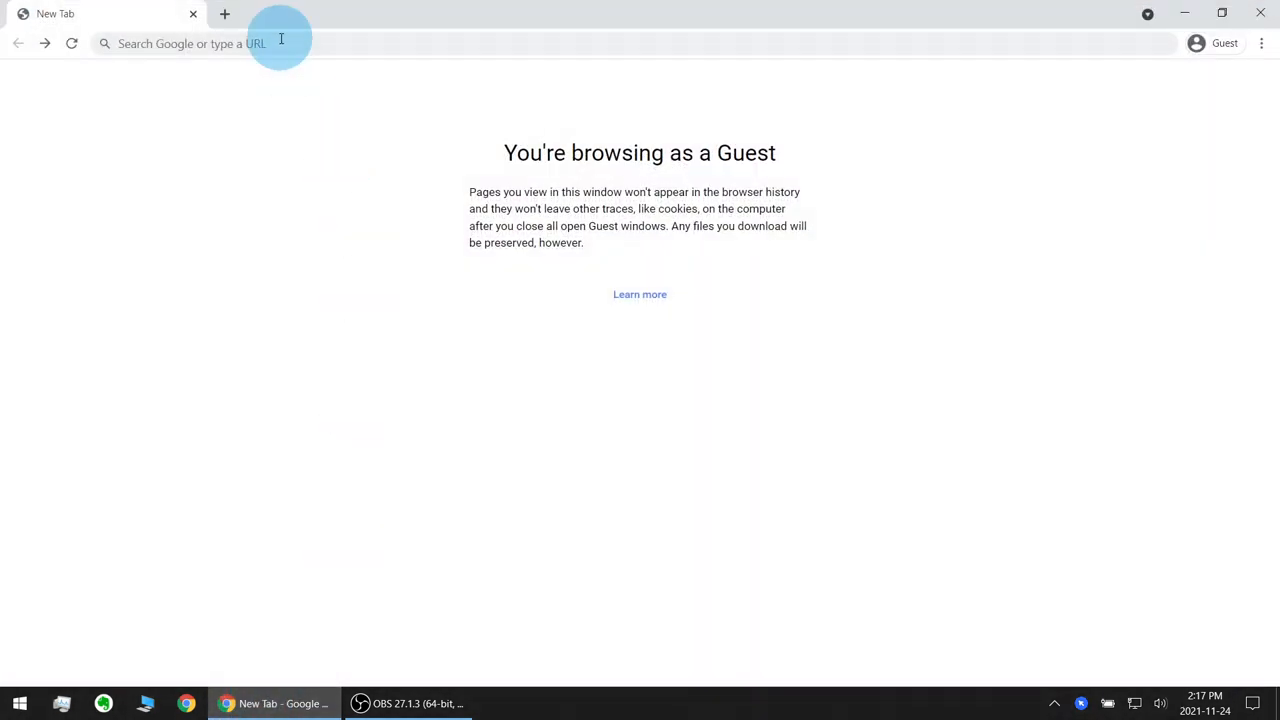
{"action": "type", "text": "a"}
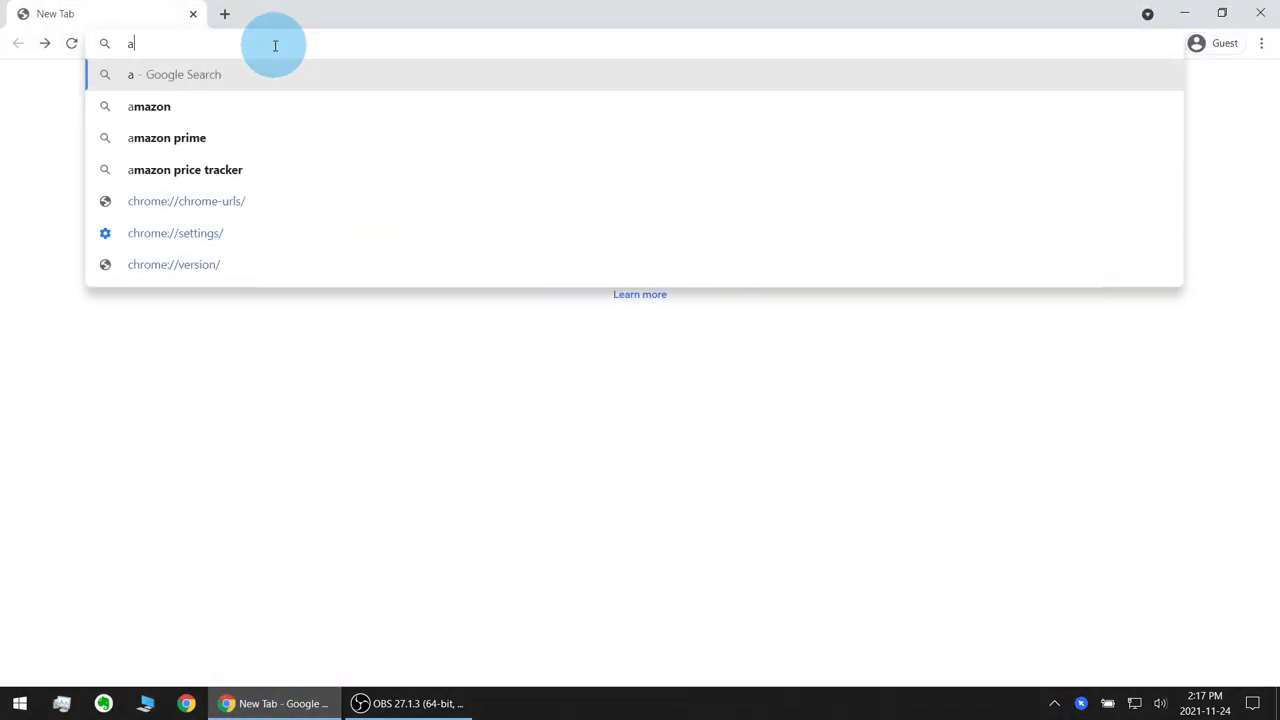
{"action": "type", "text": "gopengps&oq=agopengps&aqs=chrome..69i57.2768j0j1&sourceid=chrome&ie=UTF-8"}
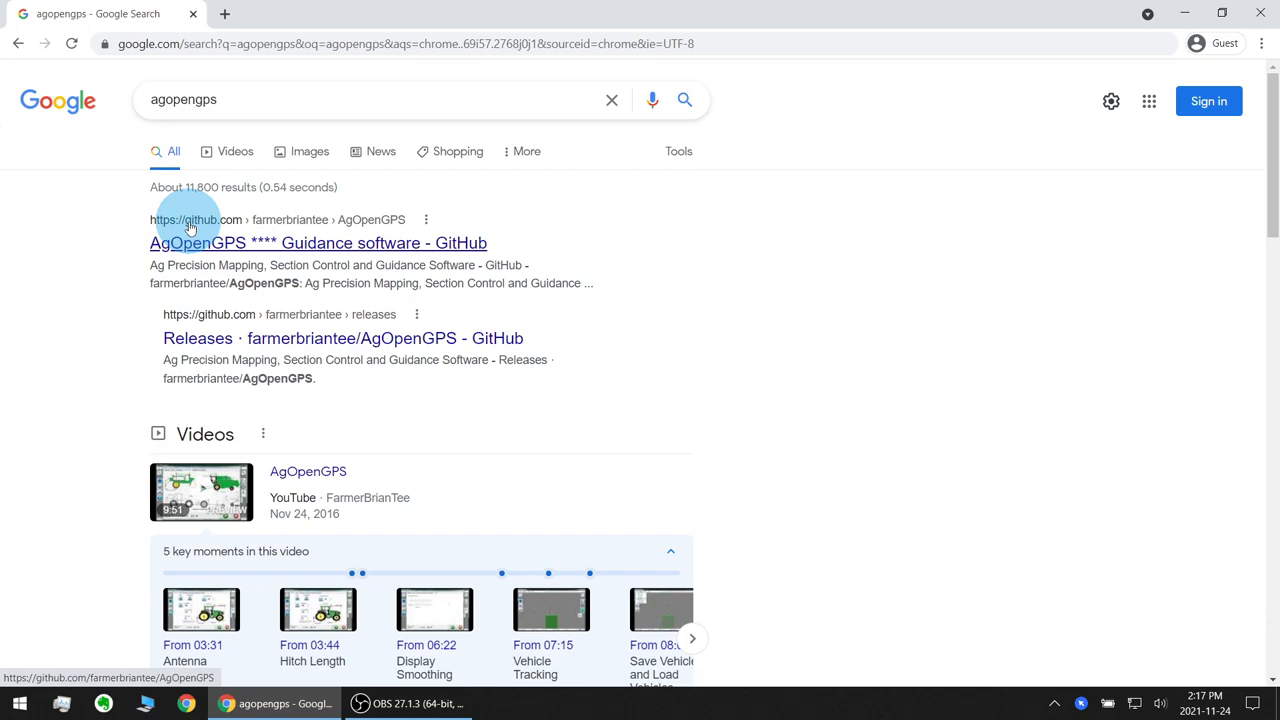
{"action": "mouse_move", "coordinate": [324, 228]}
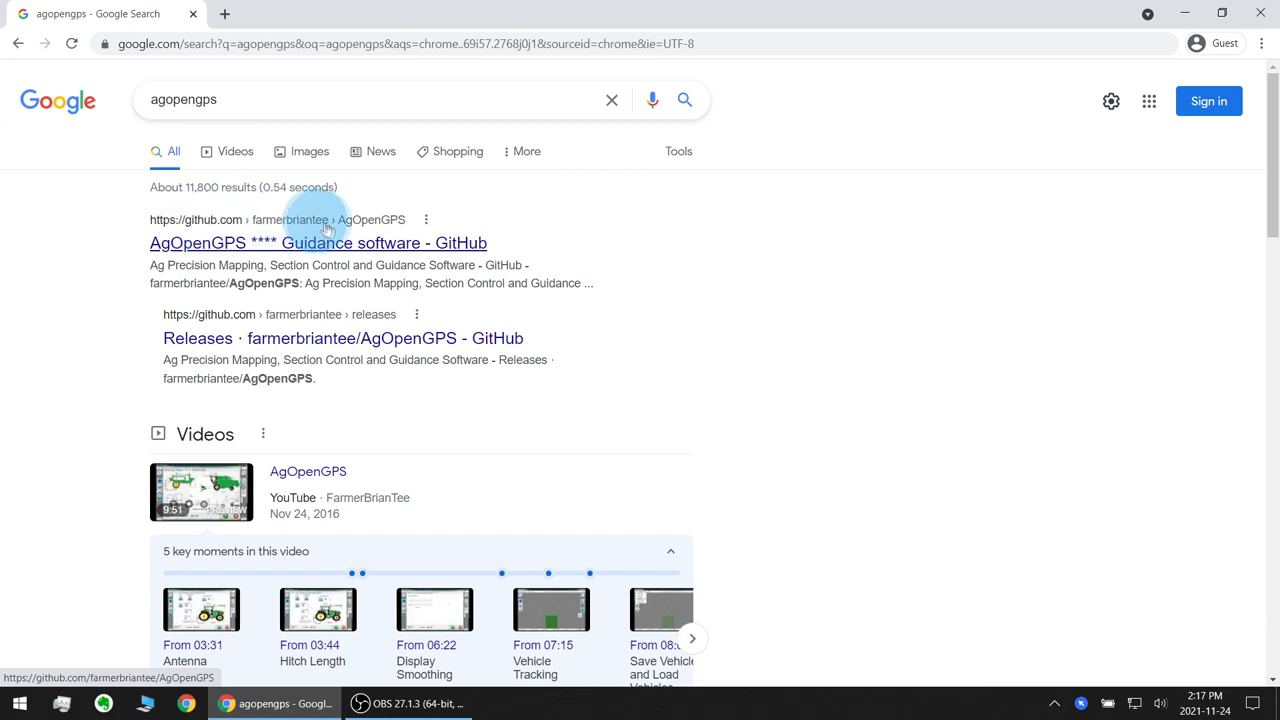
{"action": "left_click", "coordinate": [318, 244]}
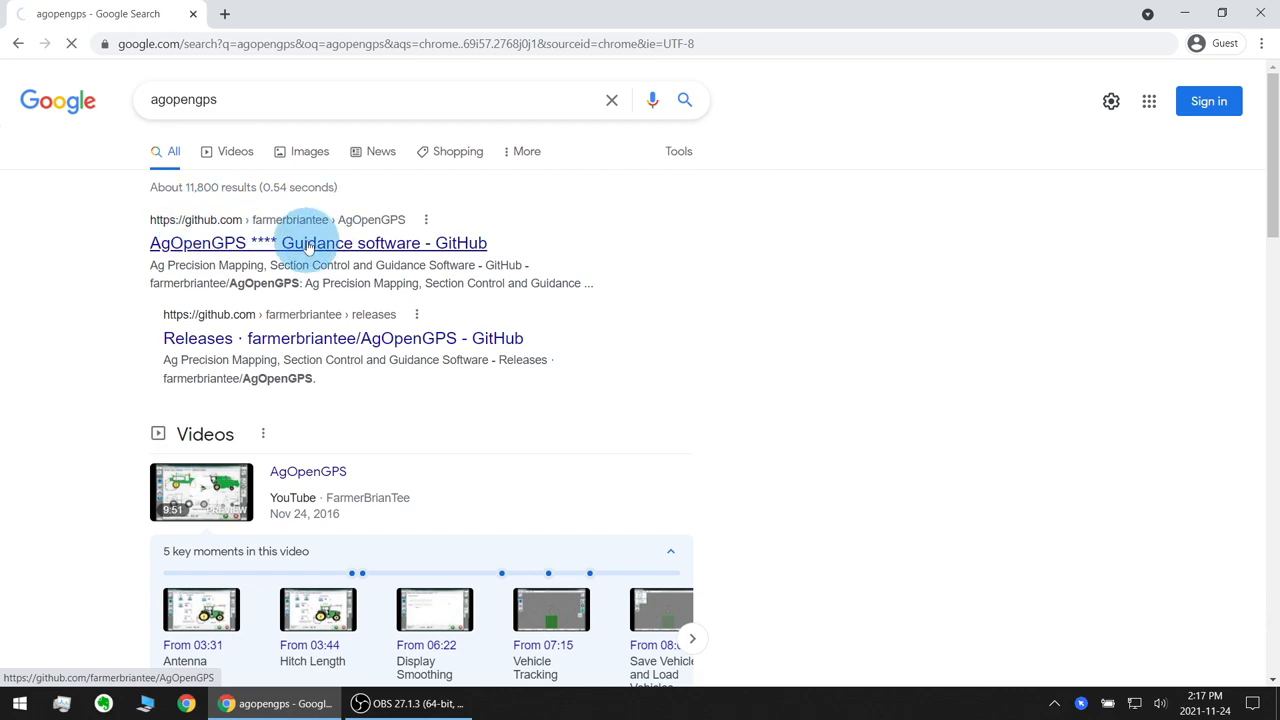
Go to the AgOpenGPS repository's Releases page and scroll to Release 5.4.2 assets.
{"action": "left_click", "coordinate": [318, 244]}
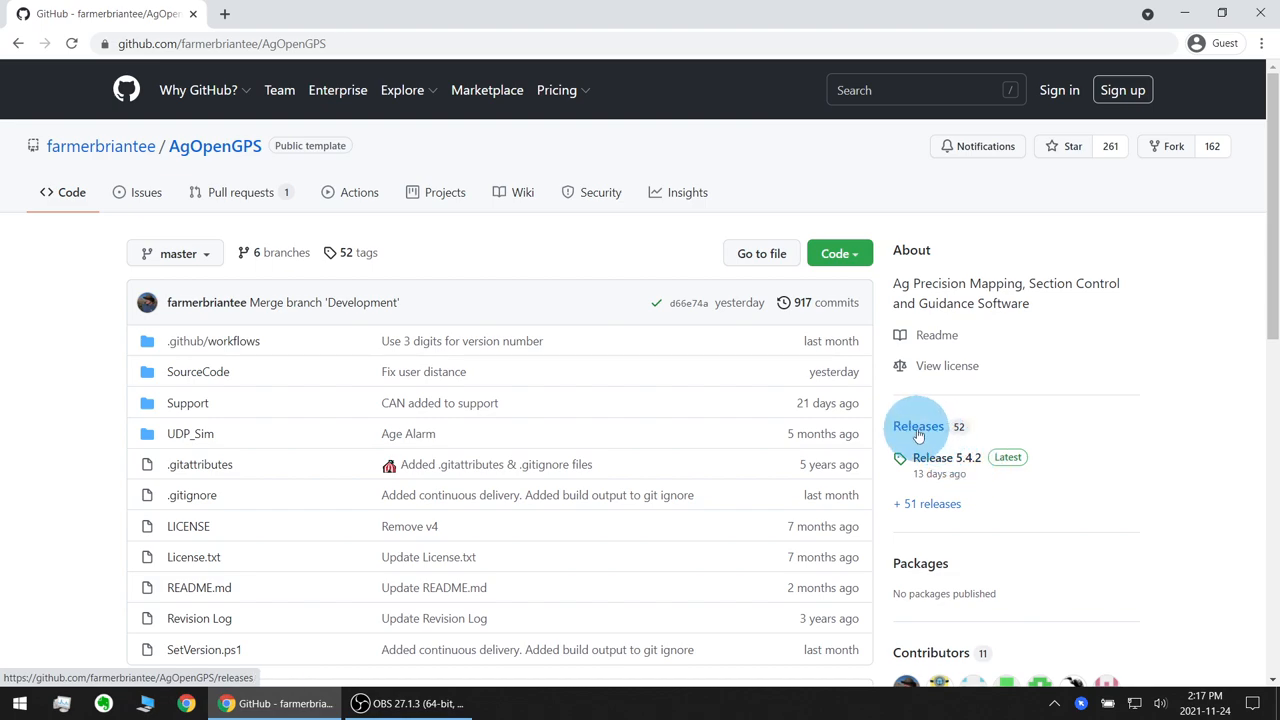
{"action": "left_click", "coordinate": [918, 426]}
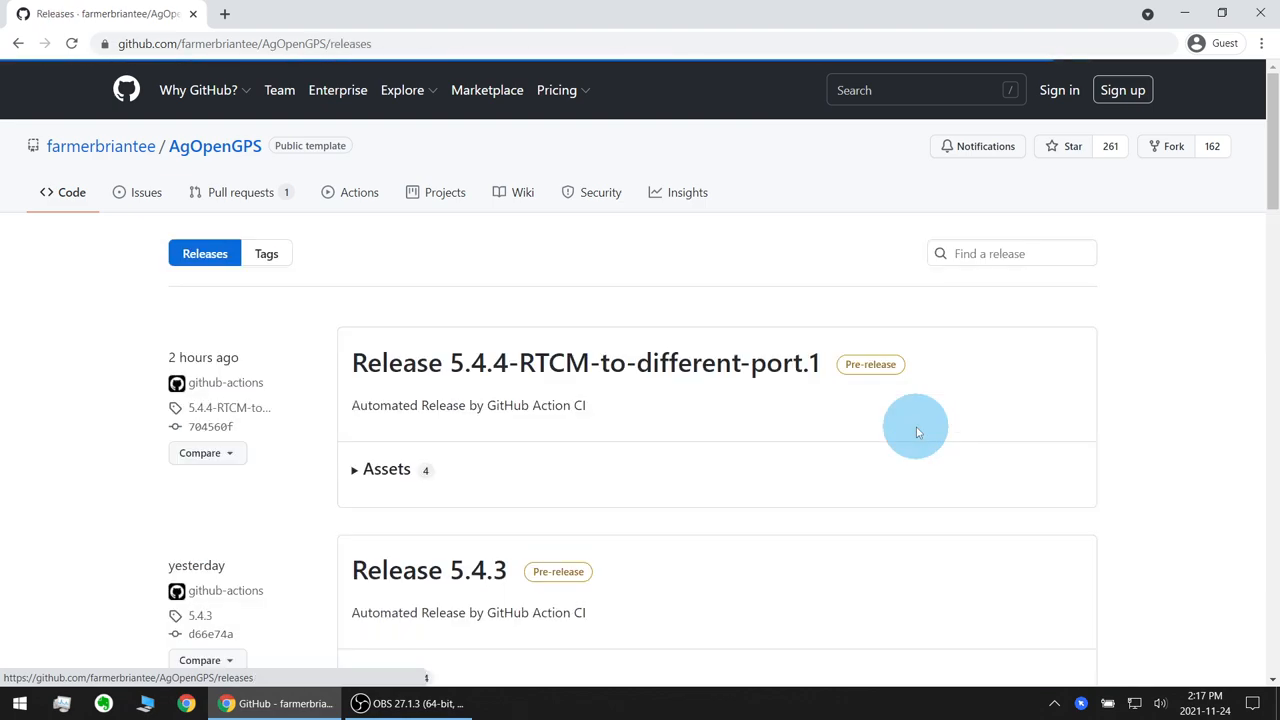
{"action": "scroll", "scroll_direction": "down", "scroll_amount": 3}
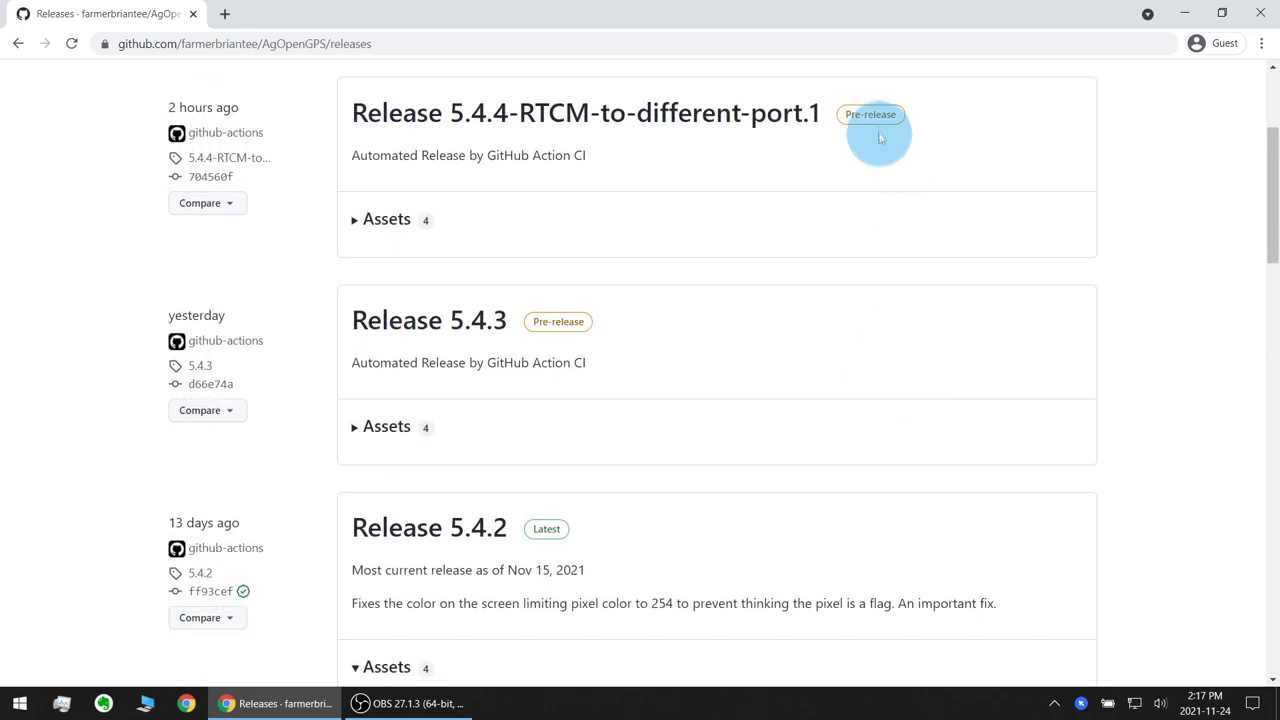
{"action": "mouse_move", "coordinate": [584, 330]}
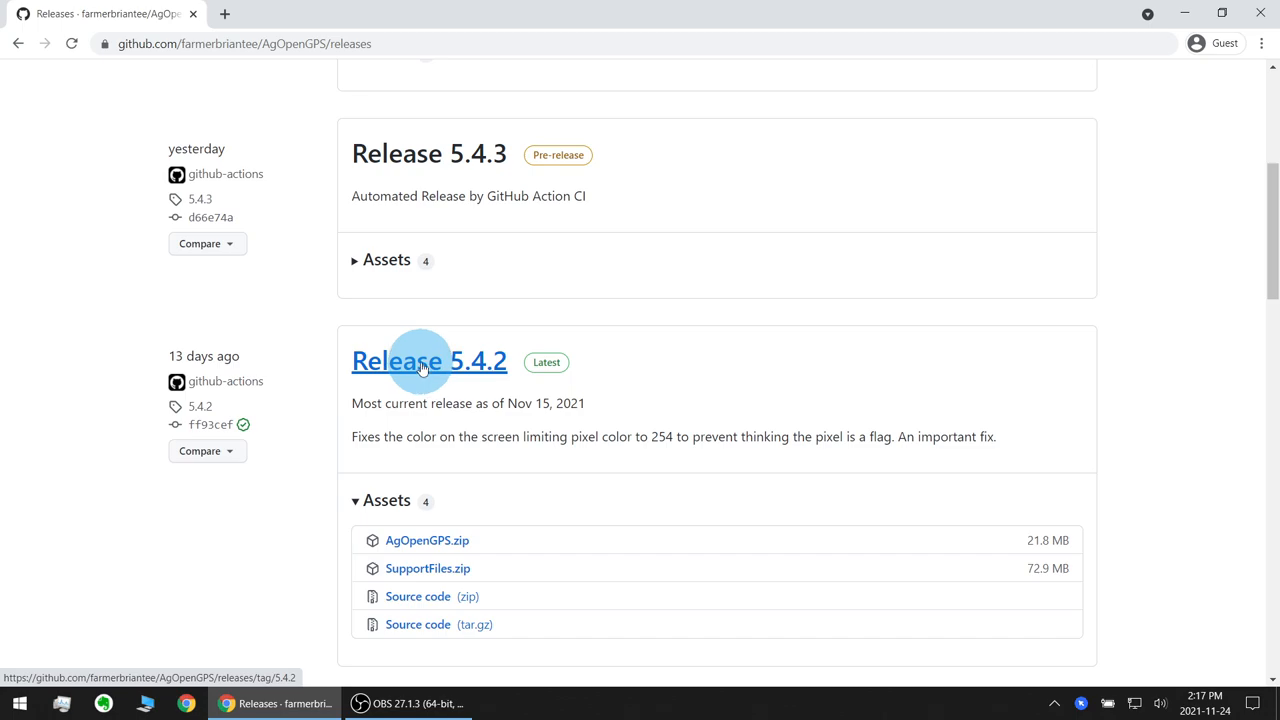
{"action": "scroll", "scroll_direction": "down", "scroll_amount": 3}
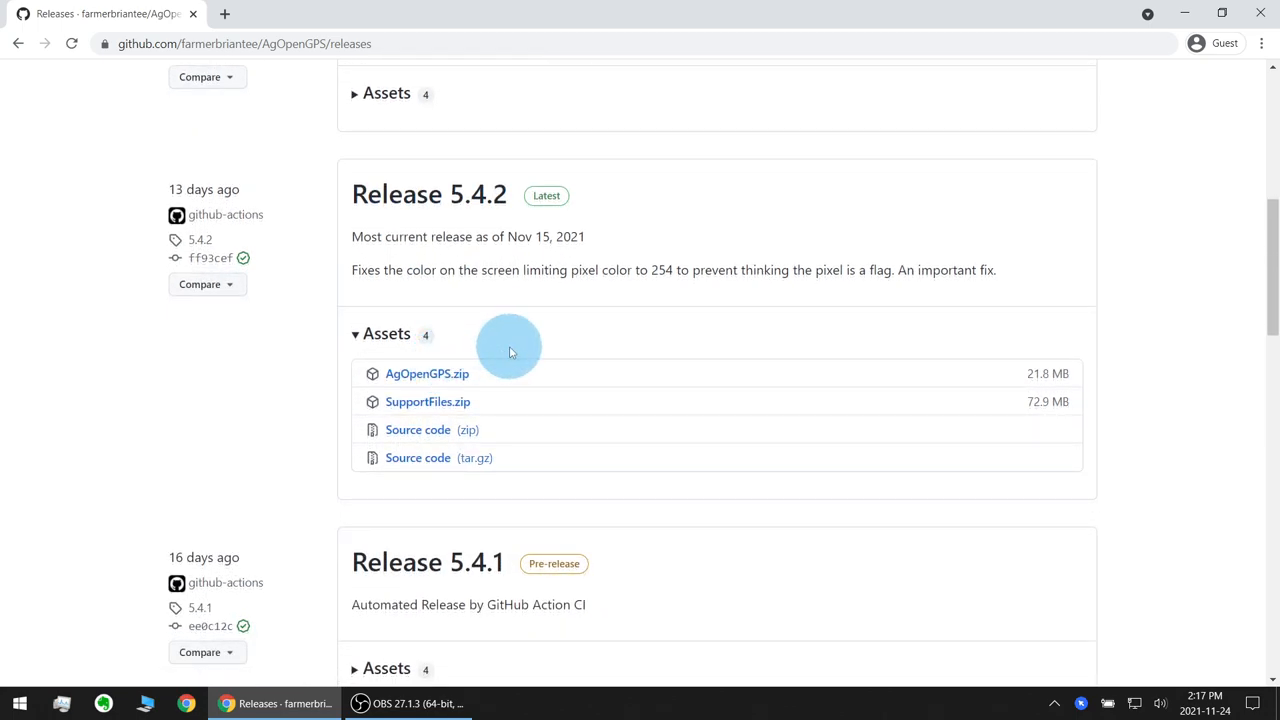
{"action": "mouse_move", "coordinate": [504, 352]}
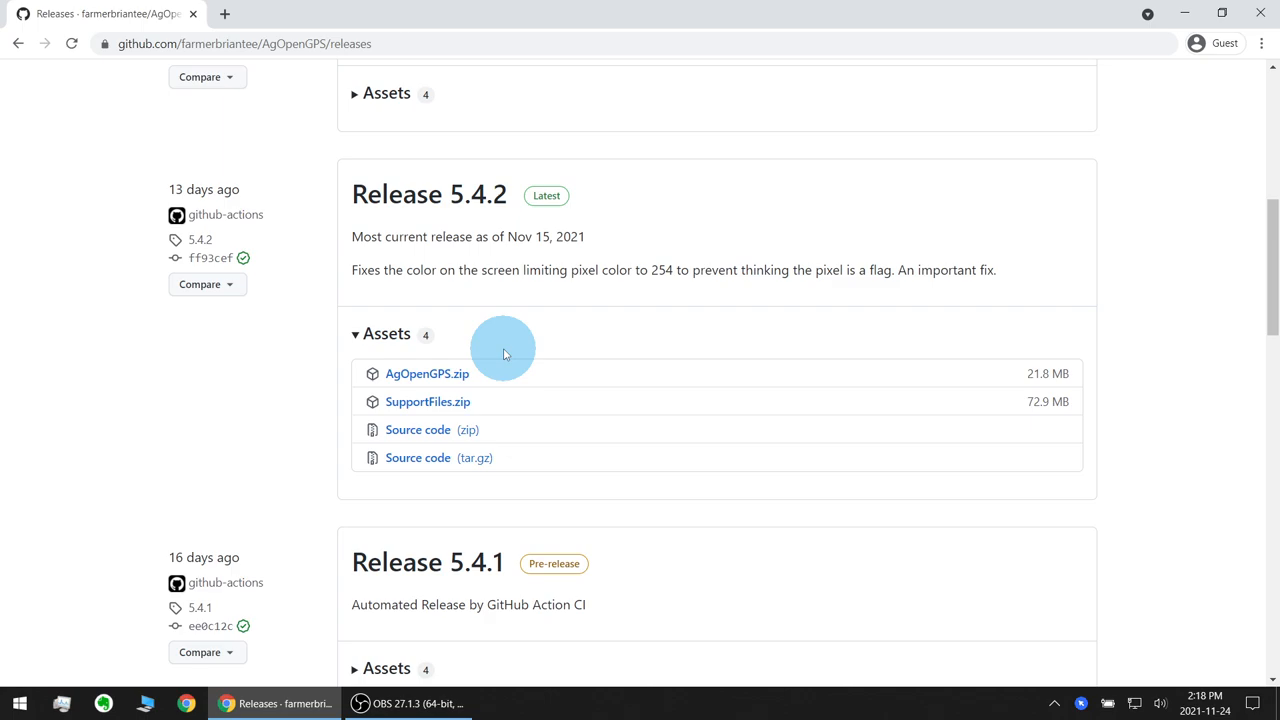
{"action": "mouse_move", "coordinate": [428, 374]}
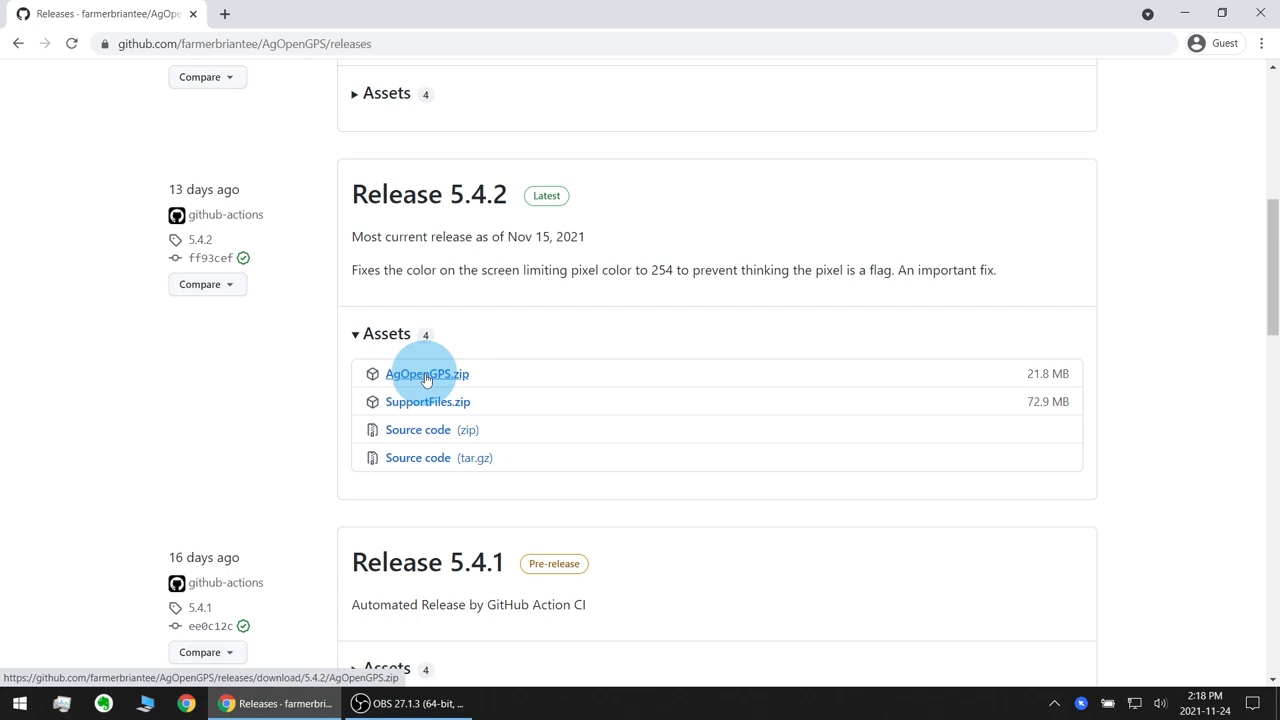
{"action": "mouse_move", "coordinate": [428, 400]}
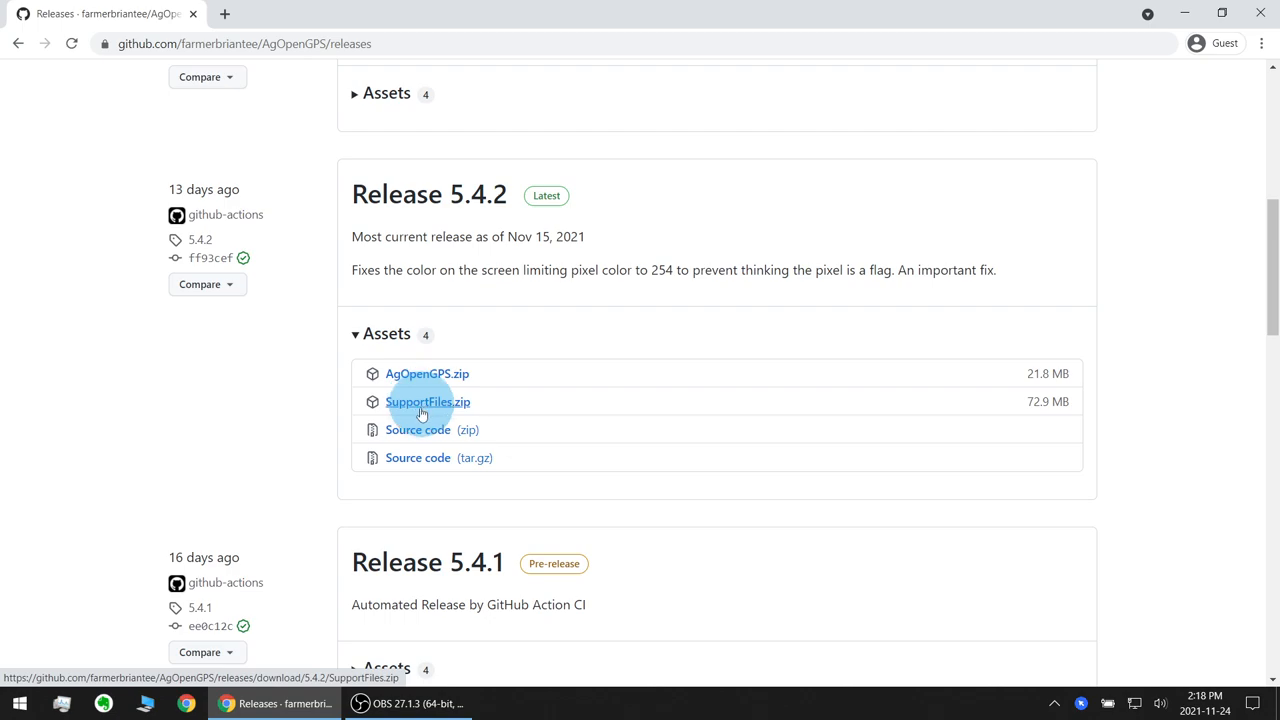
{"action": "mouse_move", "coordinate": [432, 472]}
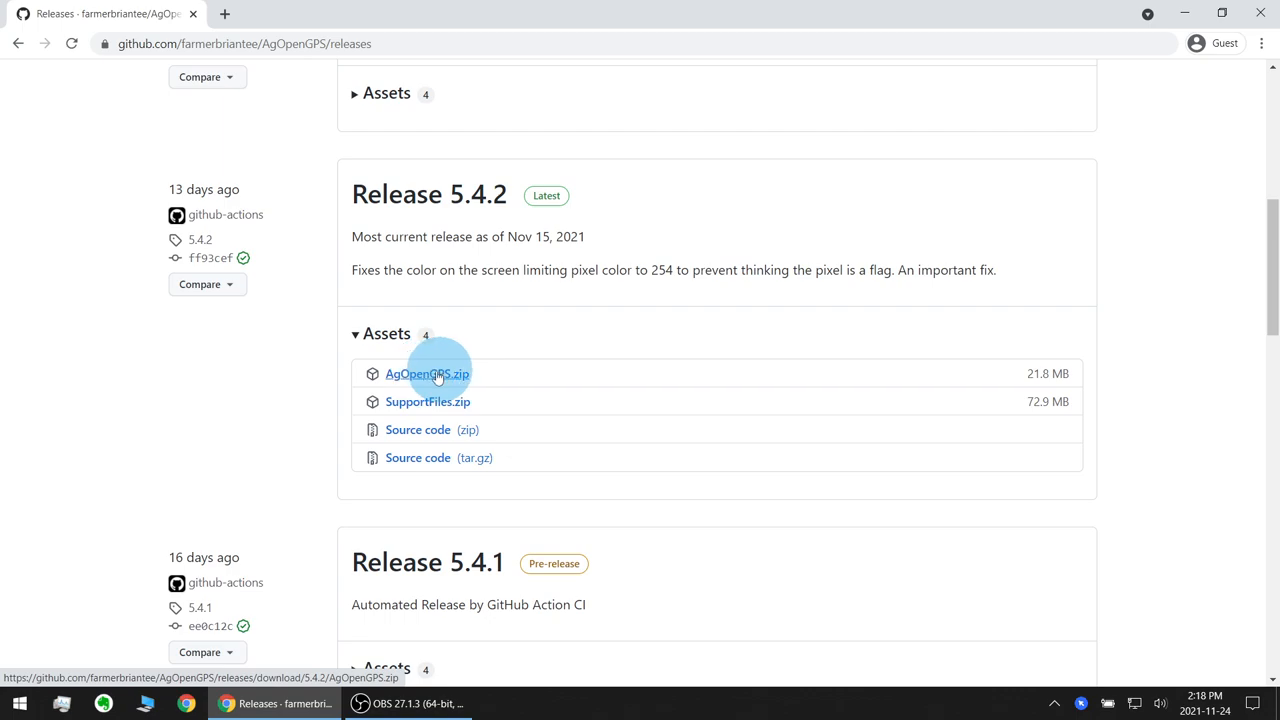
{"action": "mouse_move", "coordinate": [428, 400]}
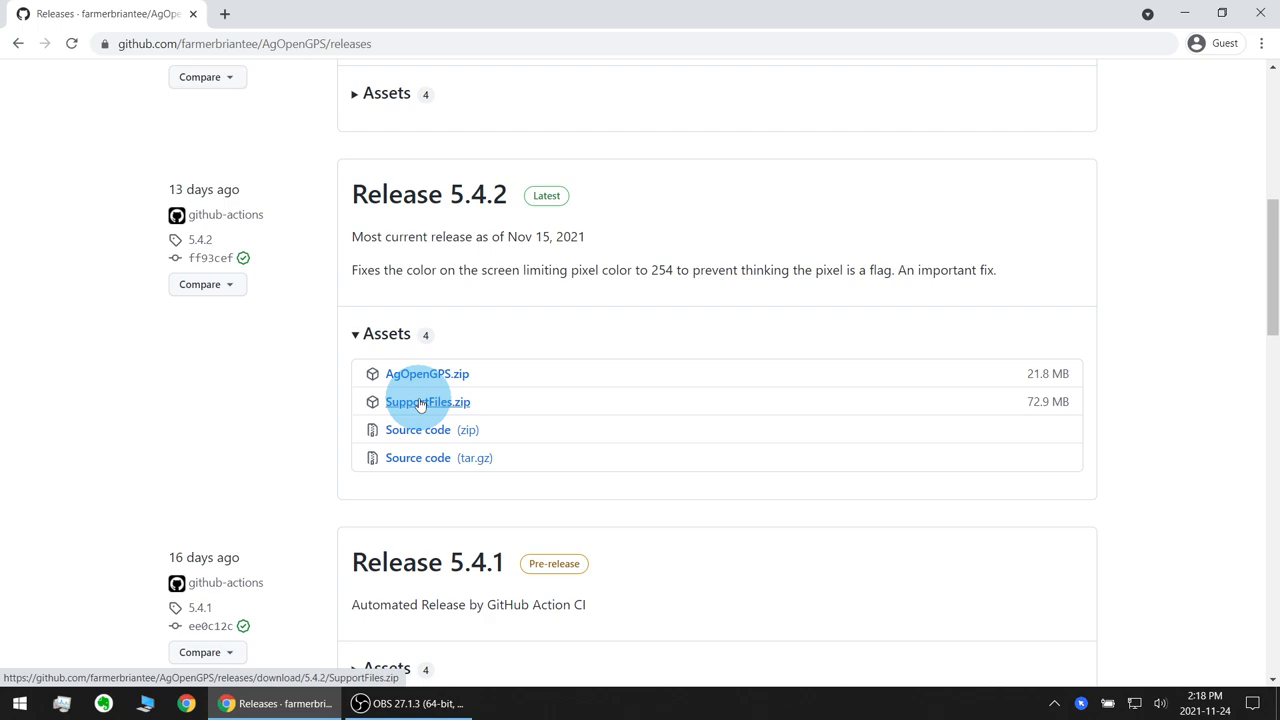
{"action": "mouse_move", "coordinate": [304, 664]}
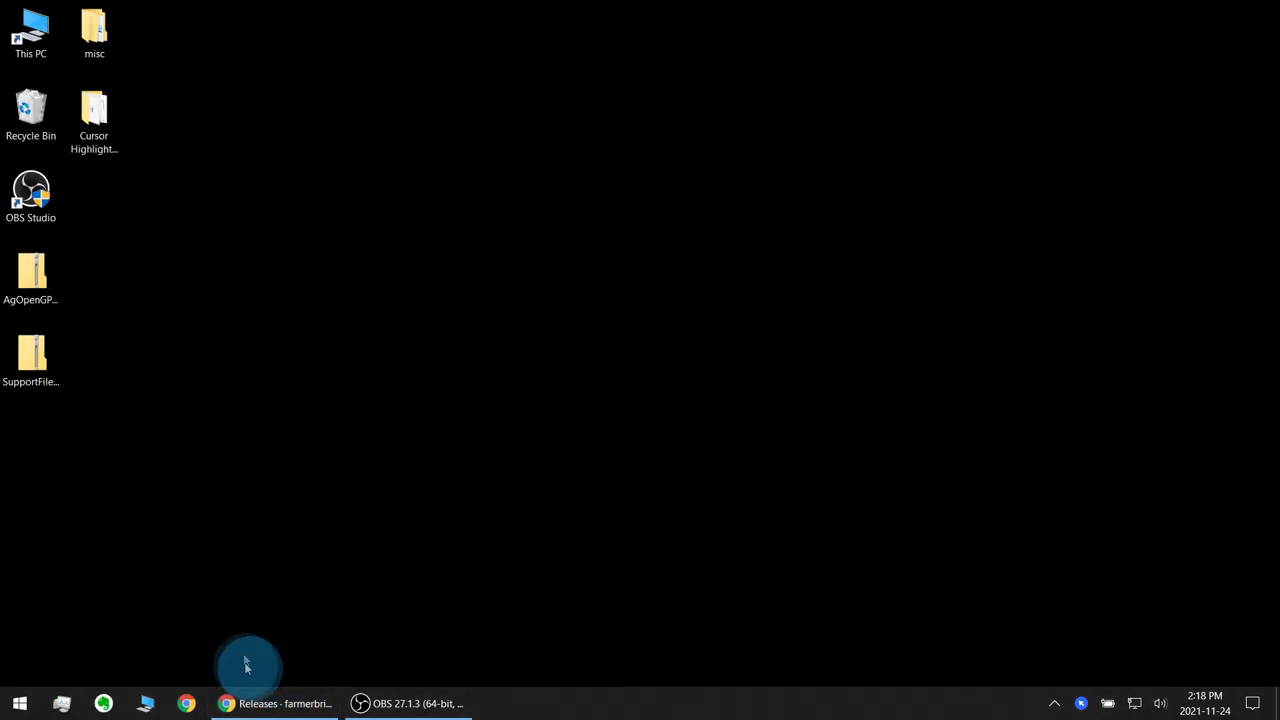
Browse from This PC into the Documents\AgOpenGPS folder.
{"action": "left_click", "coordinate": [32, 30]}
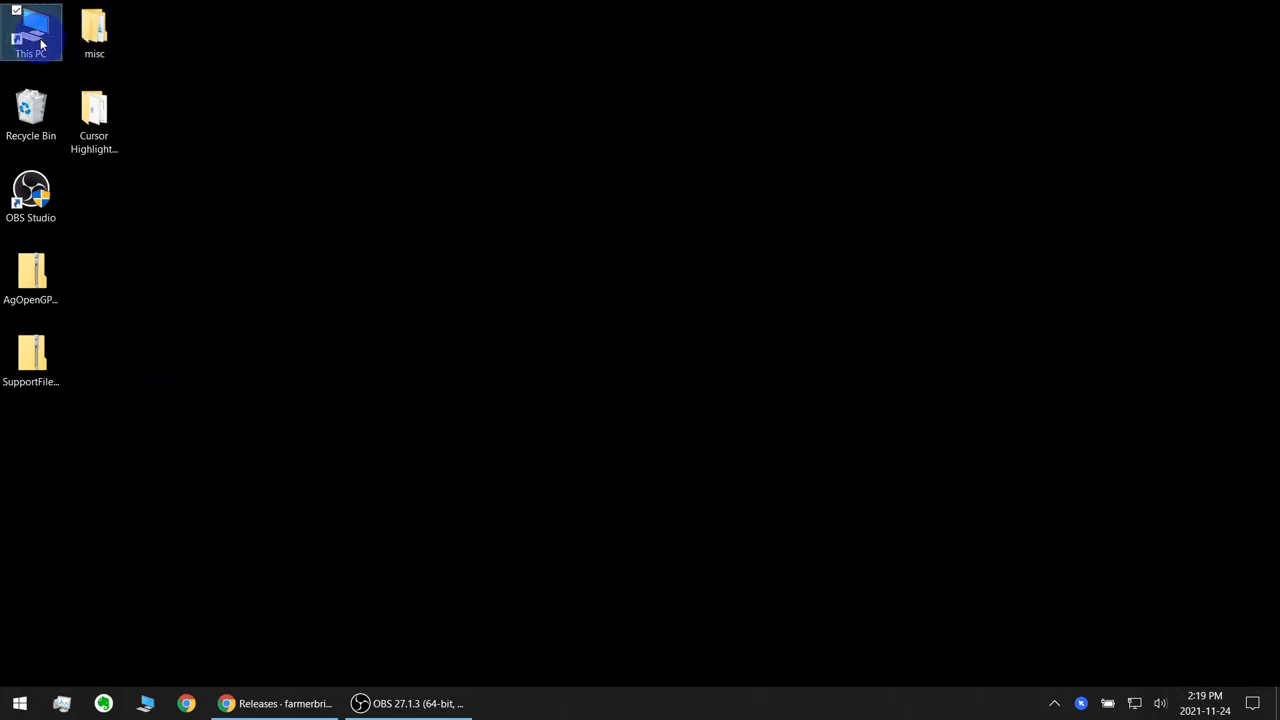
{"action": "double_click", "coordinate": [32, 30]}
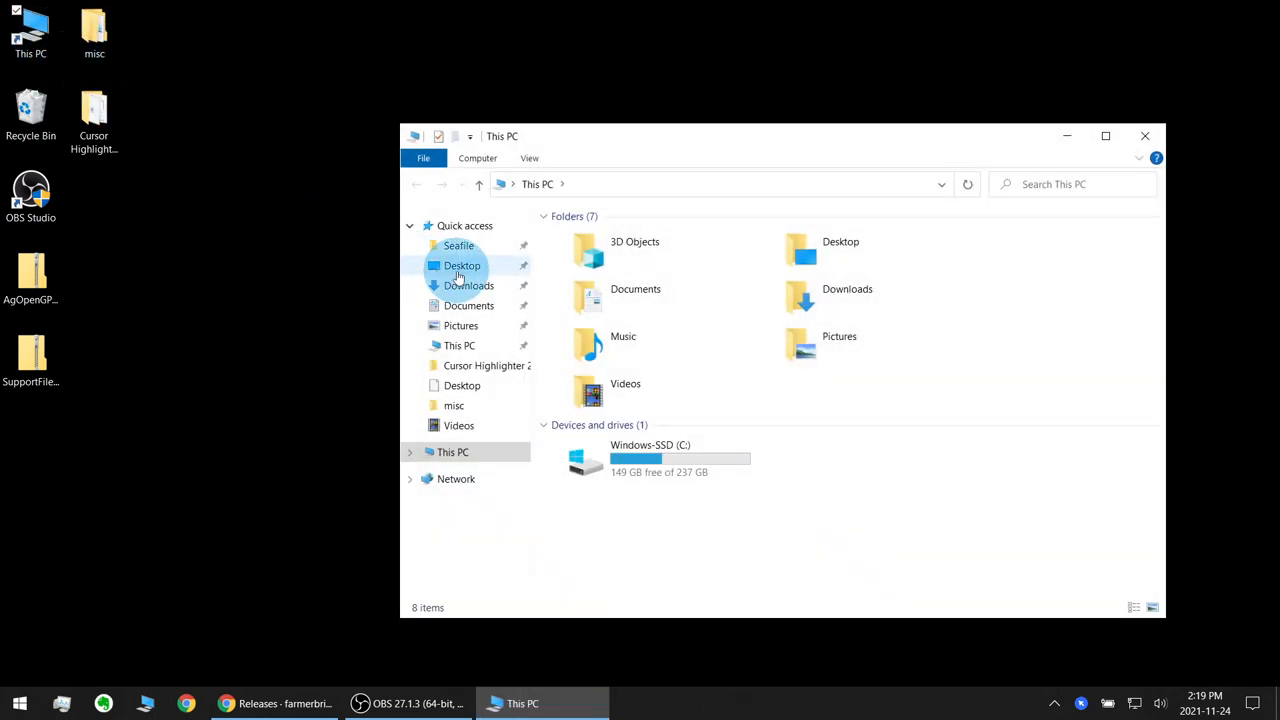
{"action": "left_click", "coordinate": [468, 304]}
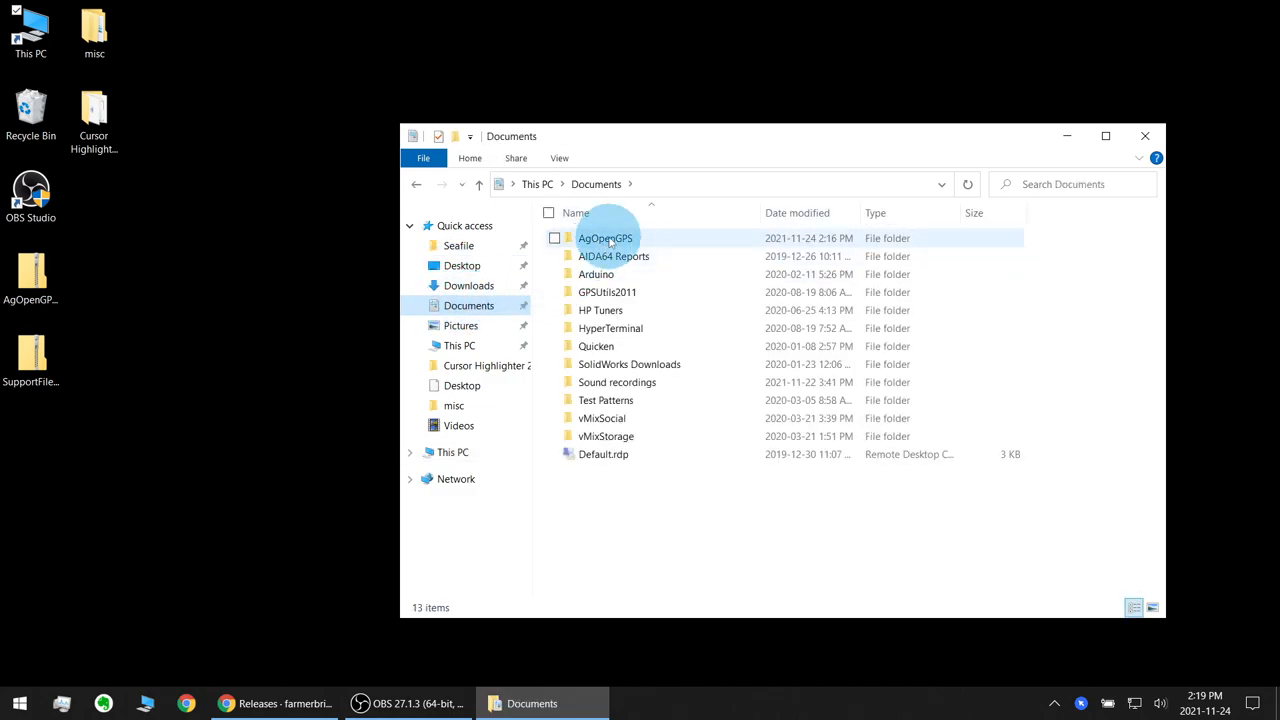
{"action": "double_click", "coordinate": [604, 238]}
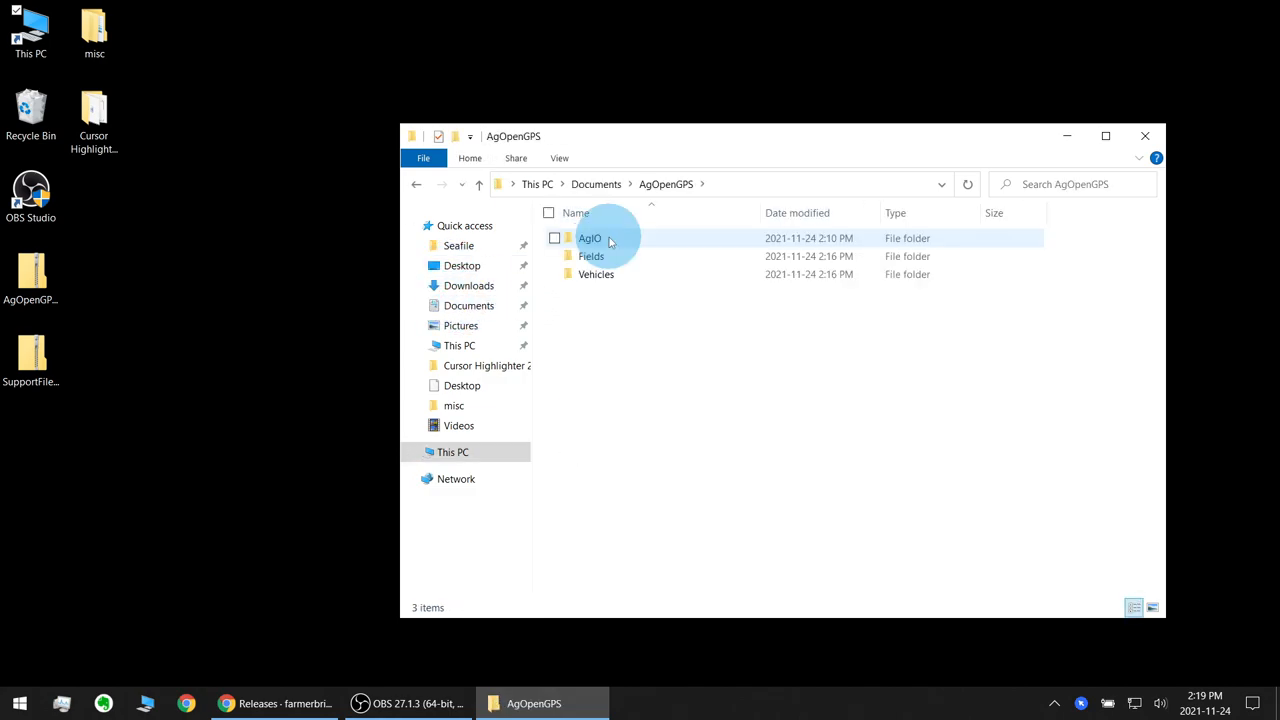
{"action": "mouse_move", "coordinate": [596, 256]}
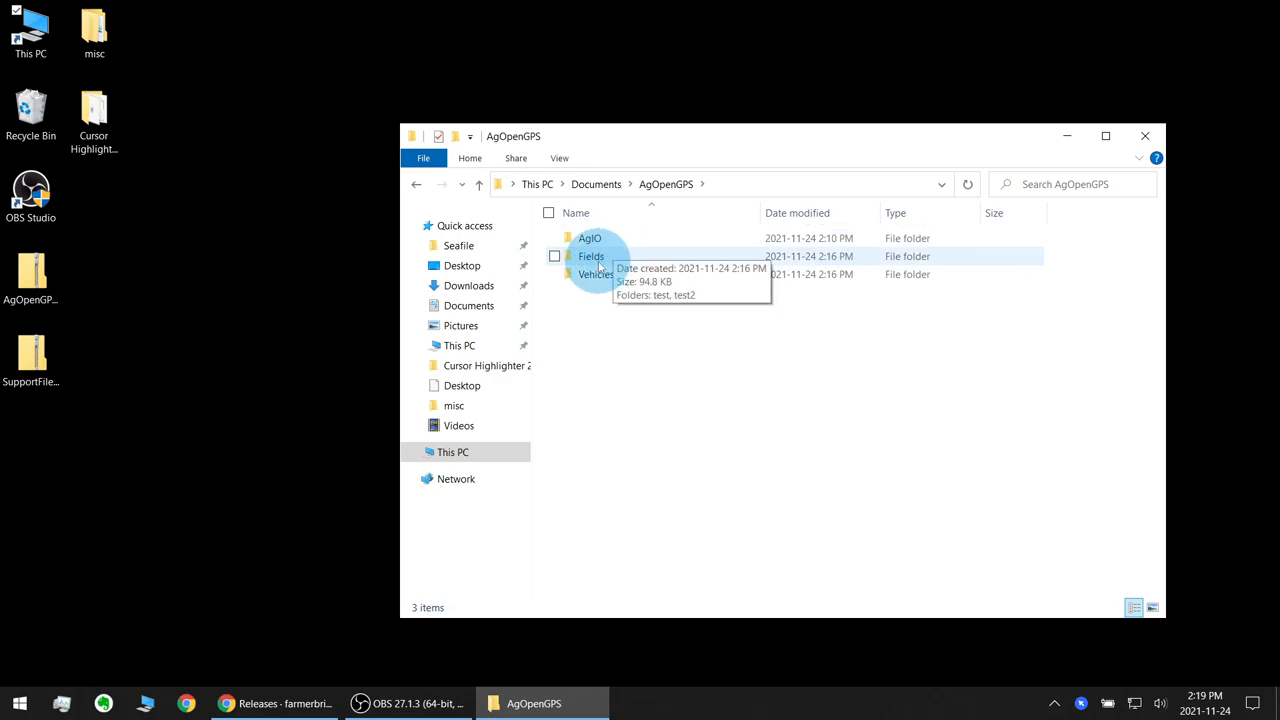
{"action": "mouse_move", "coordinate": [596, 274]}
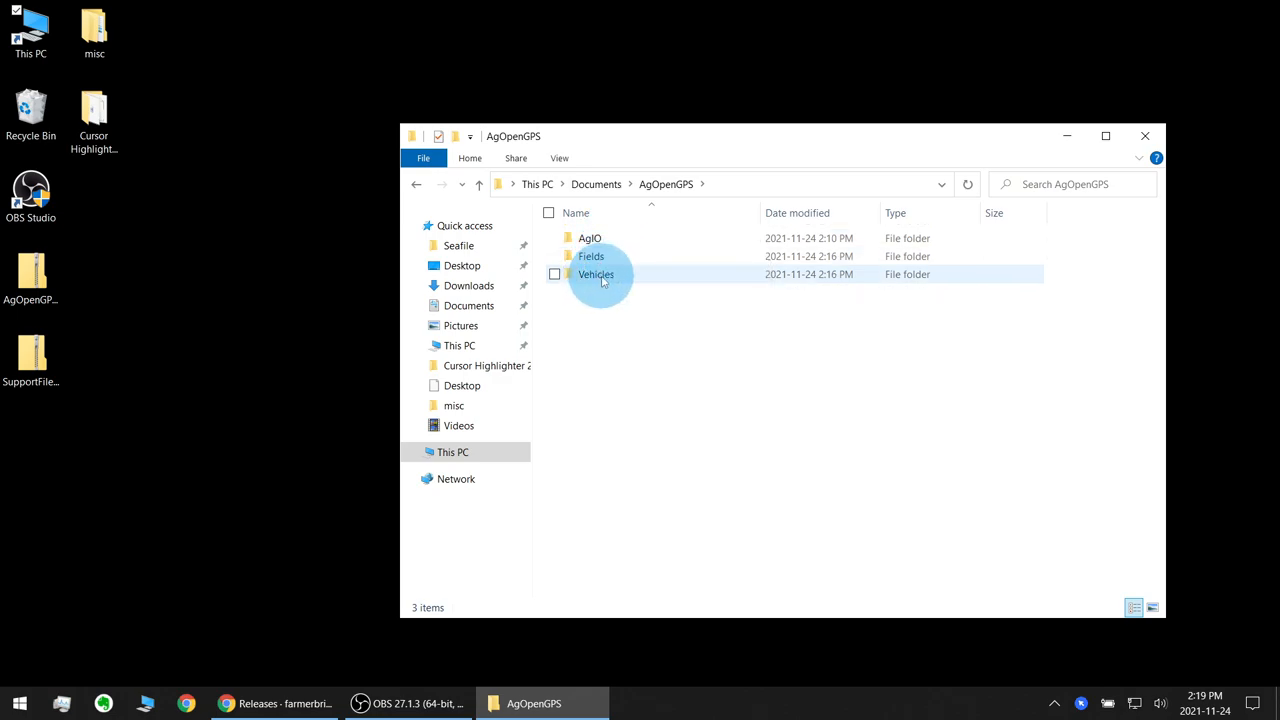
Inspect the Vehicles and AgIO subfolders, then return up to Documents.
{"action": "double_click", "coordinate": [596, 274]}
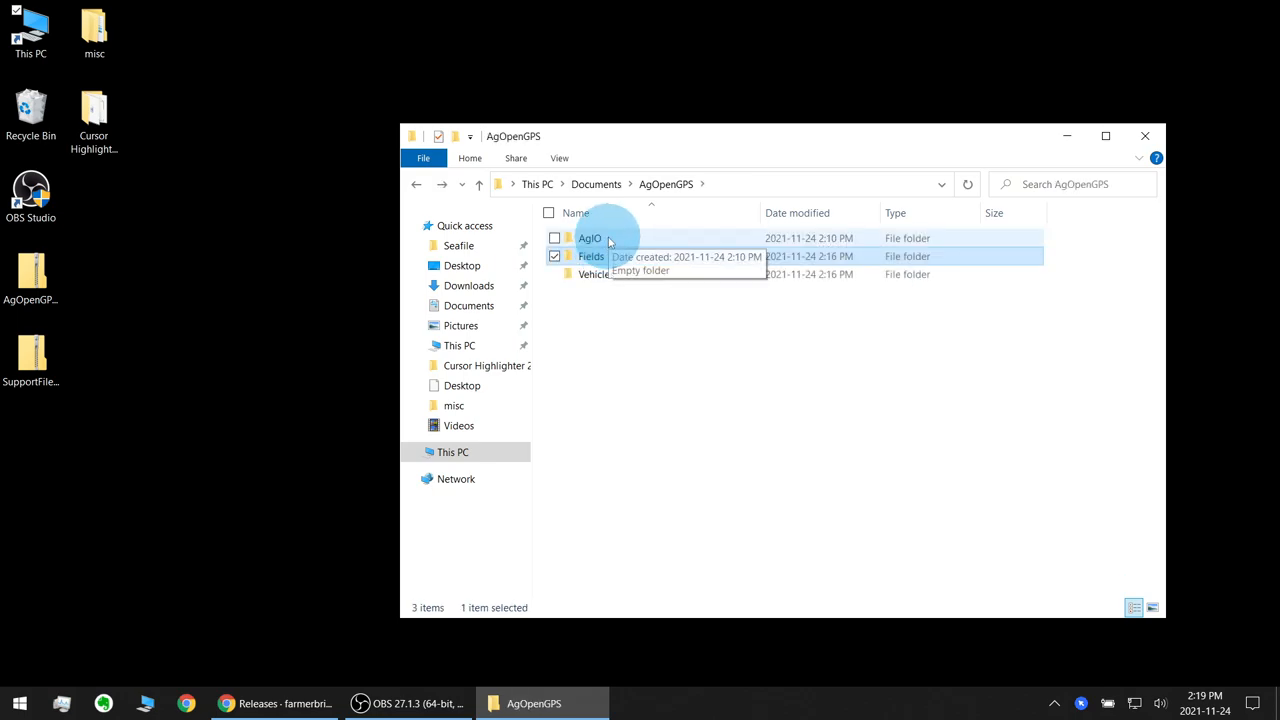
{"action": "double_click", "coordinate": [590, 238]}
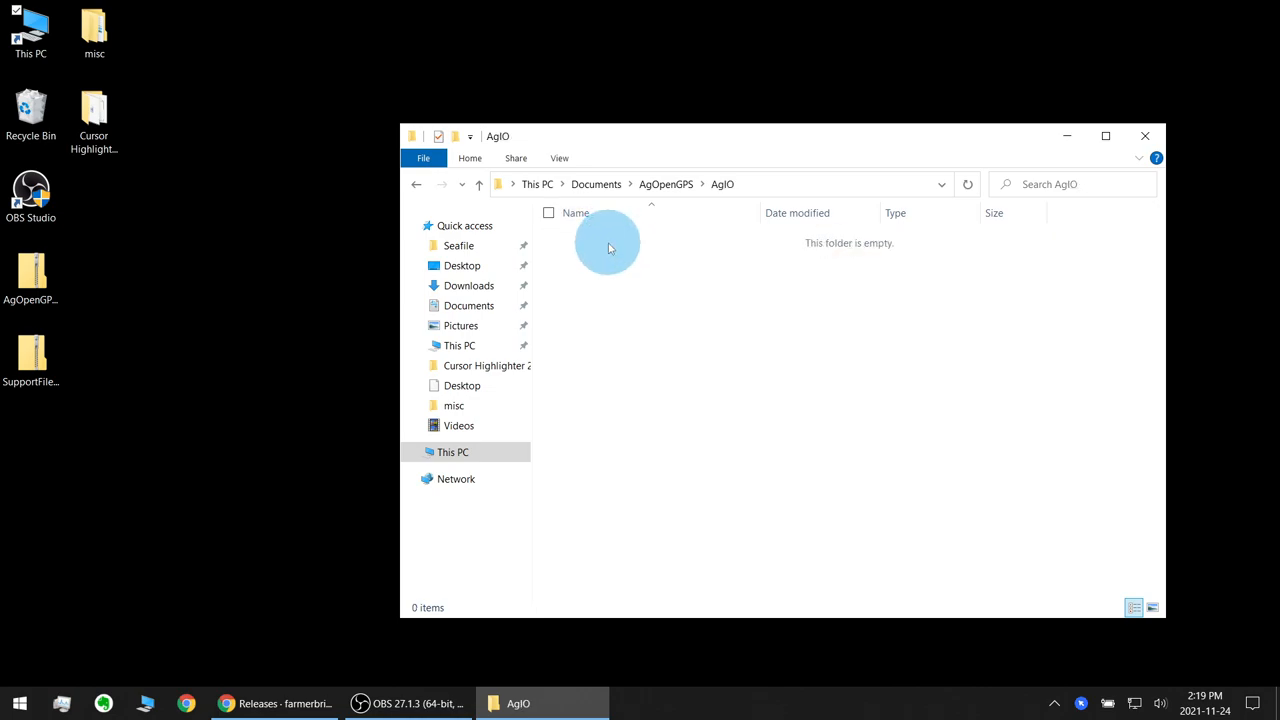
{"action": "left_click", "coordinate": [416, 184]}
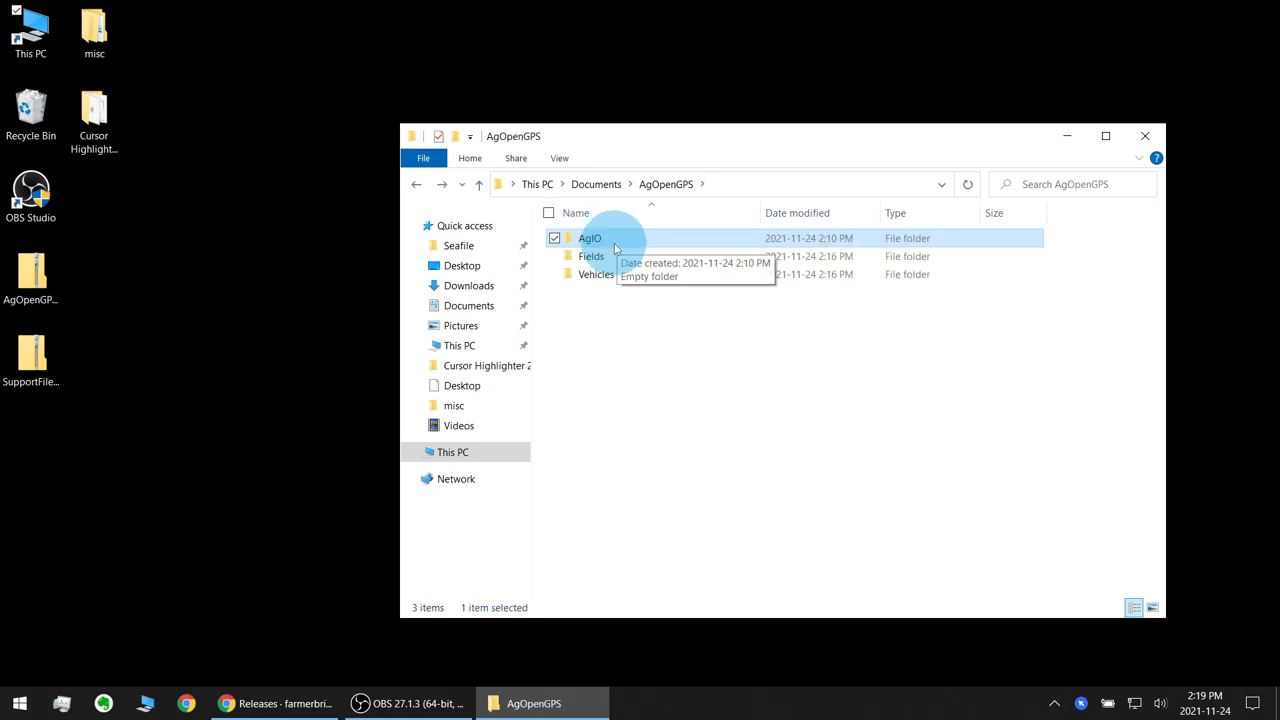
{"action": "left_click", "coordinate": [596, 184]}
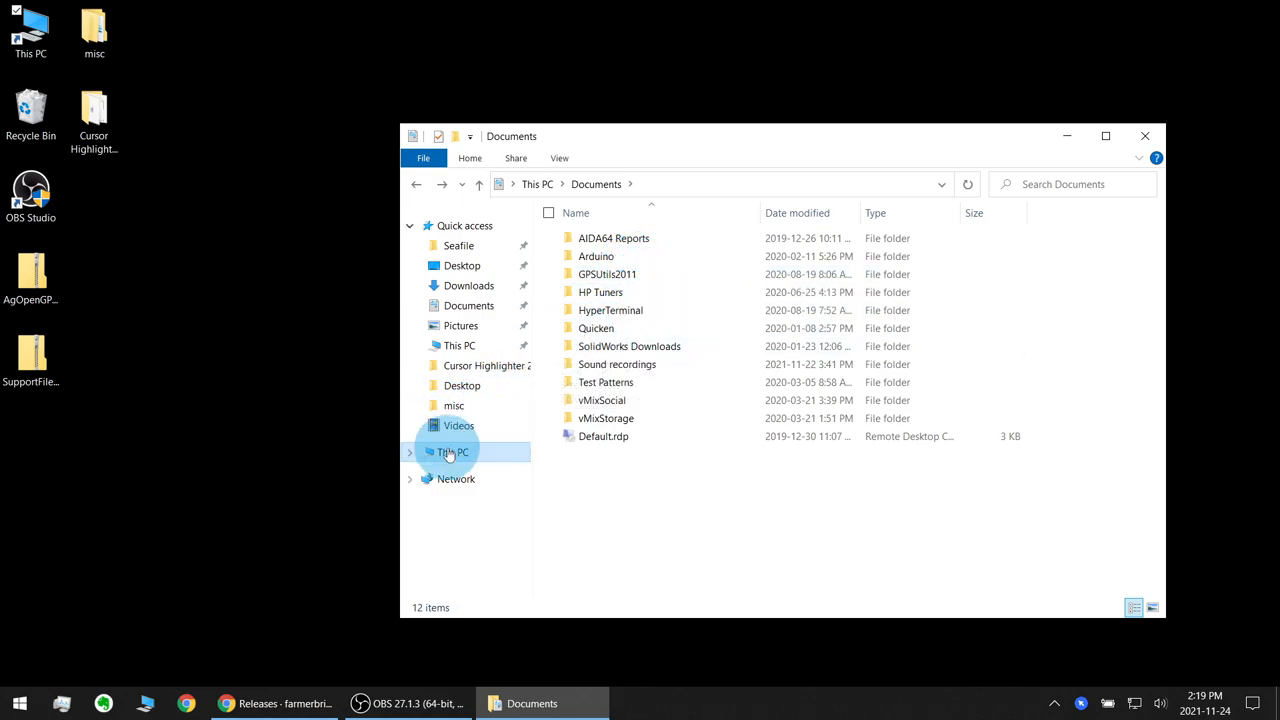
Browse from C:\Users into the AppData\Local\AgOpenGPS settings folder.
{"action": "left_click", "coordinate": [452, 452]}
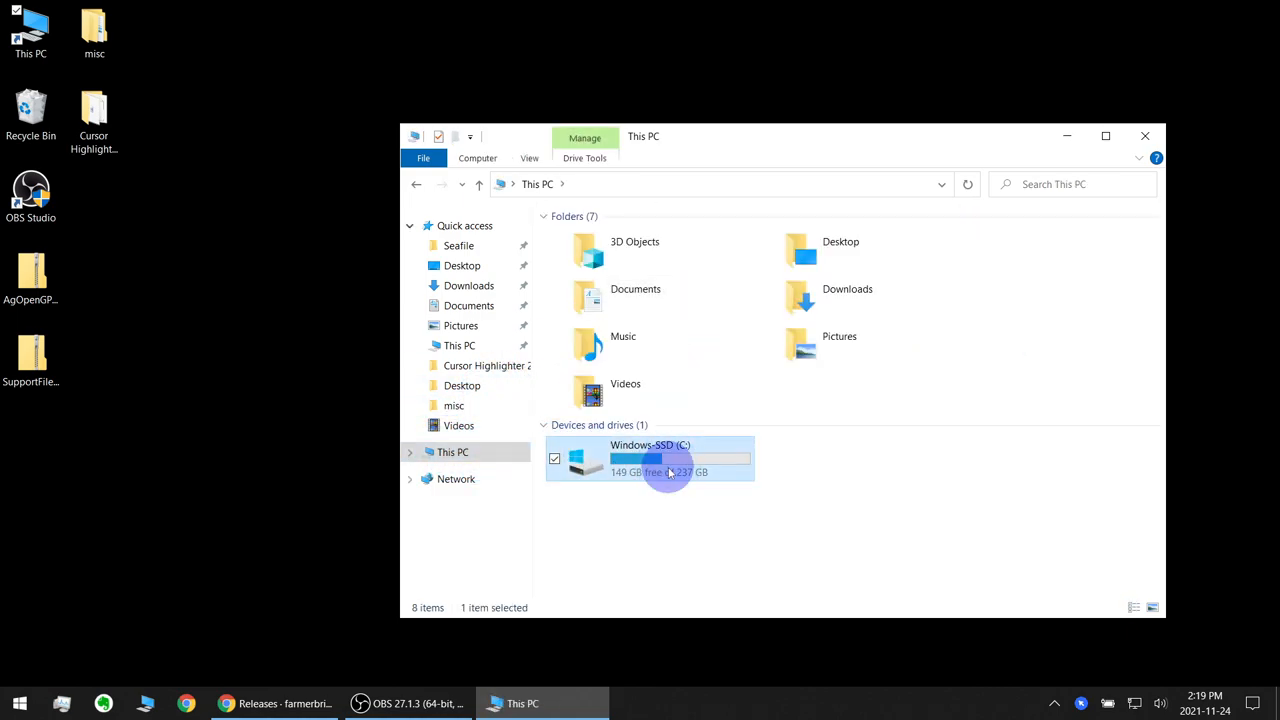
{"action": "double_click", "coordinate": [650, 458]}
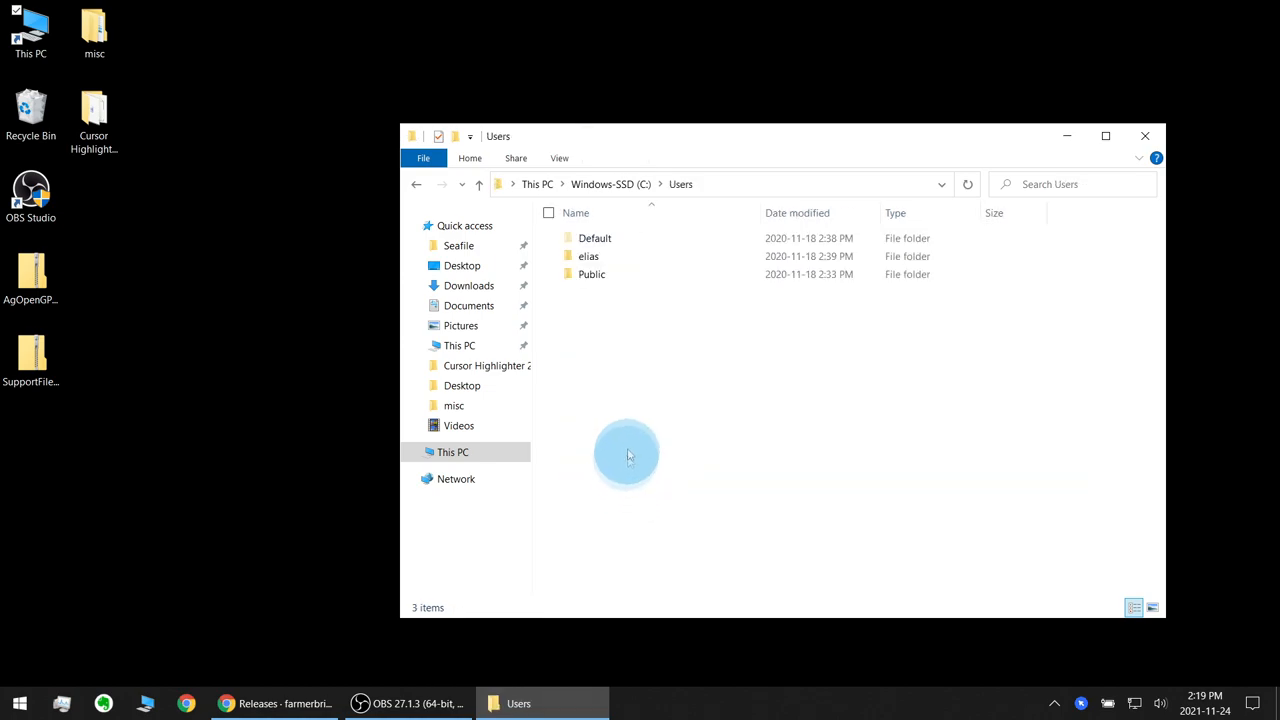
{"action": "double_click", "coordinate": [588, 256]}
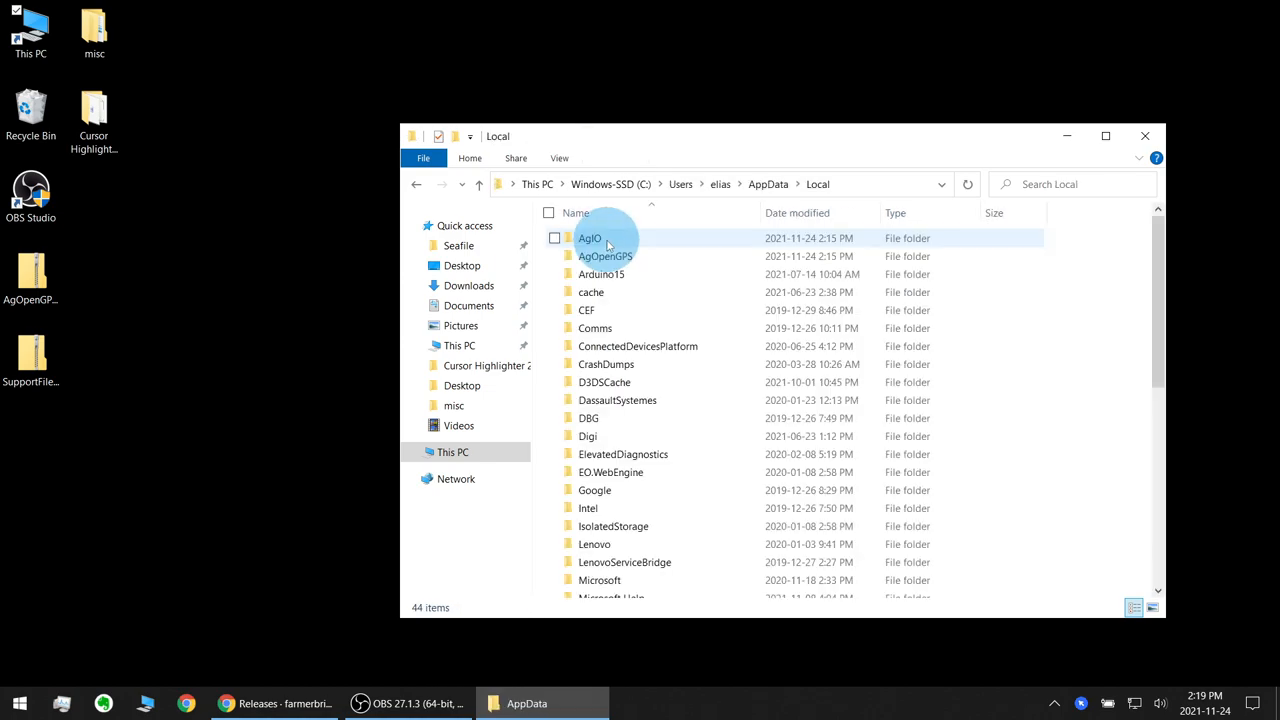
{"action": "mouse_move", "coordinate": [600, 244]}
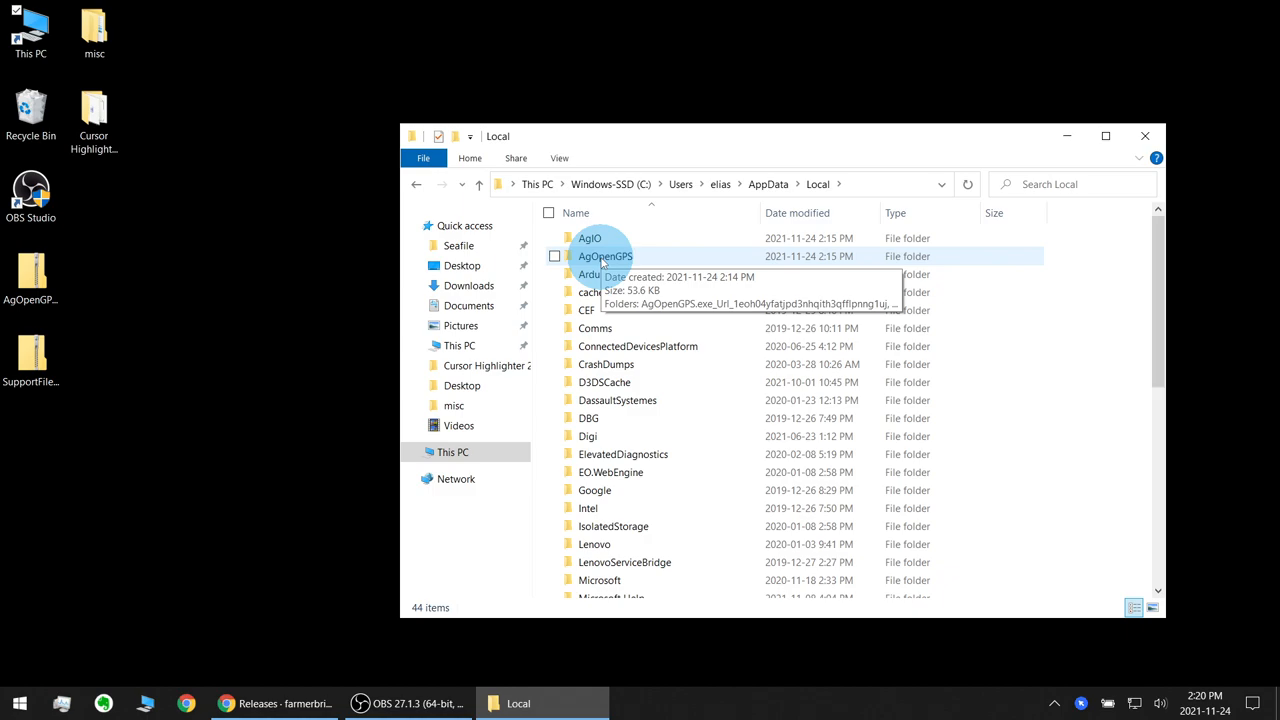
{"action": "double_click", "coordinate": [604, 256]}
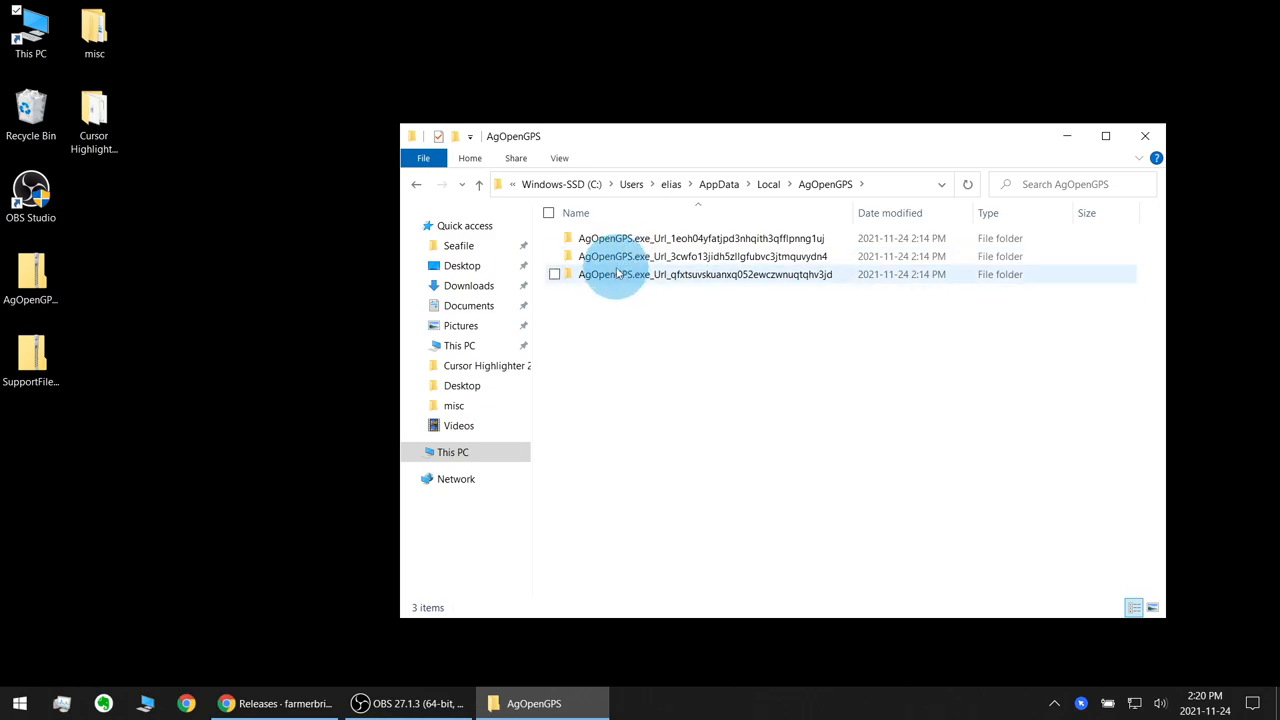
Look inside the AgOpenGPS and AgIO settings folders, then return to Local.
{"action": "double_click", "coordinate": [700, 238]}
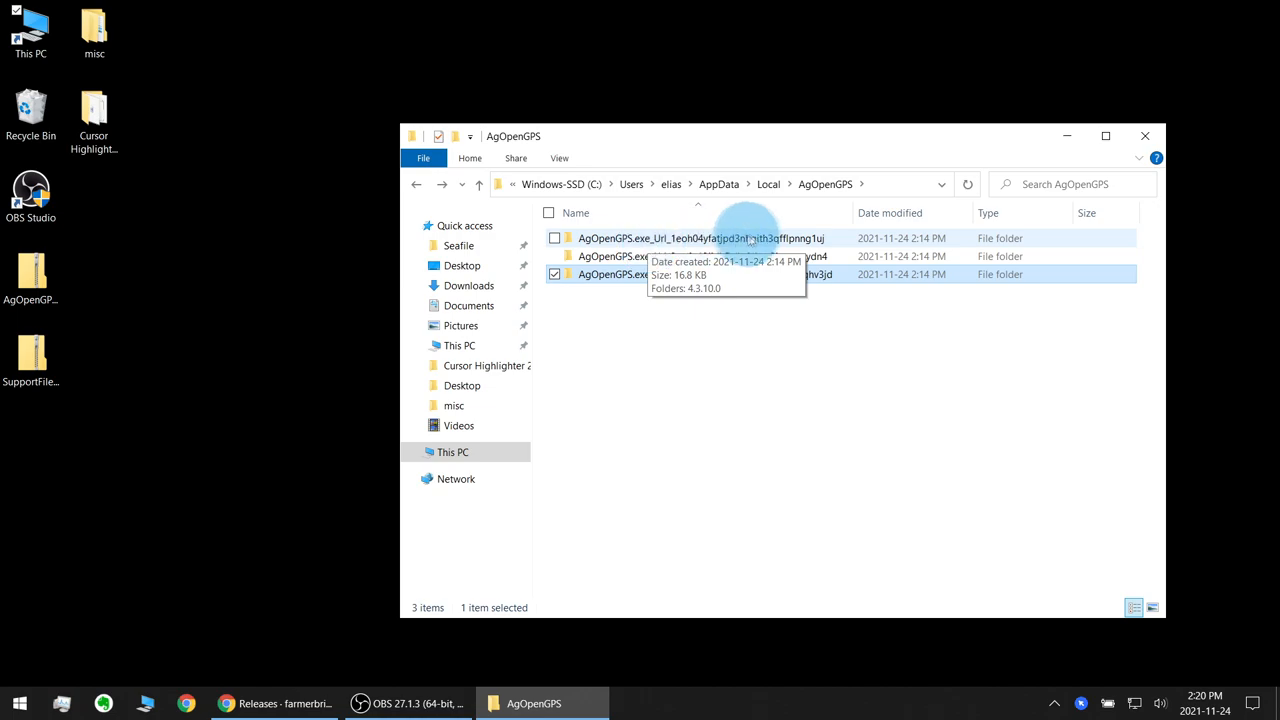
{"action": "left_click", "coordinate": [768, 184]}
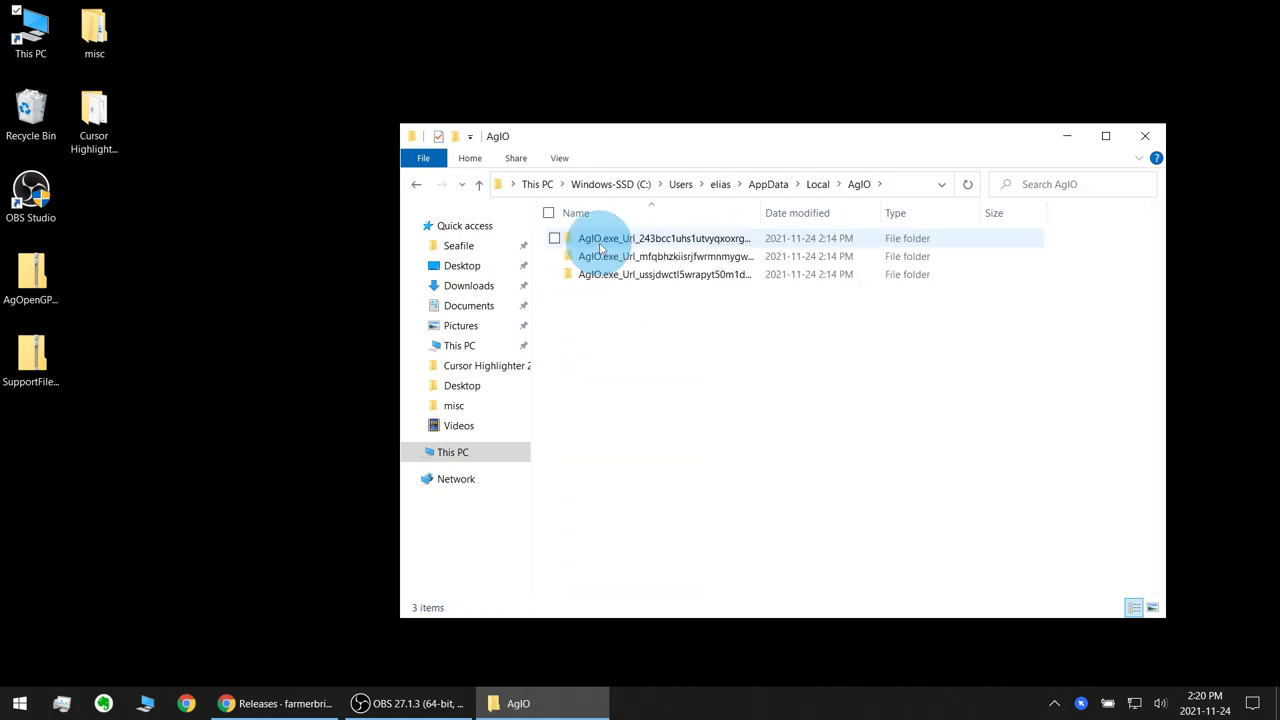
{"action": "double_click", "coordinate": [664, 238]}
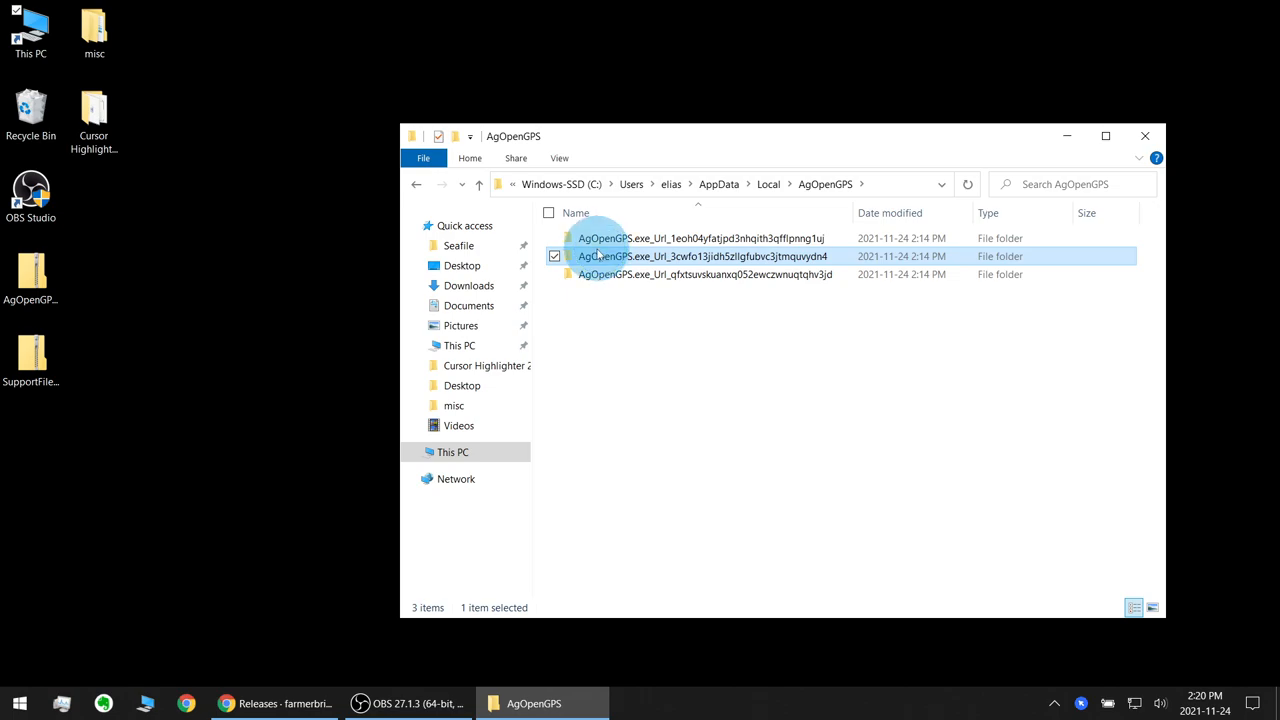
{"action": "left_click", "coordinate": [700, 238]}
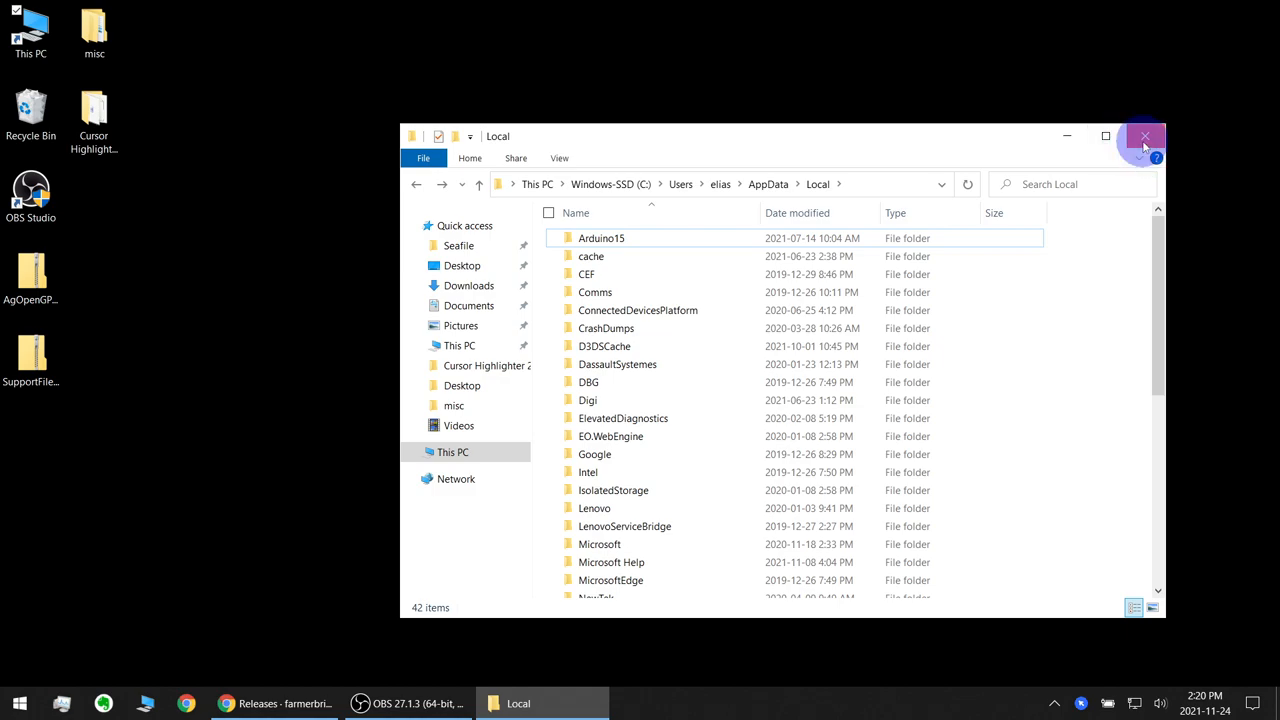
Unblock AgOpenGPS_5.4.2.zip from its Properties dialog on the desktop.
{"action": "left_click", "coordinate": [1144, 136]}
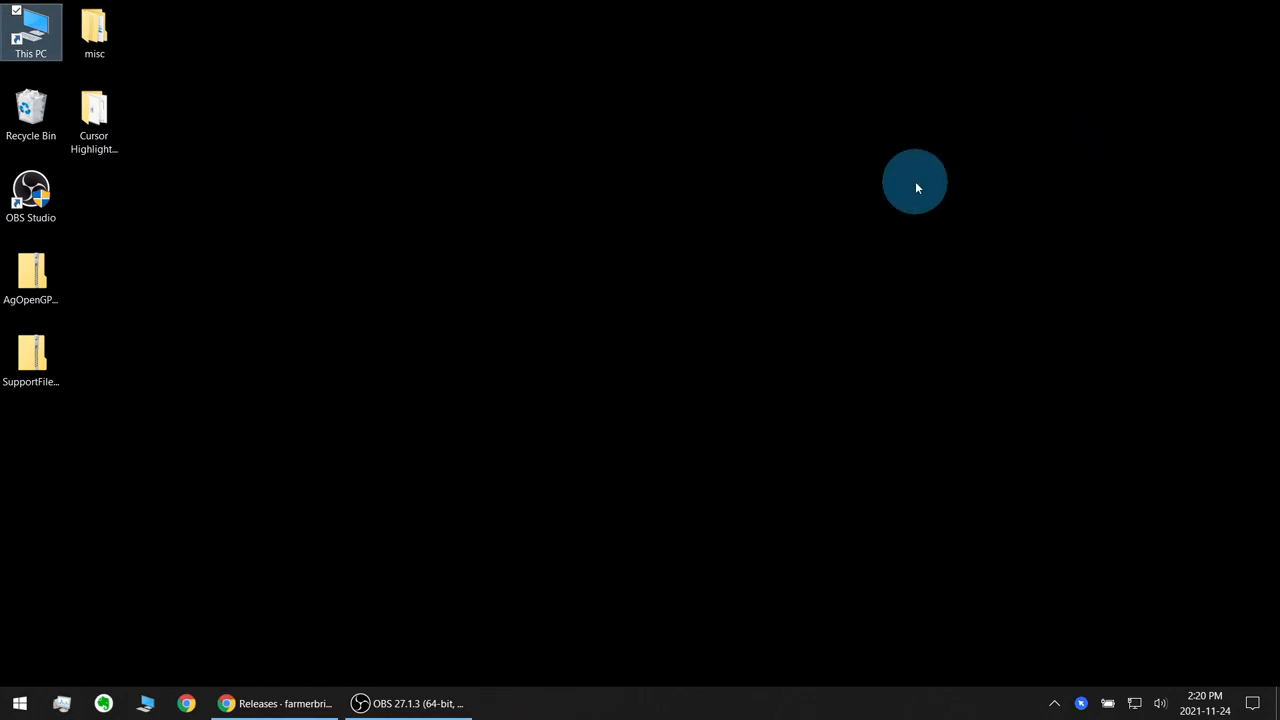
{"action": "mouse_move", "coordinate": [98, 236]}
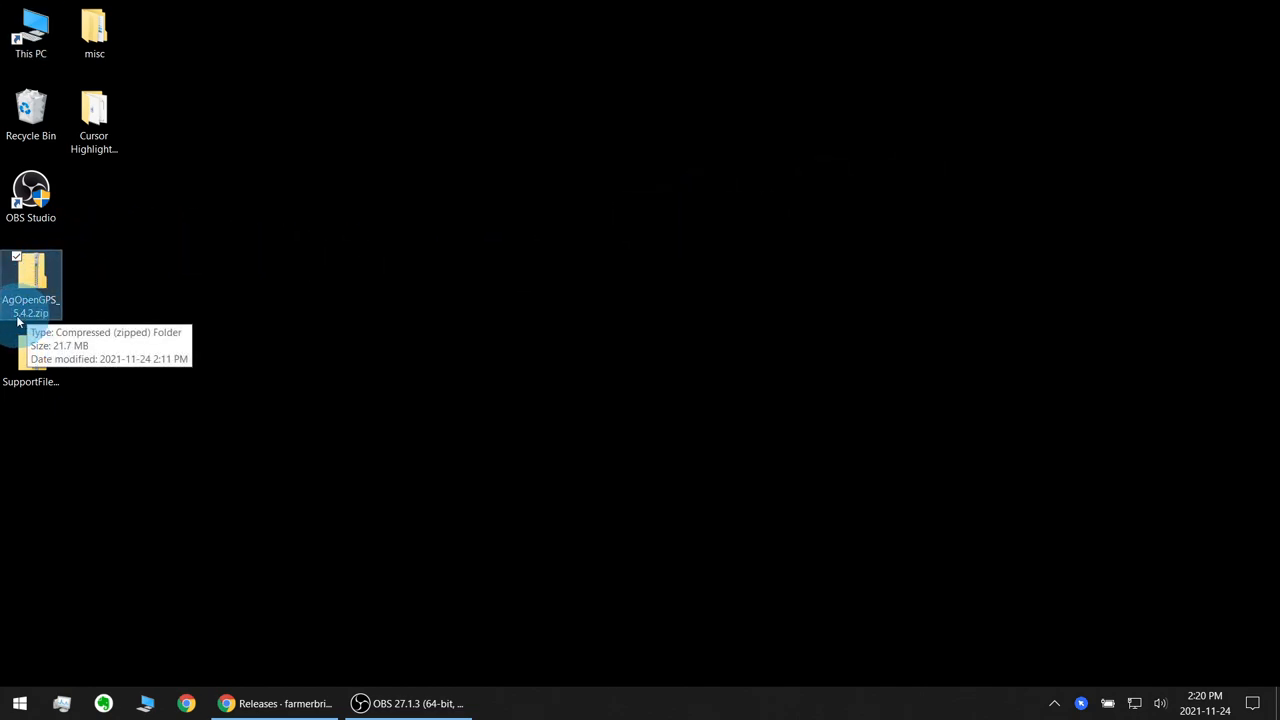
{"action": "mouse_move", "coordinate": [24, 328]}
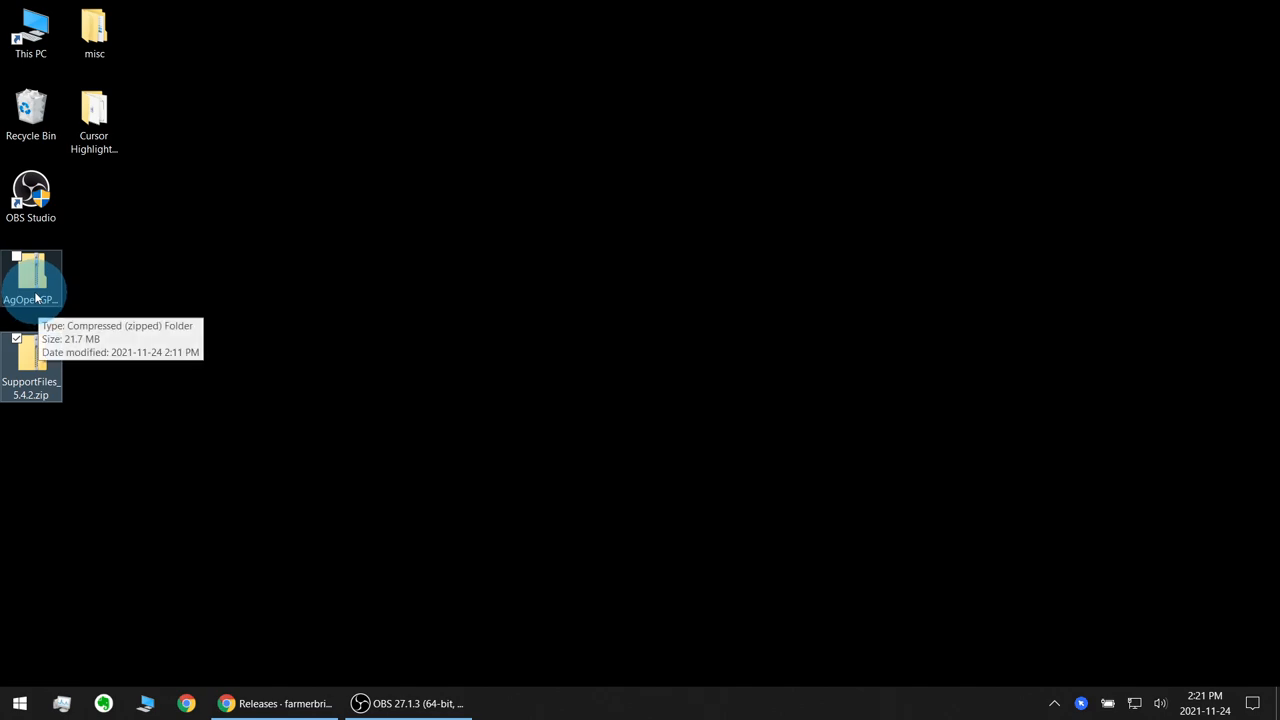
{"action": "right_click", "coordinate": [32, 284]}
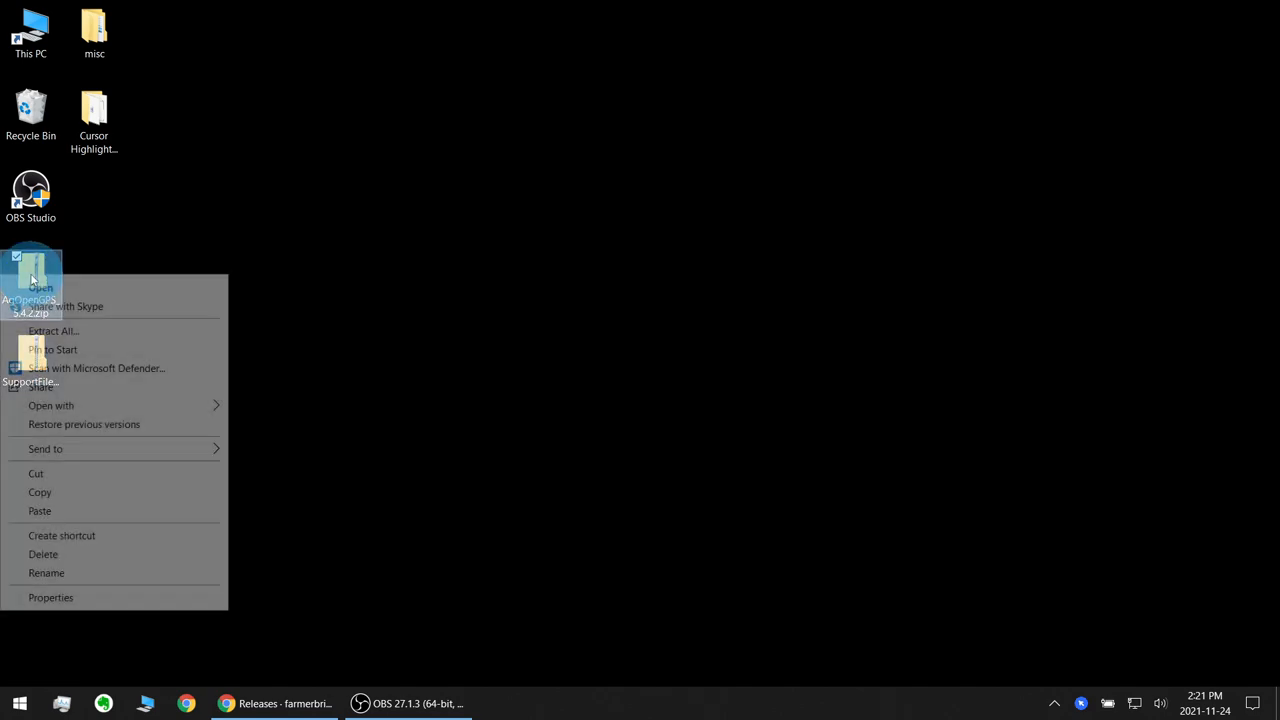
{"action": "left_click", "coordinate": [50, 596]}
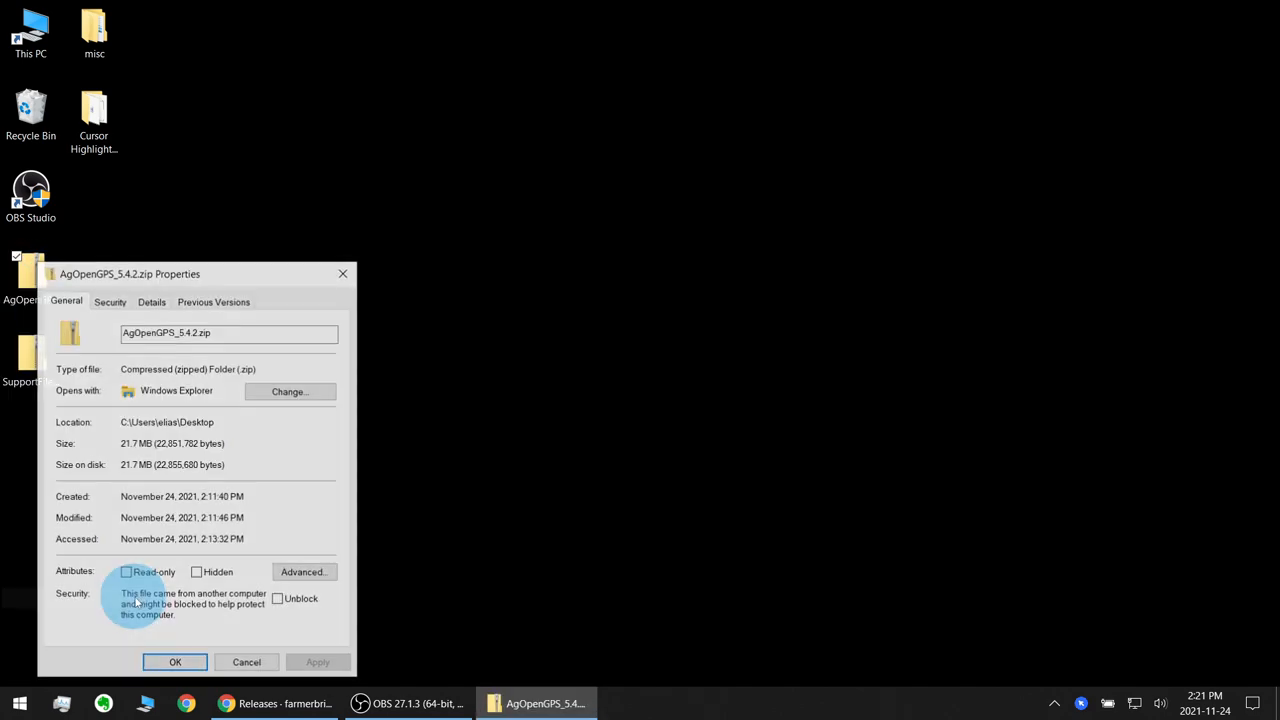
{"action": "left_click", "coordinate": [278, 600]}
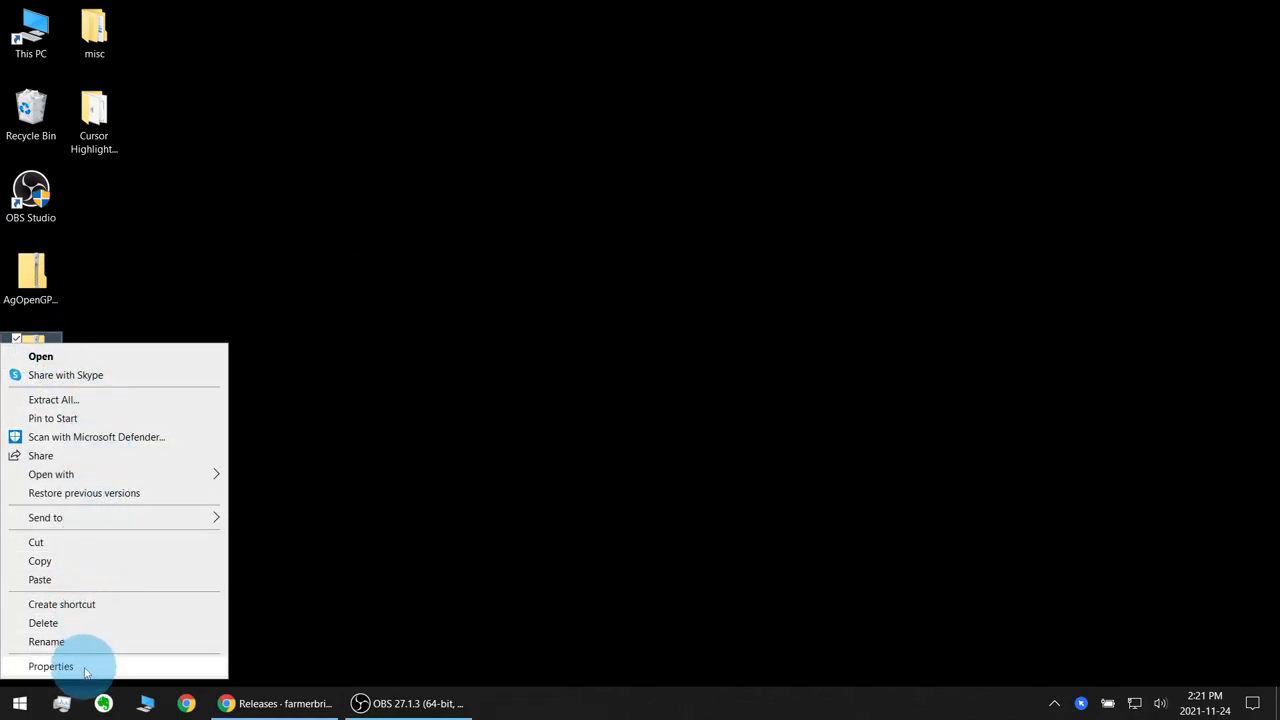
Unblock SupportFiles_5.4.2.zip from its Properties dialog as well.
{"action": "left_click", "coordinate": [50, 666]}
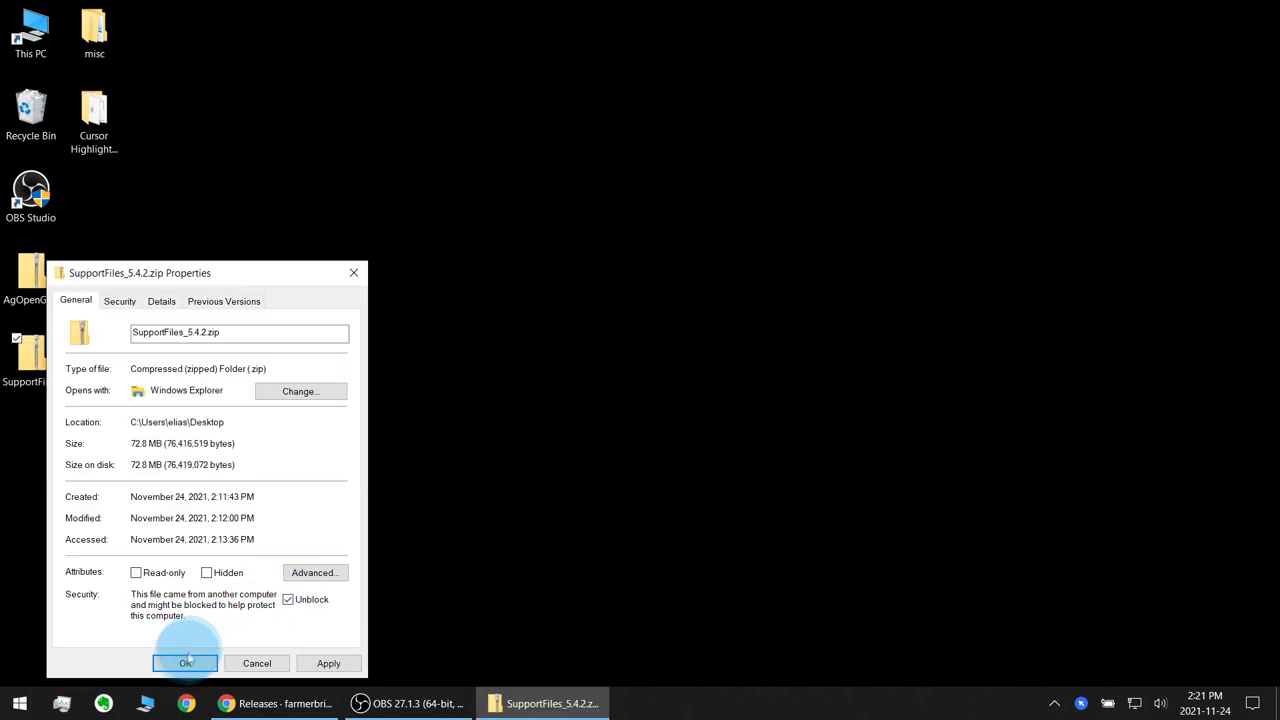
{"action": "left_click", "coordinate": [184, 664]}
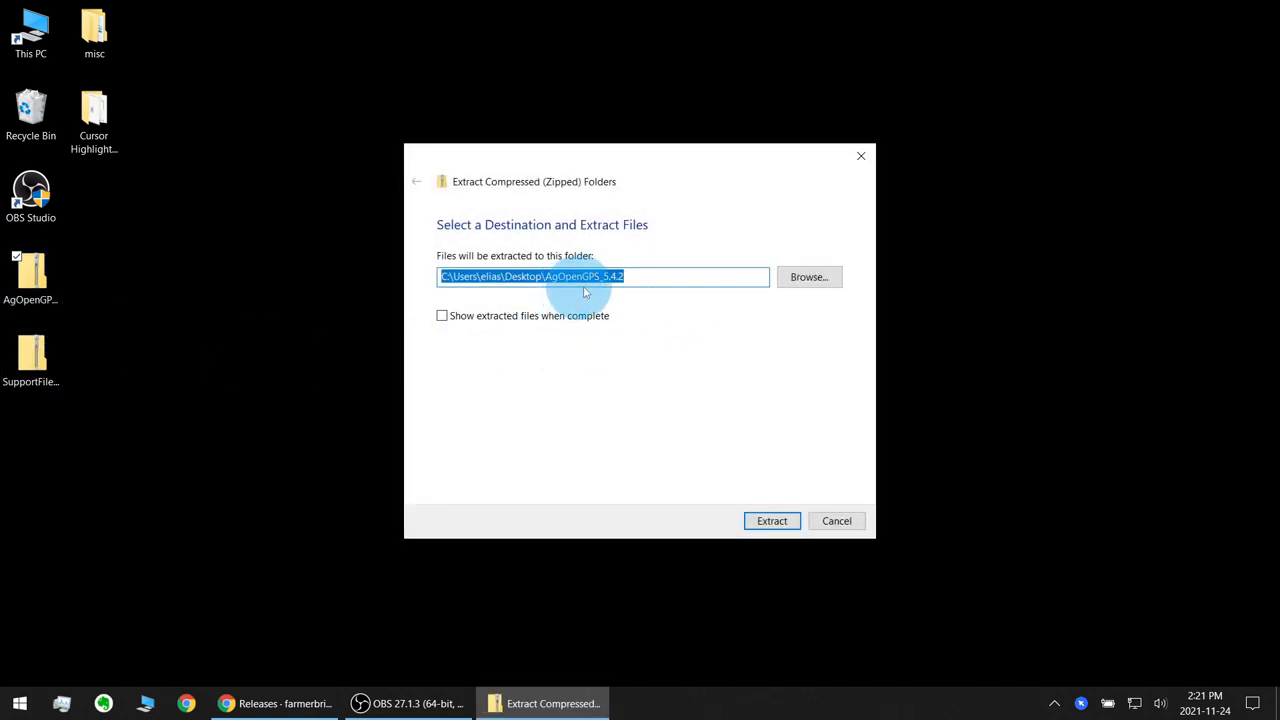
Extract AgOpenGPS_5.4.2.zip to the Desktop with Show extracted files ticked.
{"action": "left_click", "coordinate": [440, 316]}
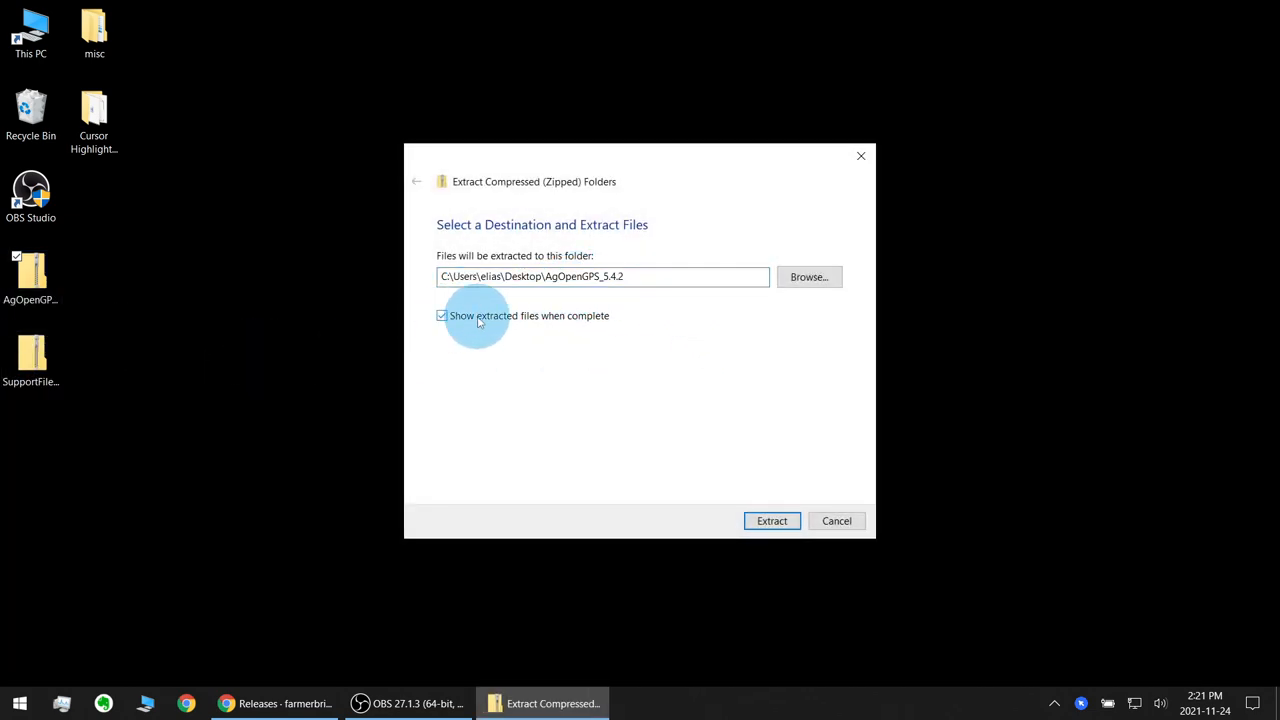
{"action": "left_click", "coordinate": [772, 520]}
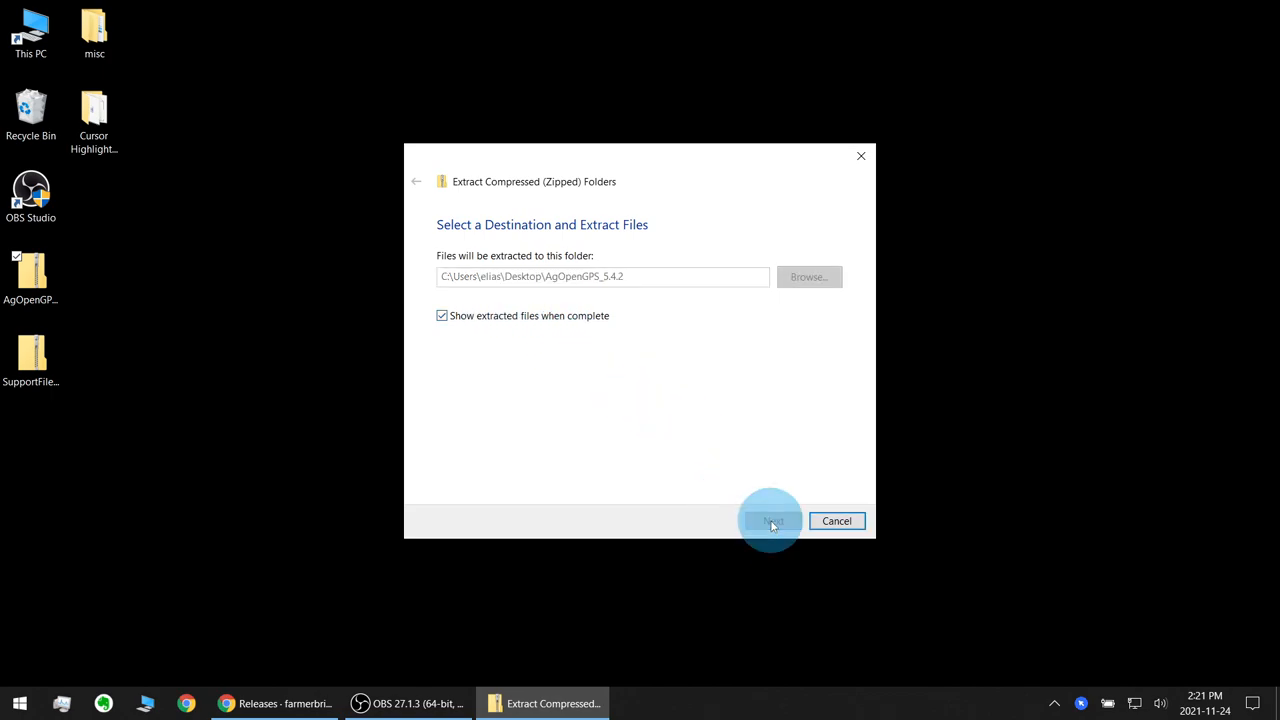
{"action": "left_click", "coordinate": [770, 520]}
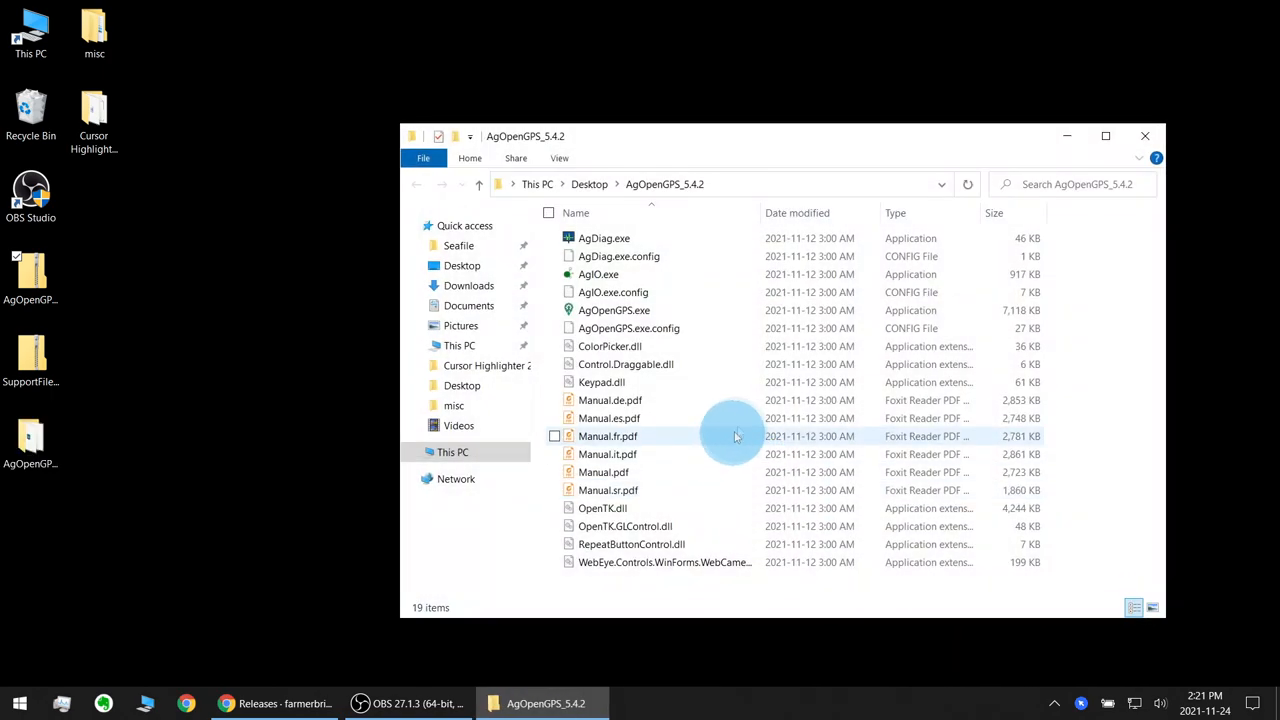
Create a new folder named SupportFiles inside the extracted AgOpenGPS_5.4.2 folder.
{"action": "right_click", "coordinate": [736, 436]}
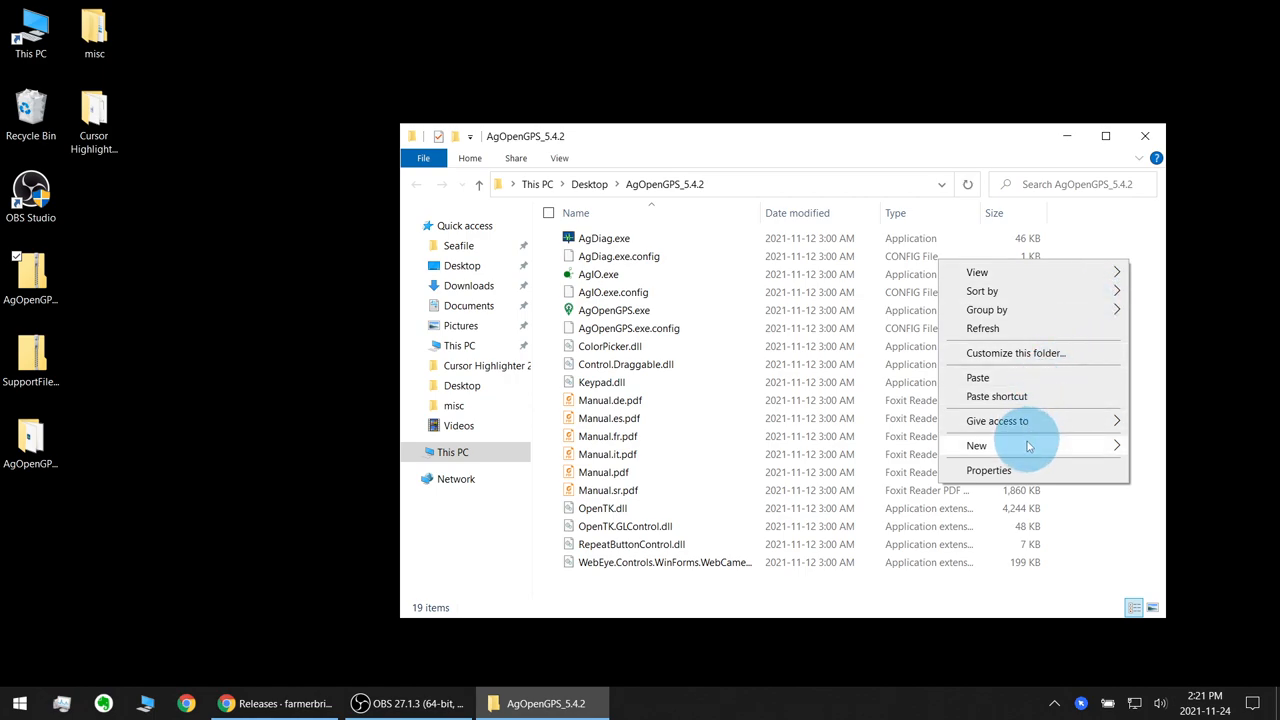
{"action": "left_click", "coordinate": [976, 444]}
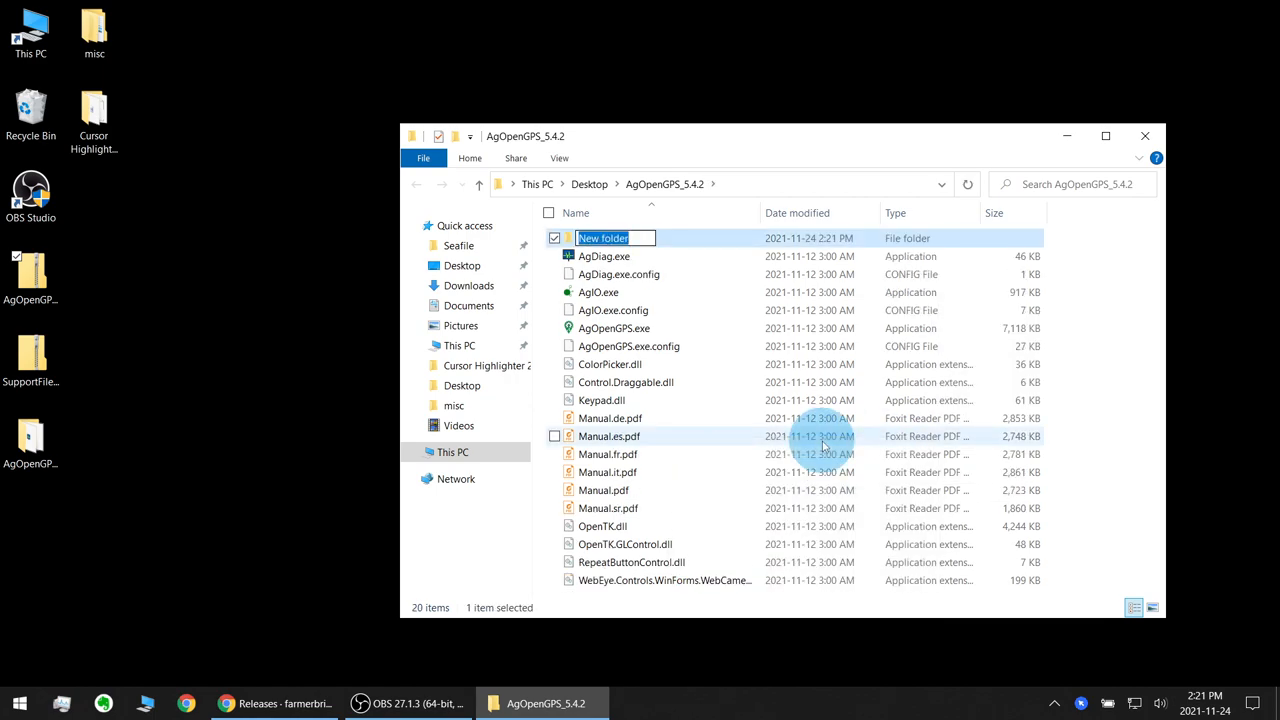
{"action": "type", "text": "SupportFiles"}
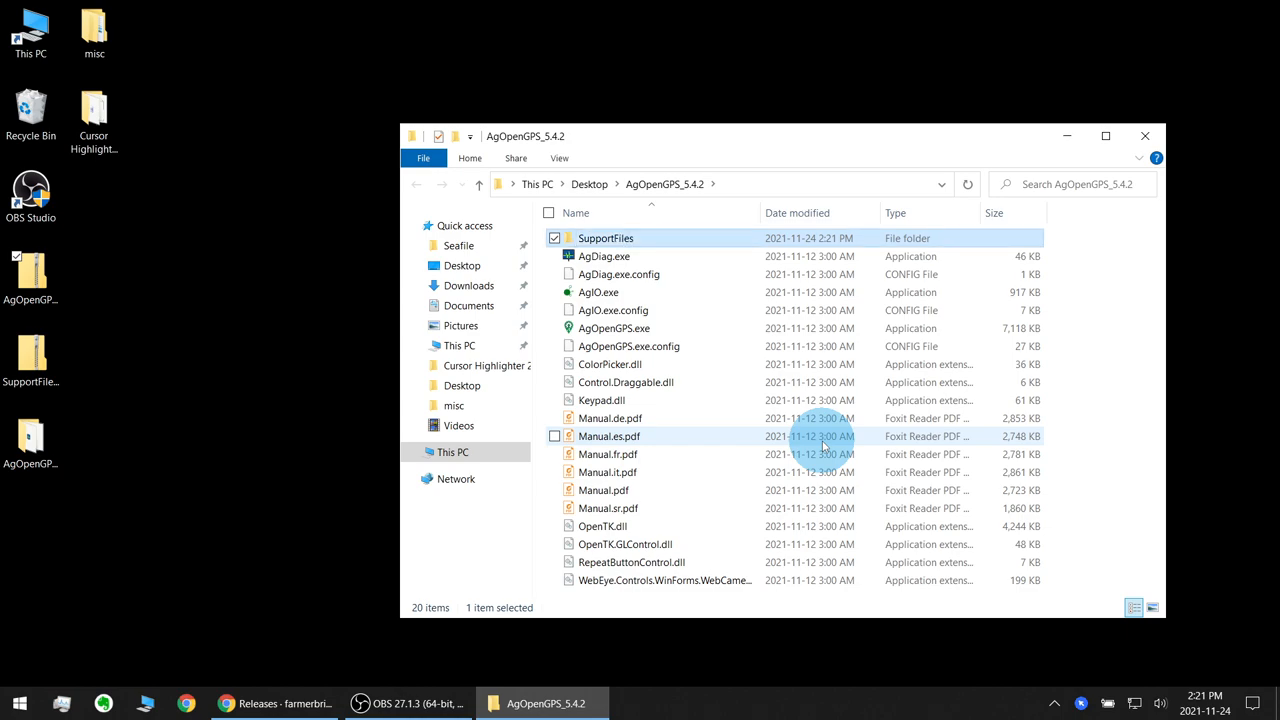
Start Extract All on SupportFiles_5.4.2.zip and browse to AgOpenGPS_5.4.2\SupportFiles as destination.
{"action": "double_click", "coordinate": [604, 238]}
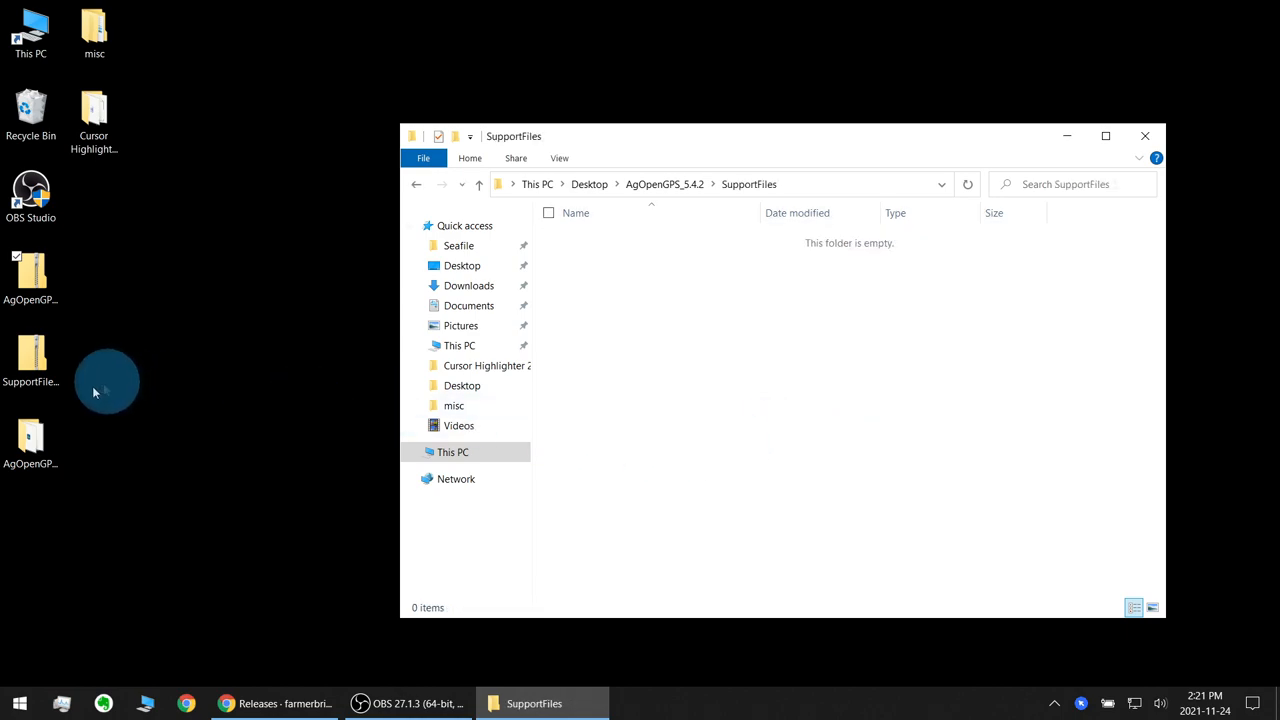
{"action": "right_click", "coordinate": [30, 360]}
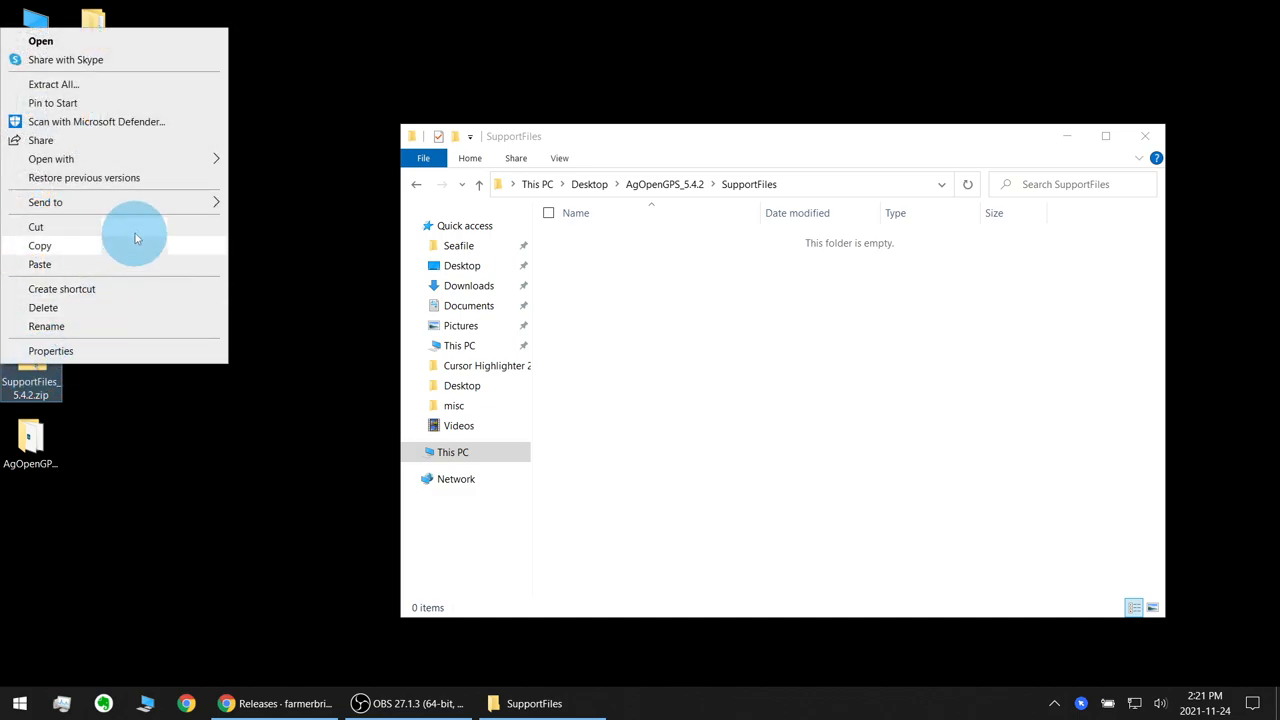
{"action": "left_click", "coordinate": [52, 84]}
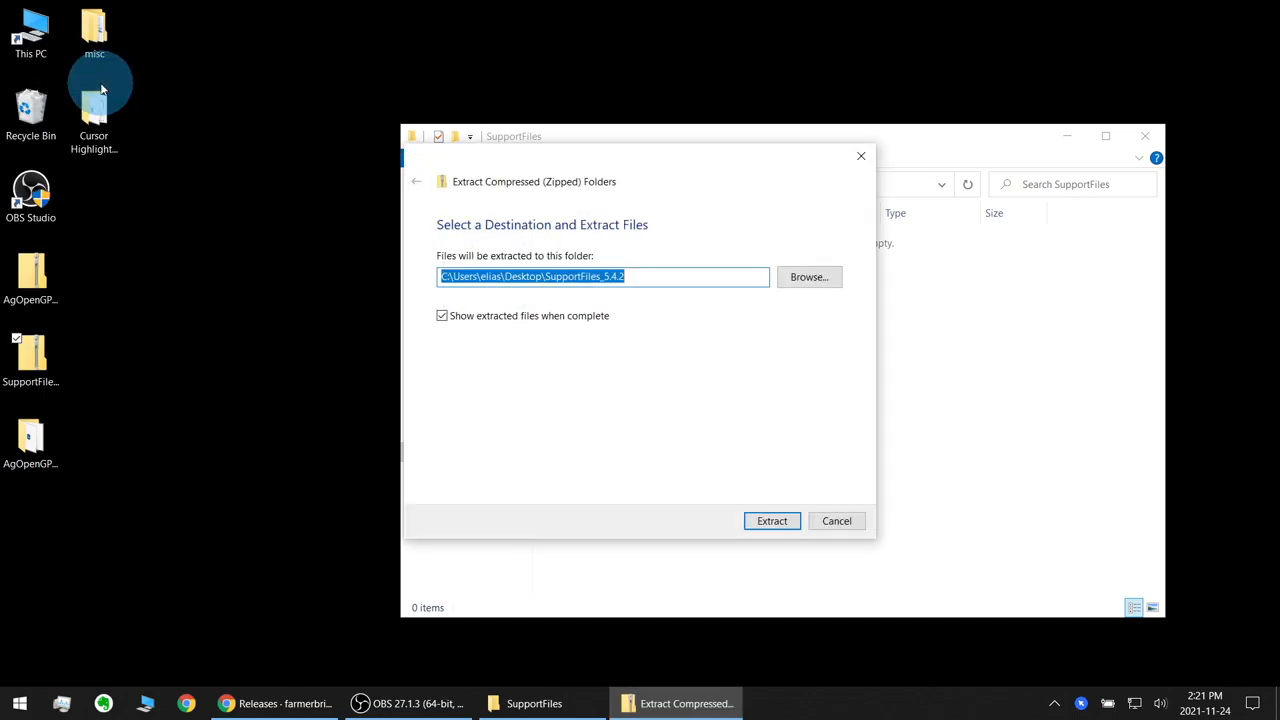
{"action": "left_click", "coordinate": [808, 276]}
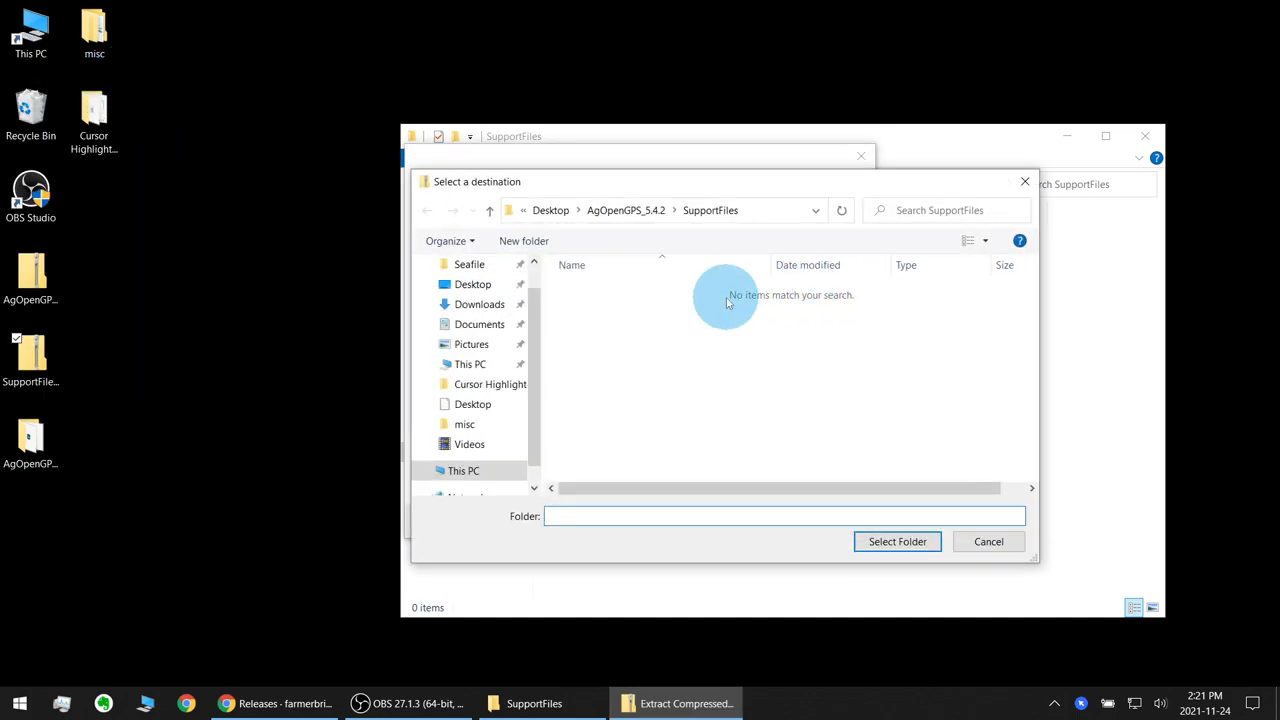
{"action": "left_click", "coordinate": [600, 210]}
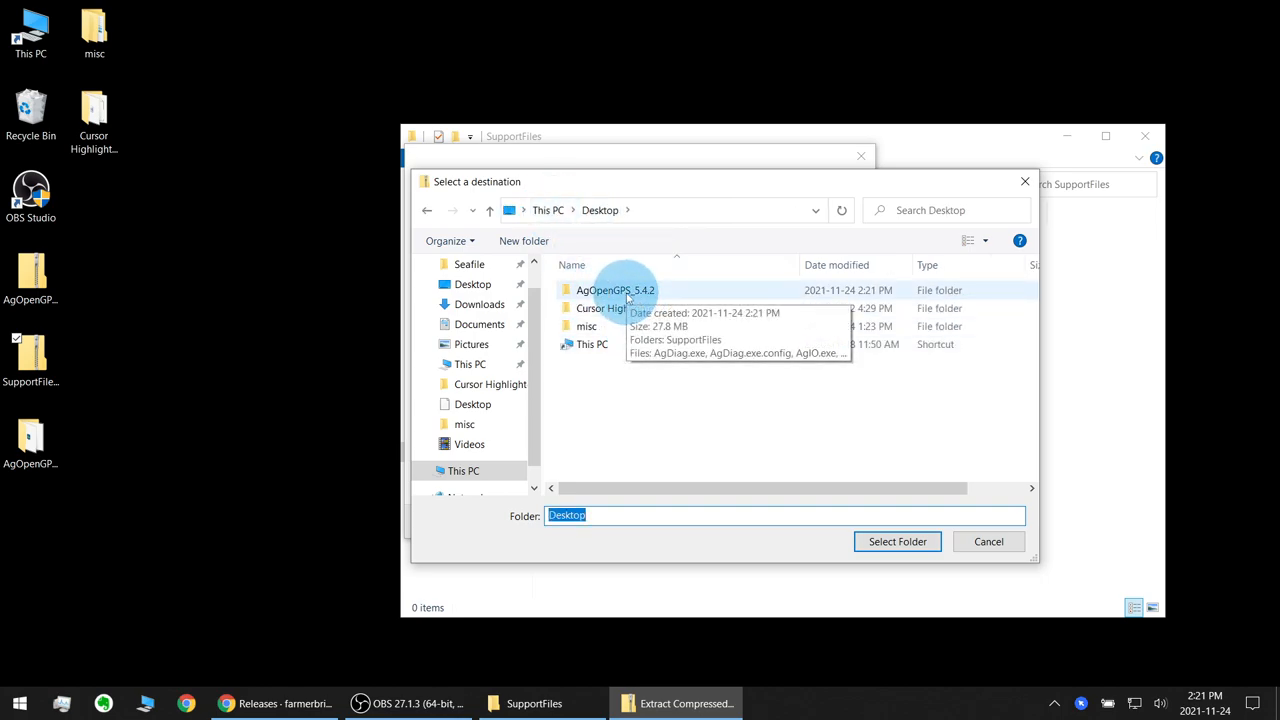
{"action": "double_click", "coordinate": [616, 290]}
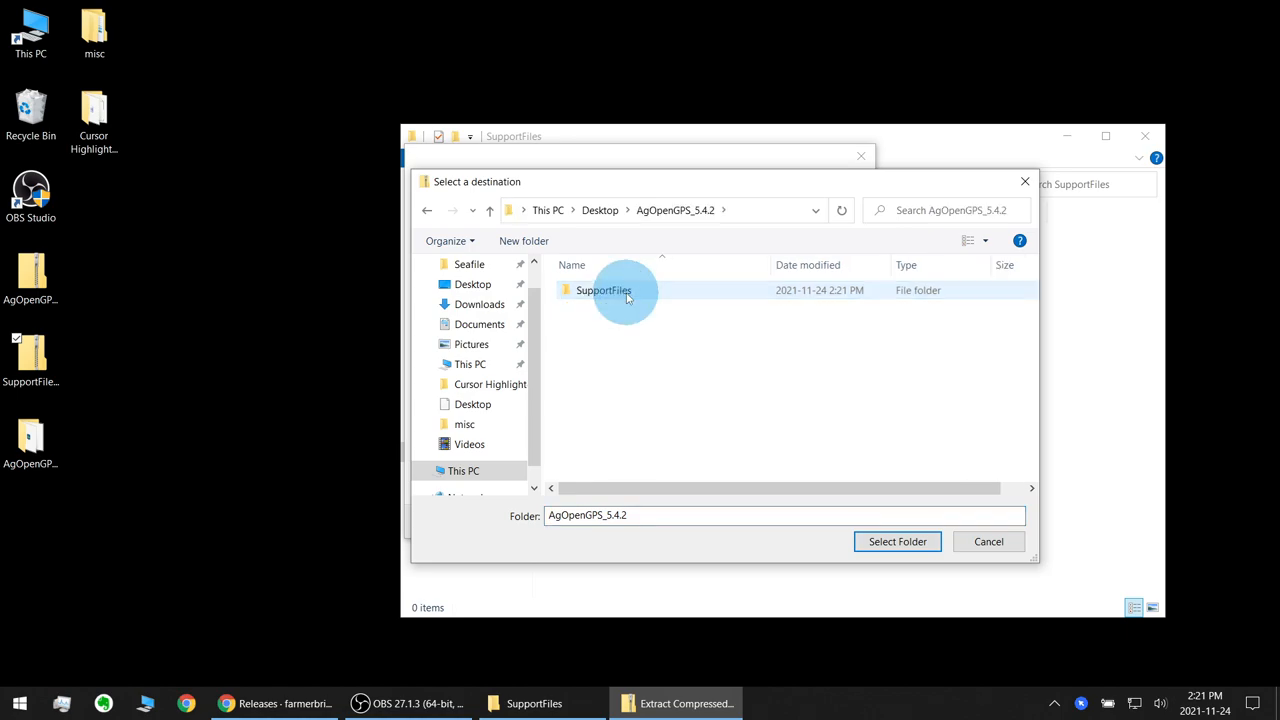
{"action": "left_click", "coordinate": [896, 540]}
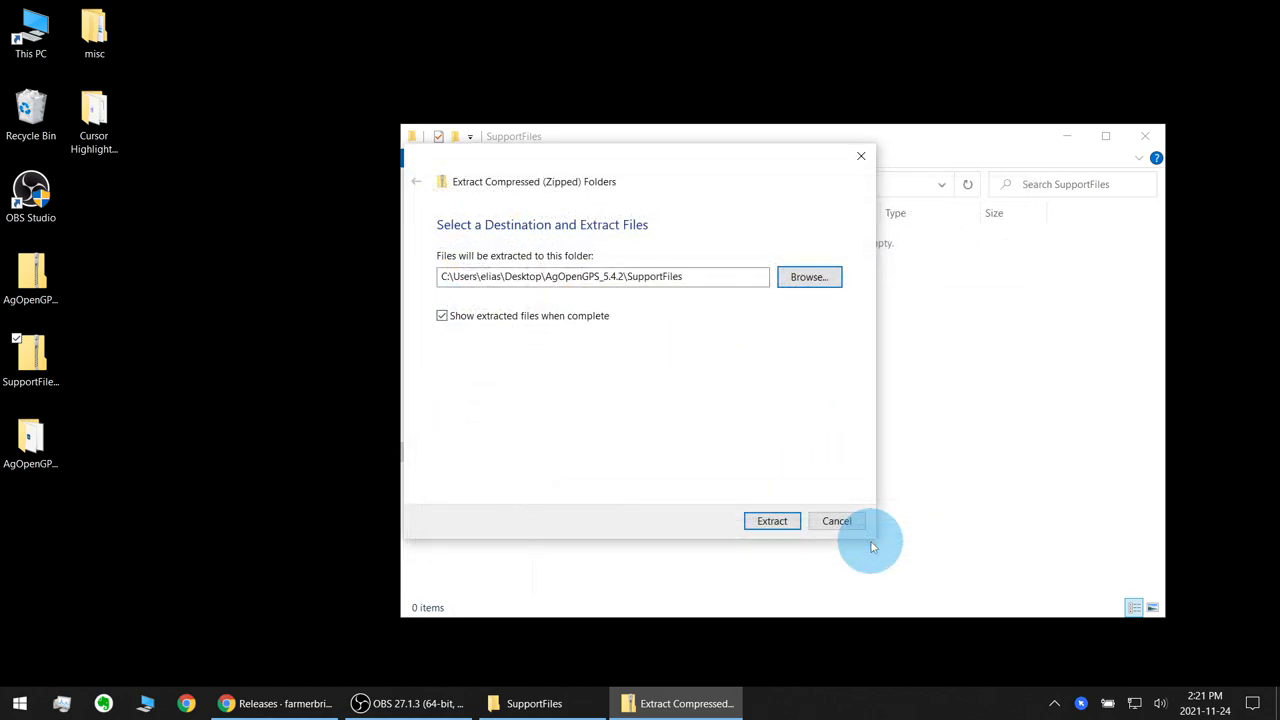
Extract the support files without showing them, then return to the AgOpenGPS_5.4.2 folder.
{"action": "left_click", "coordinate": [442, 316]}
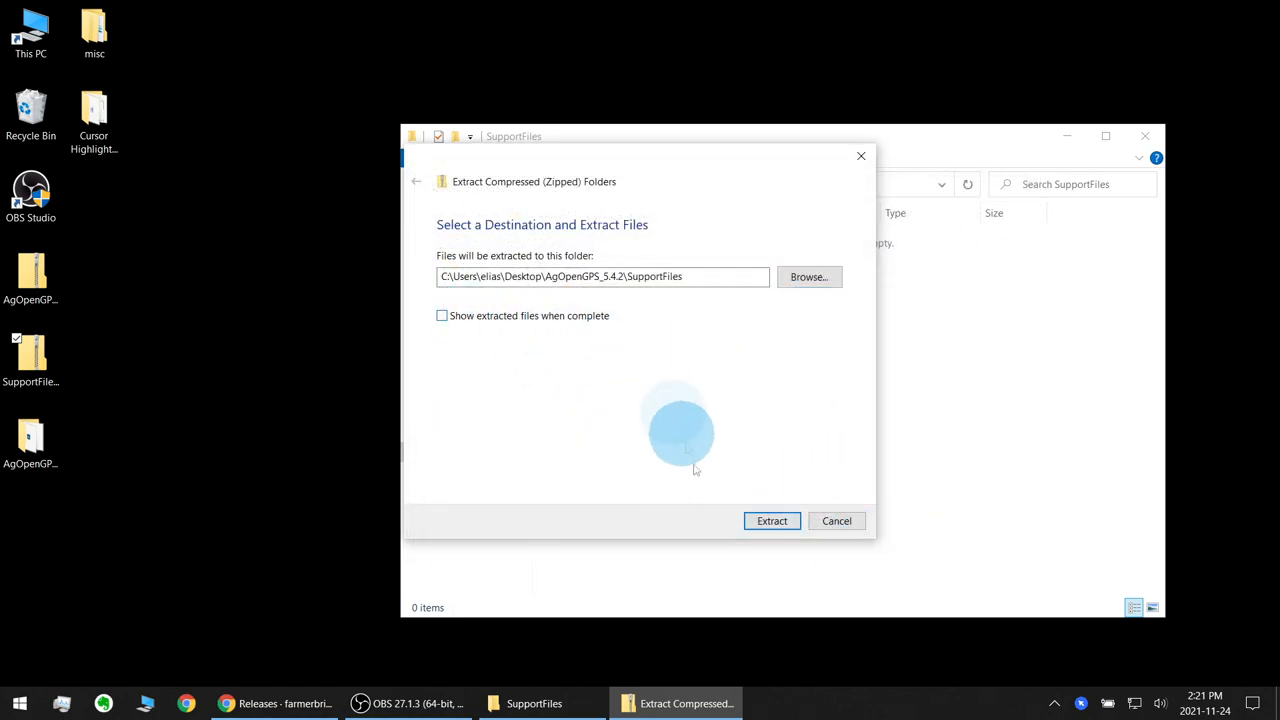
{"action": "left_click", "coordinate": [772, 520]}
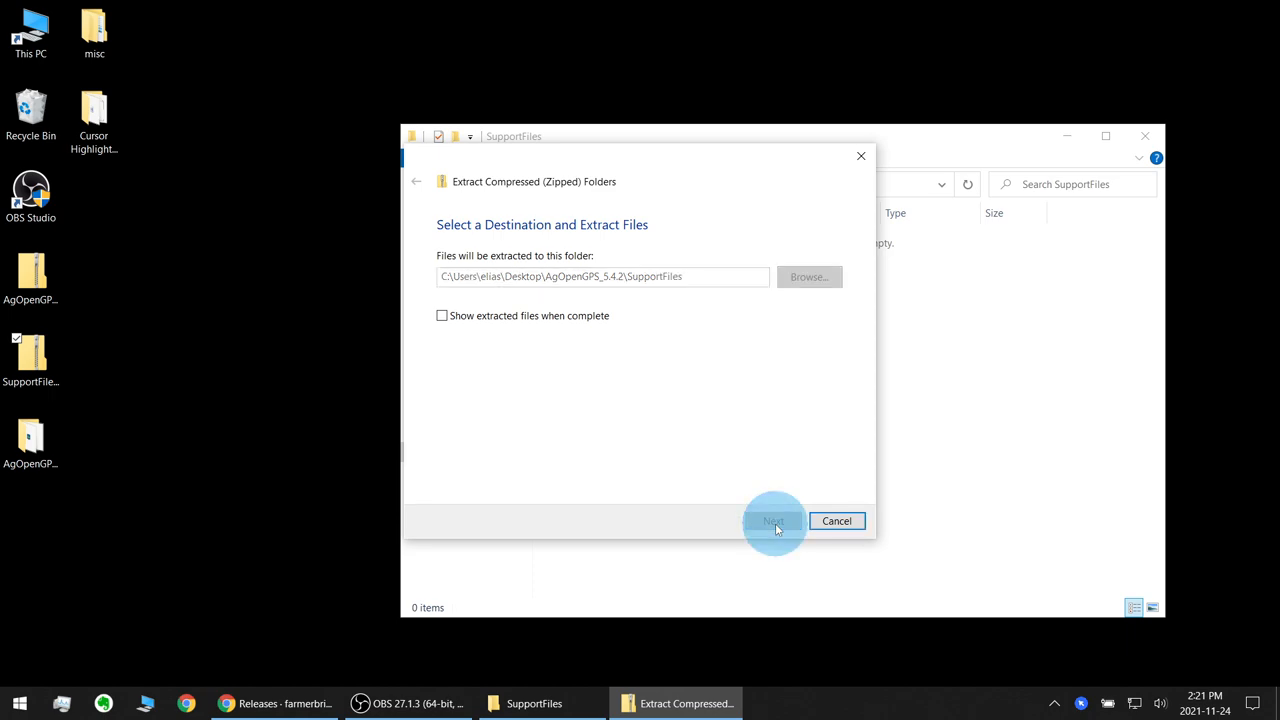
{"action": "left_click", "coordinate": [774, 520]}
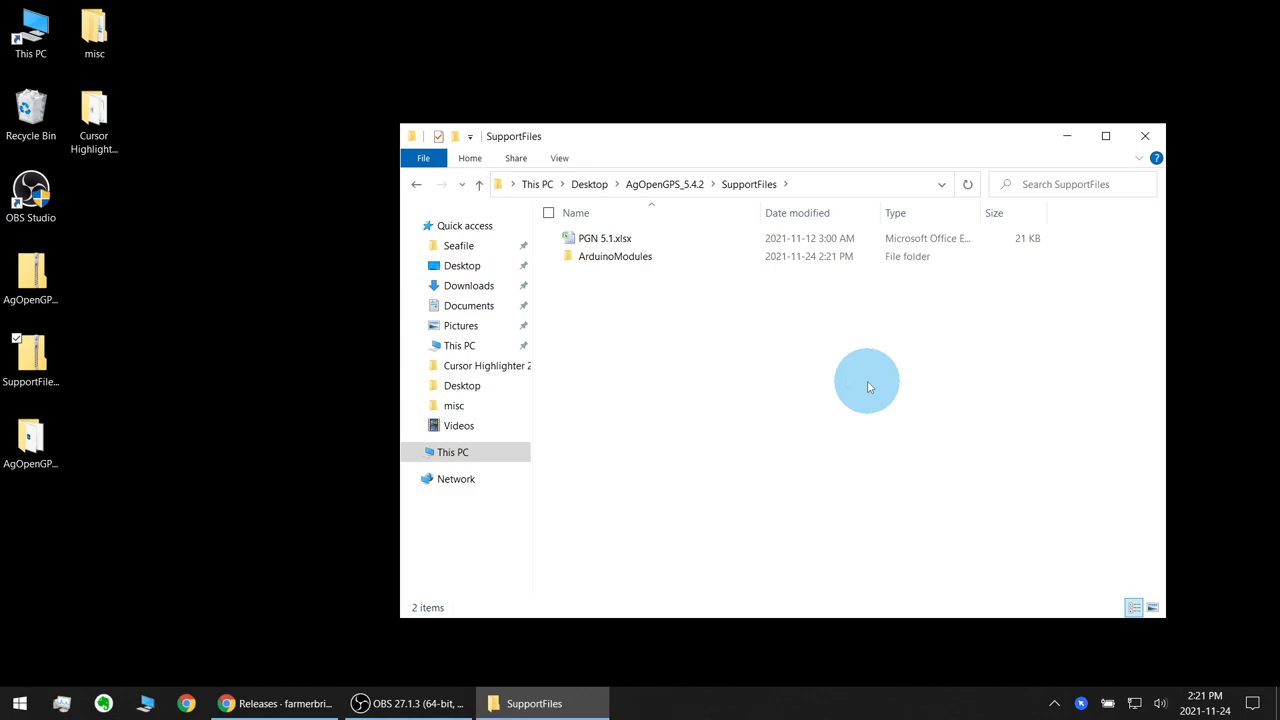
{"action": "mouse_move", "coordinate": [624, 278]}
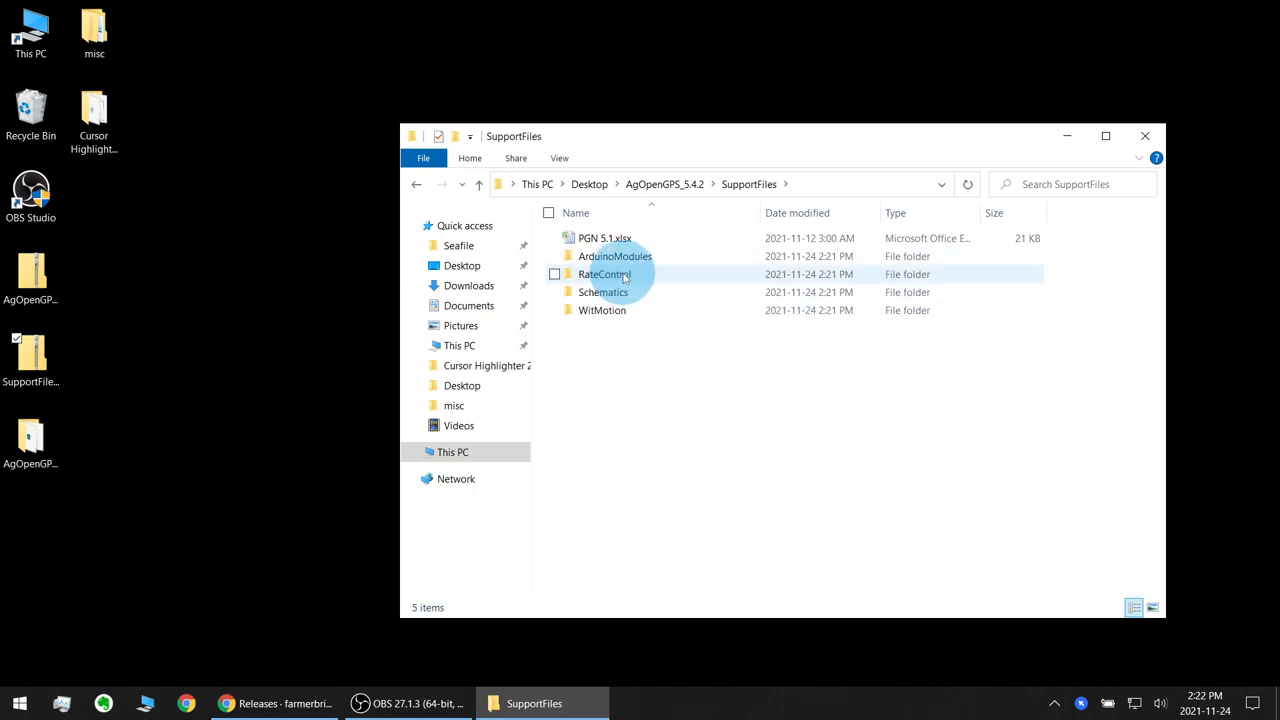
{"action": "left_click", "coordinate": [640, 360]}
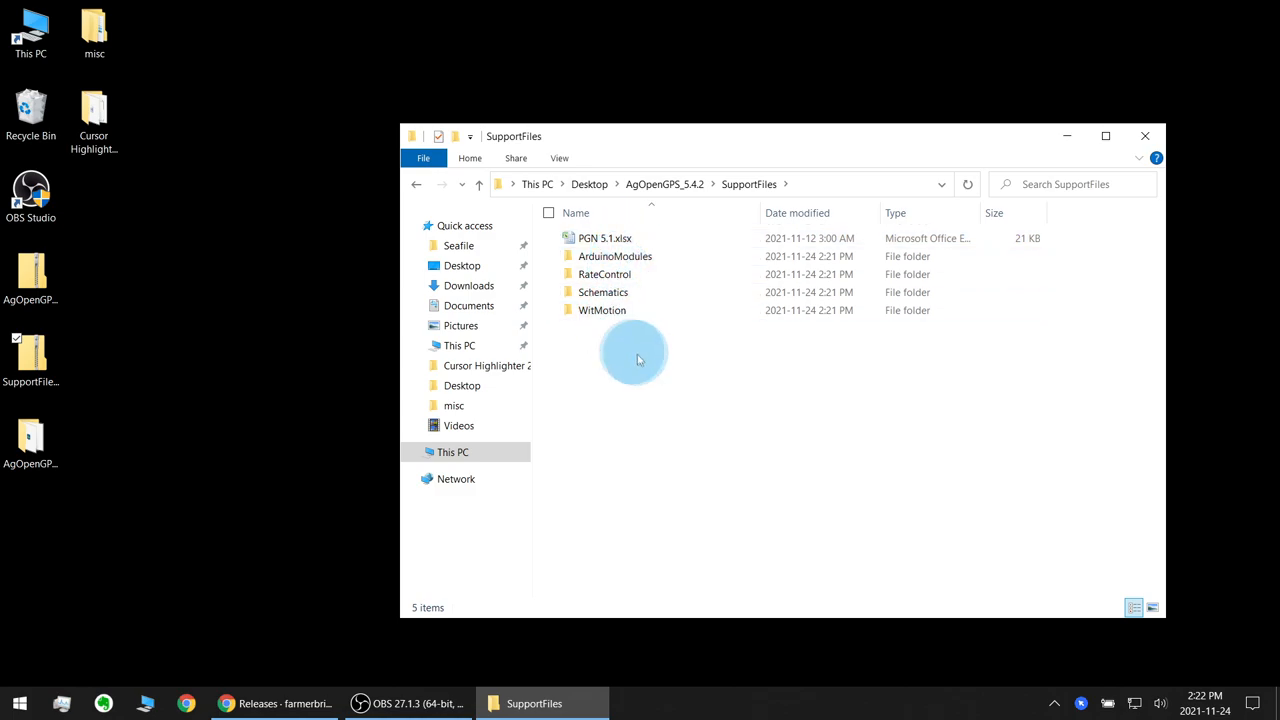
{"action": "left_click", "coordinate": [416, 184]}
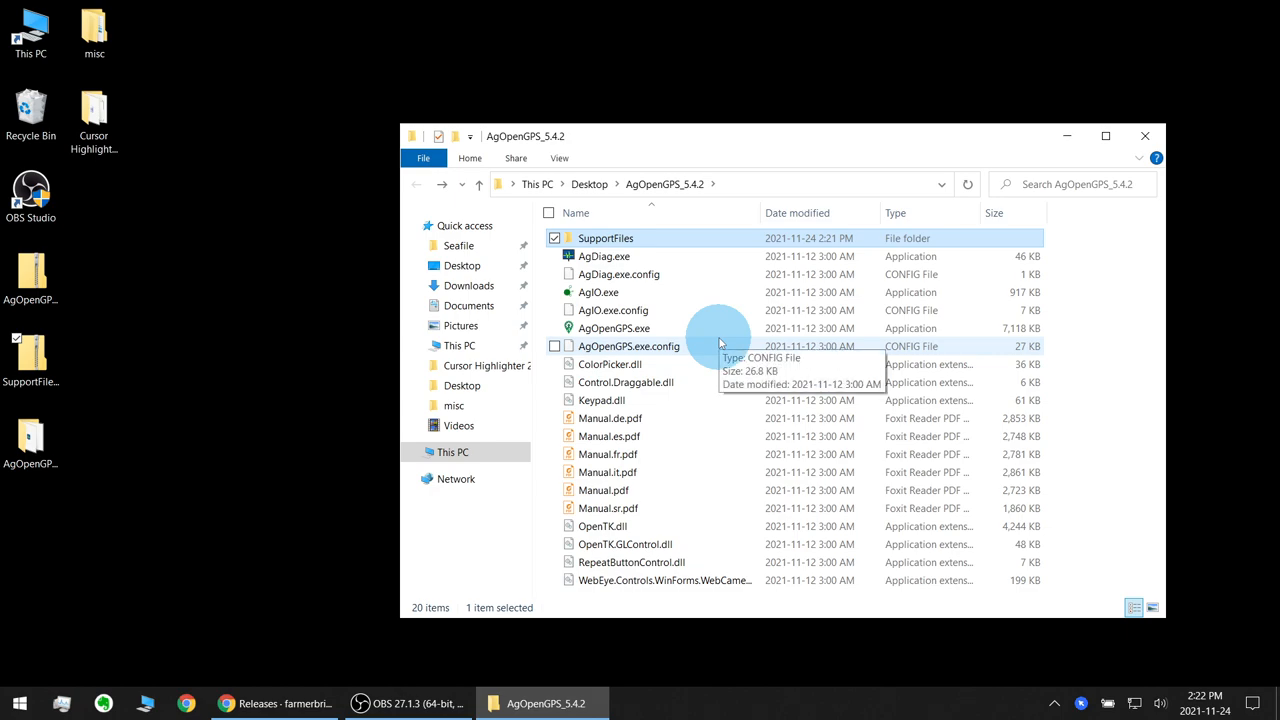
{"action": "left_click", "coordinate": [614, 328]}
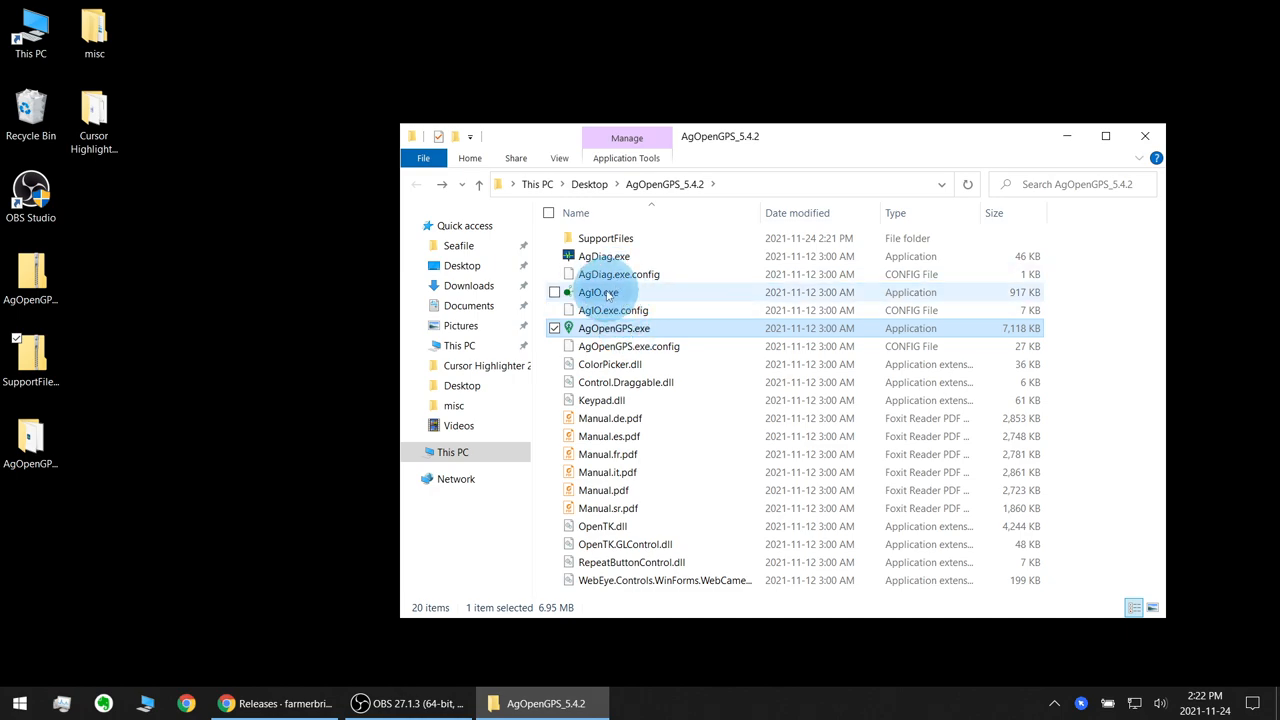
{"action": "left_click", "coordinate": [598, 292]}
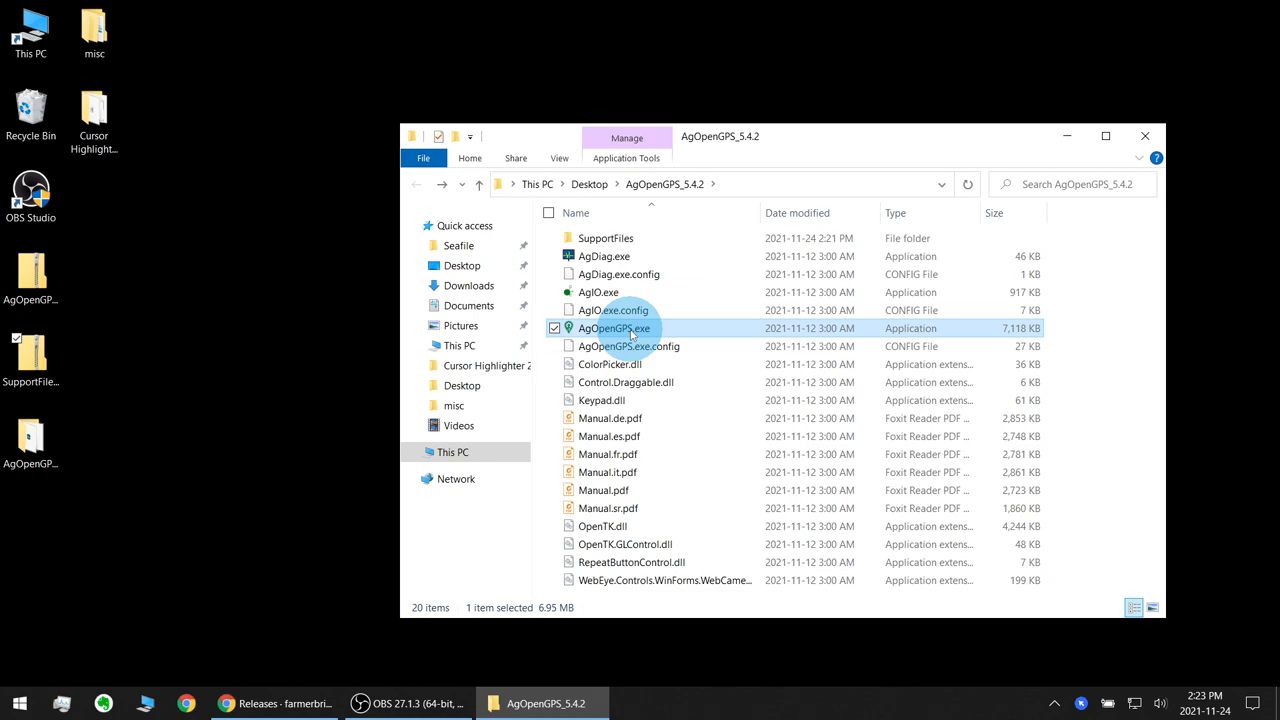
{"action": "mouse_move", "coordinate": [614, 328]}
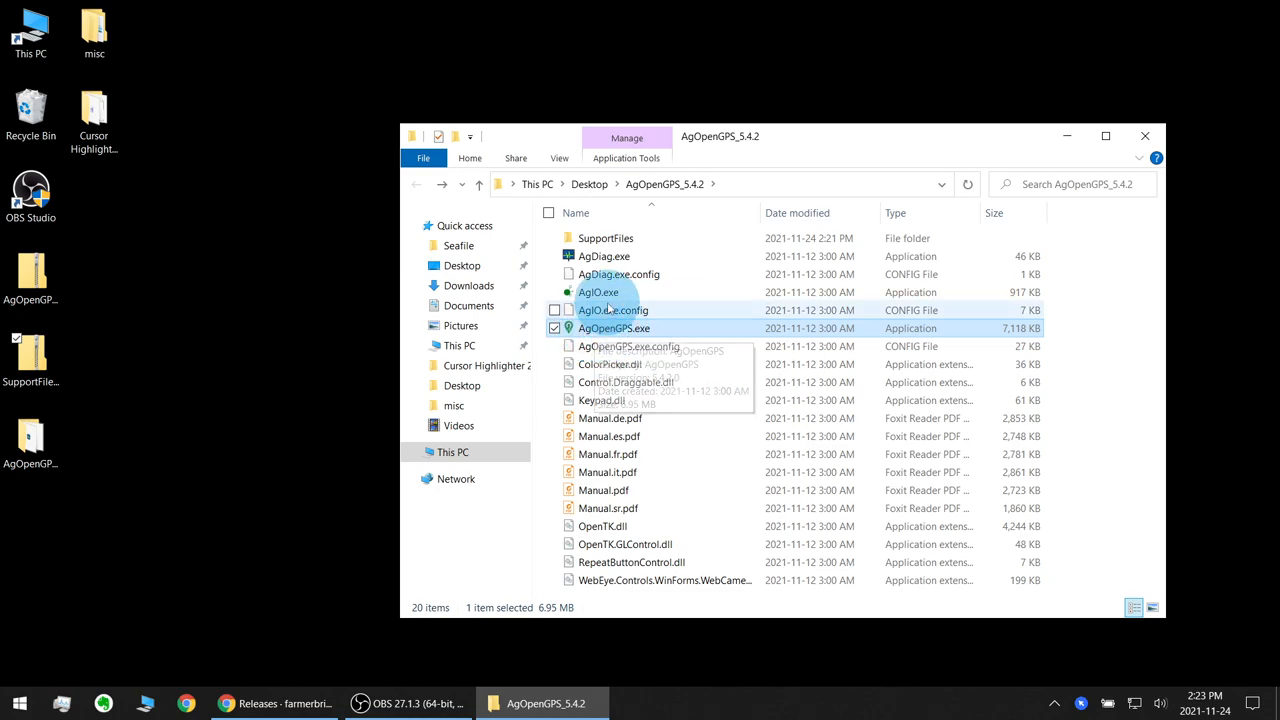
{"action": "left_click", "coordinate": [600, 292]}
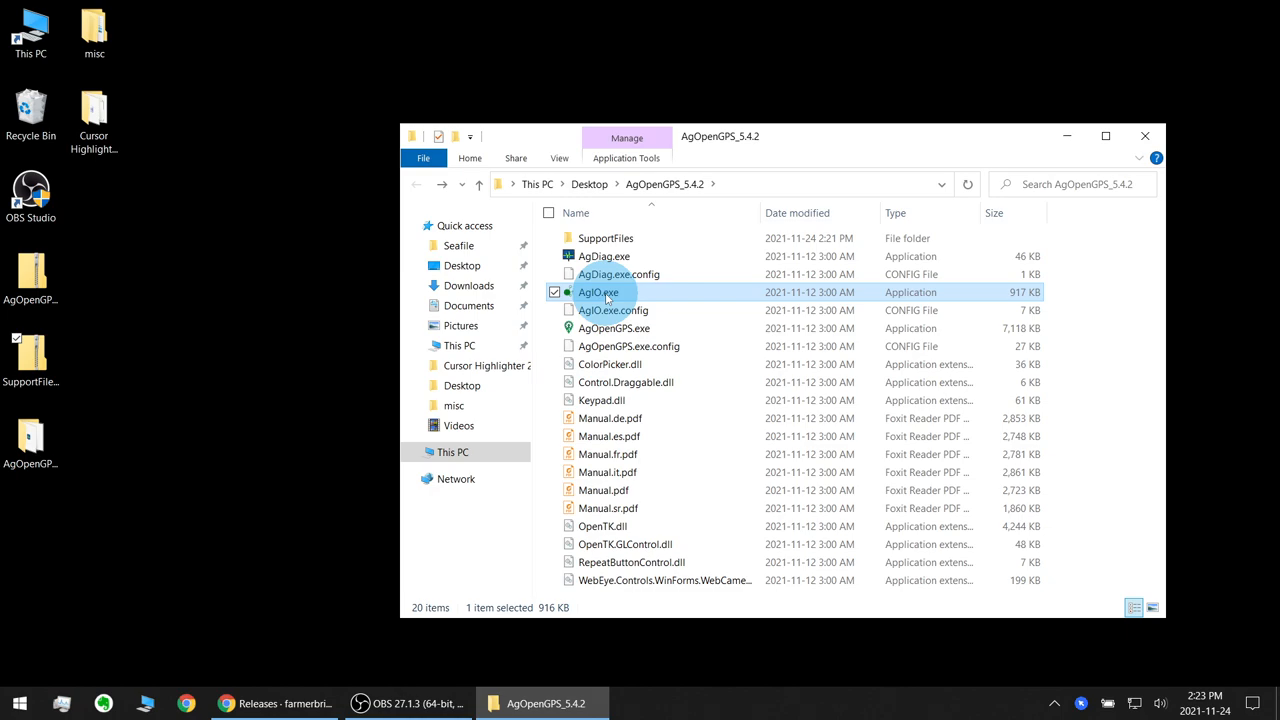
Launch AgIO.exe and allow it through the Windows Defender Firewall.
{"action": "double_click", "coordinate": [596, 292]}
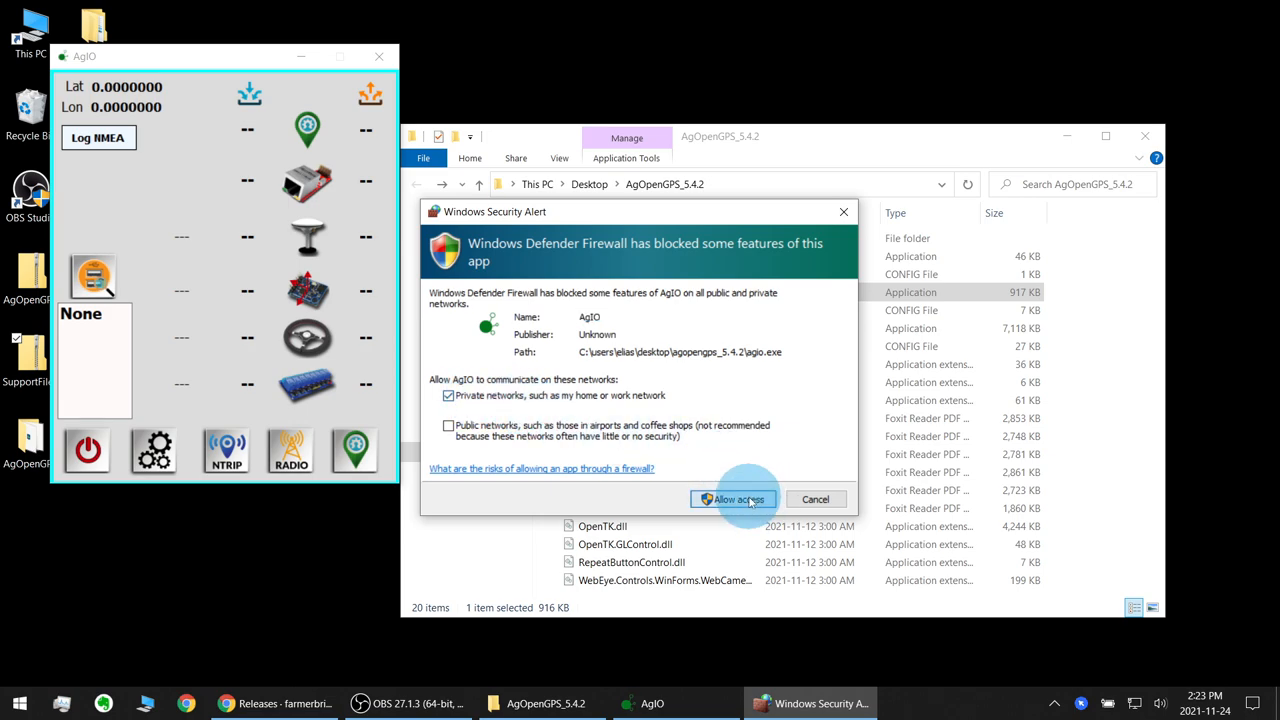
{"action": "left_click", "coordinate": [732, 500]}
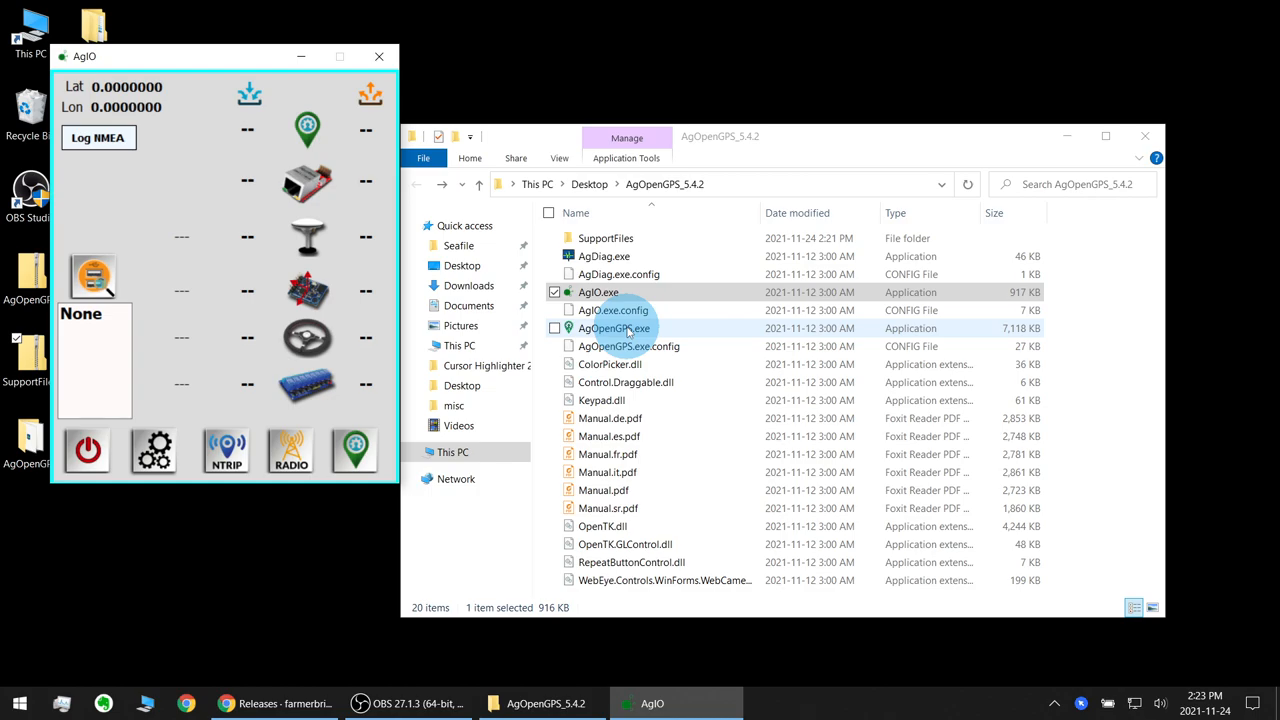
Launch AgOpenGPS.exe and agree to the terms in the About AgOpenGPS dialog.
{"action": "double_click", "coordinate": [614, 328]}
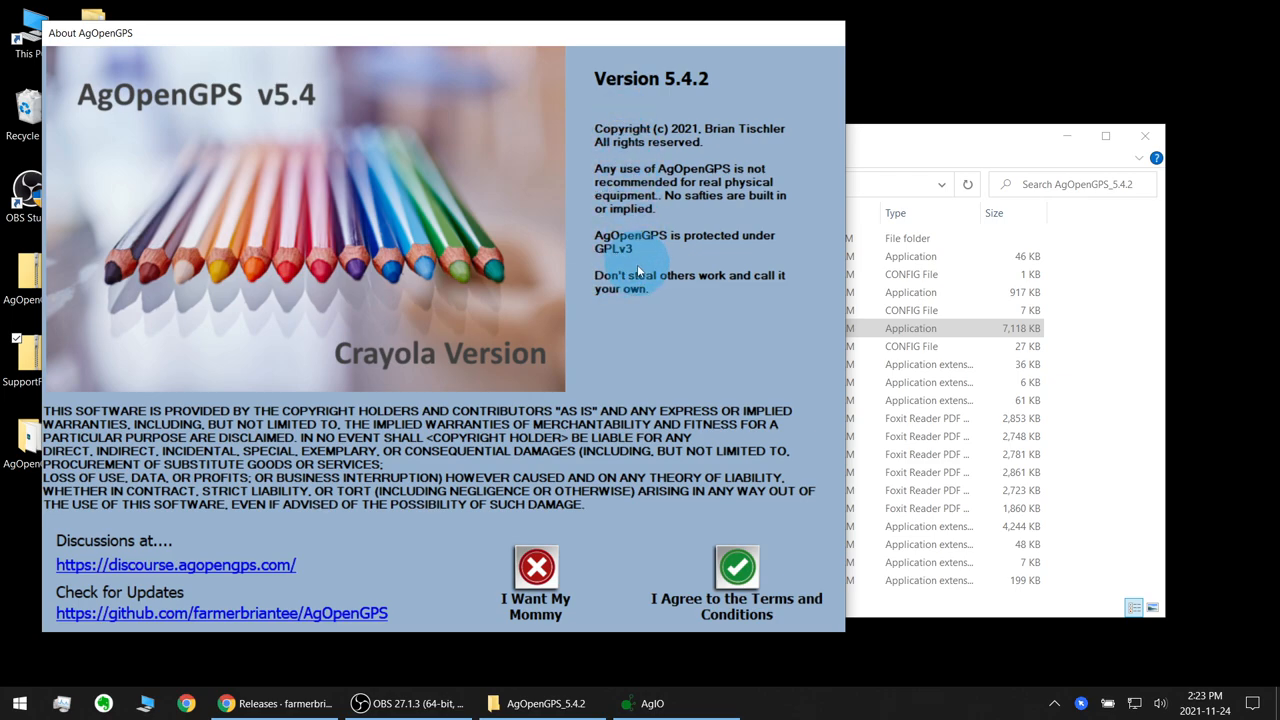
{"action": "mouse_move", "coordinate": [592, 576]}
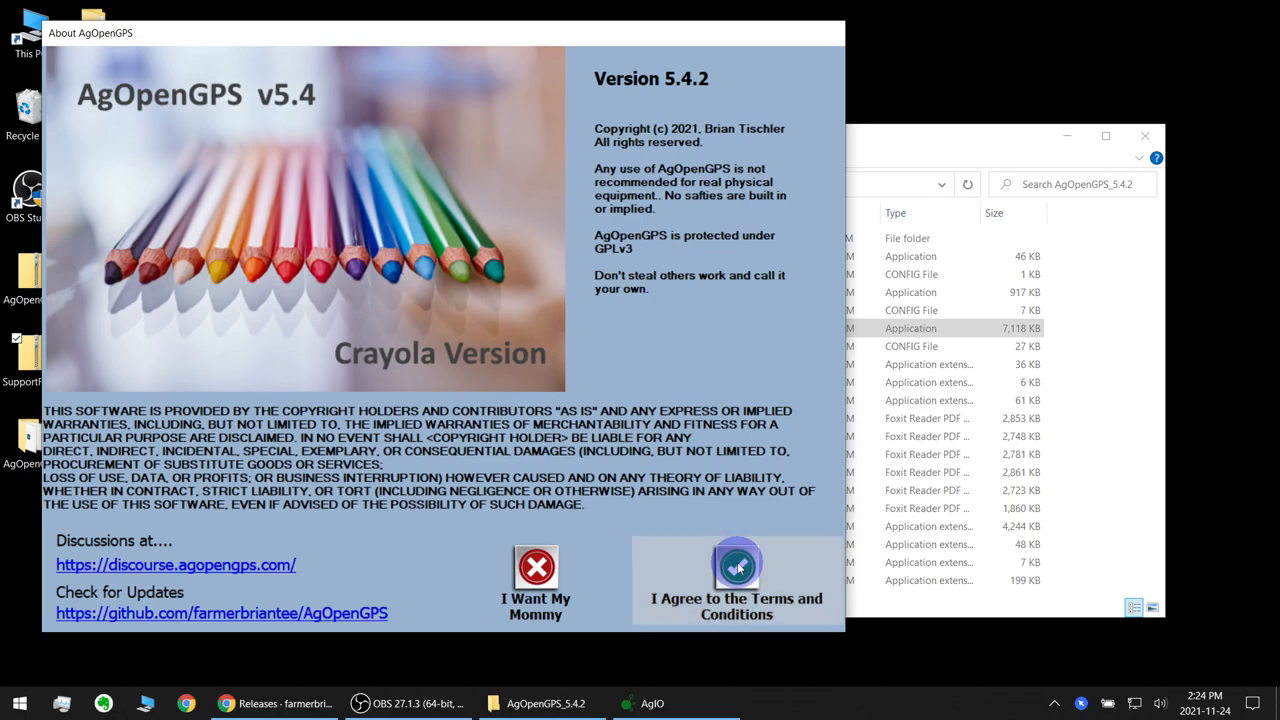
{"action": "left_click", "coordinate": [736, 580]}
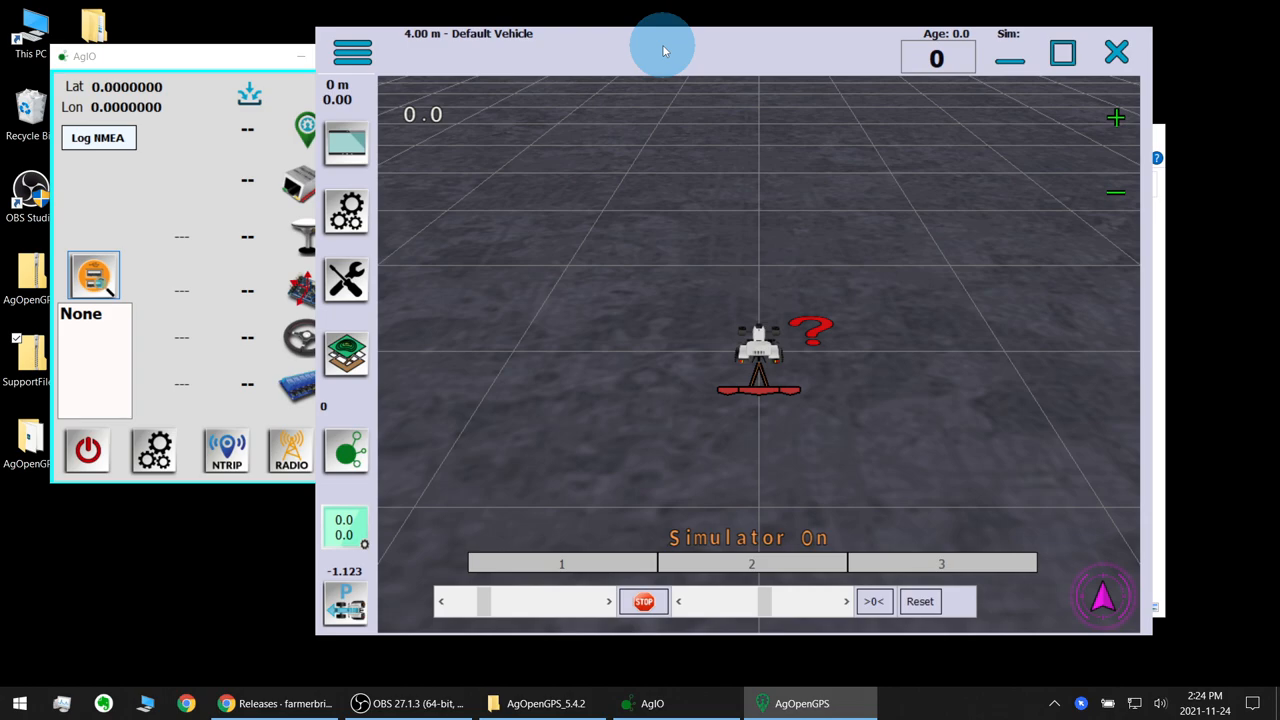
{"action": "mouse_move", "coordinate": [696, 536]}
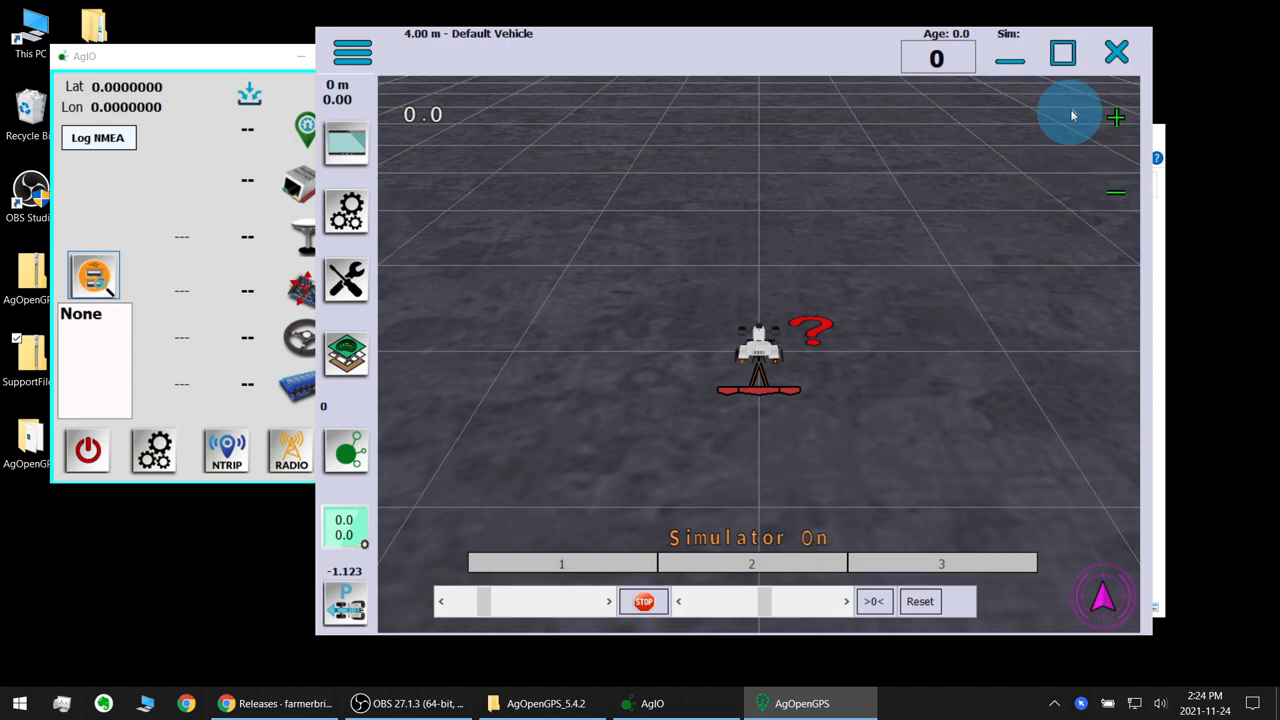
Close the AgOpenGPS and AgIO windows, leaving the AgOpenGPS_5.4.2 folder open.
{"action": "left_click", "coordinate": [1116, 52]}
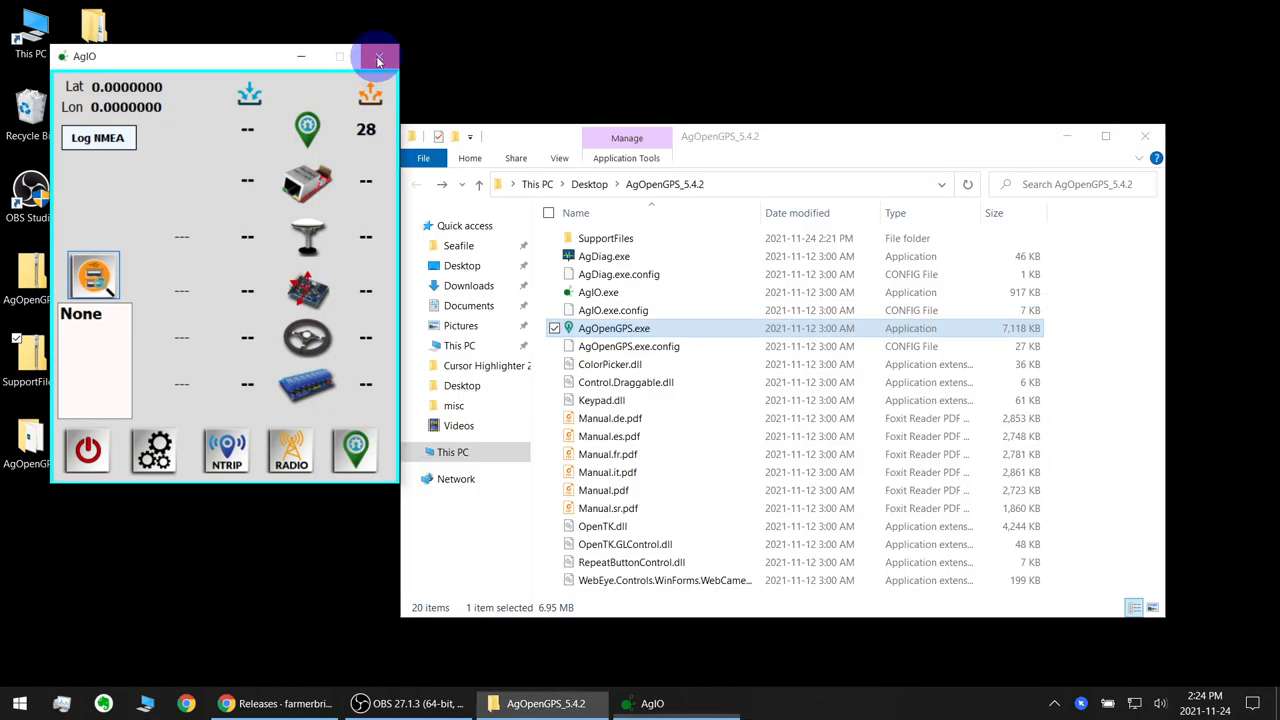
{"action": "left_click", "coordinate": [378, 56]}
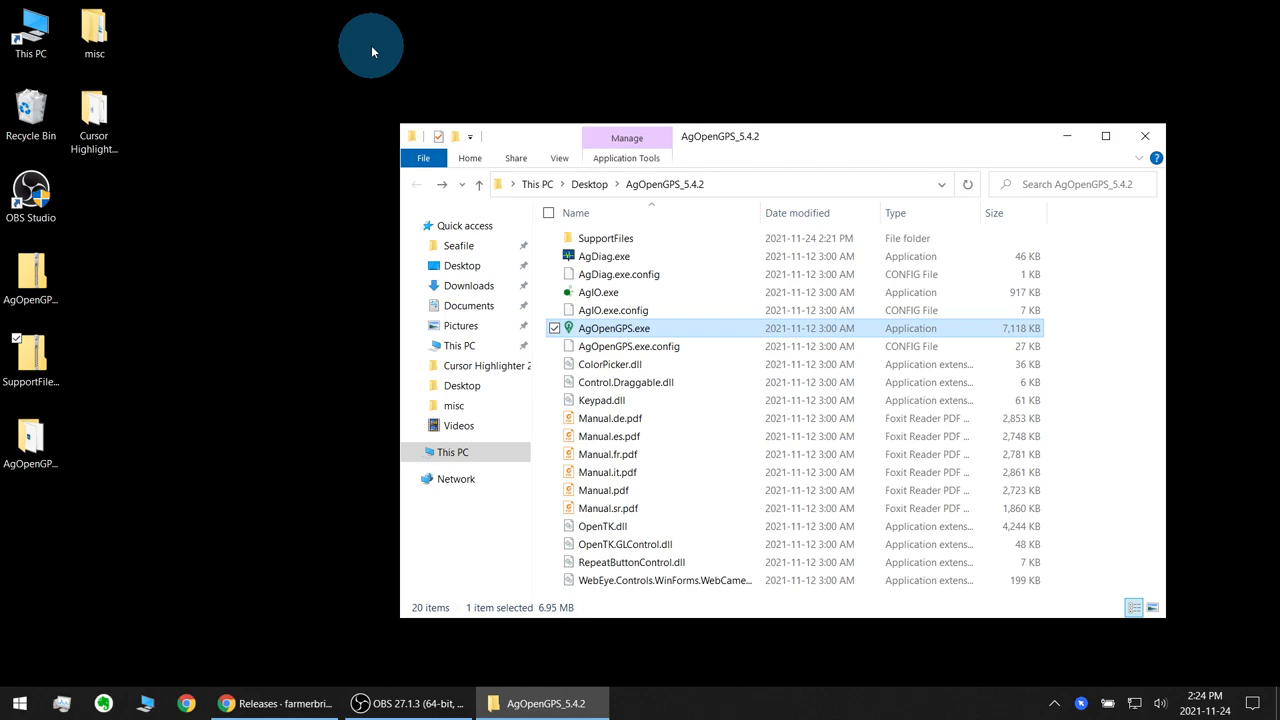
{"action": "mouse_move", "coordinate": [660, 436]}
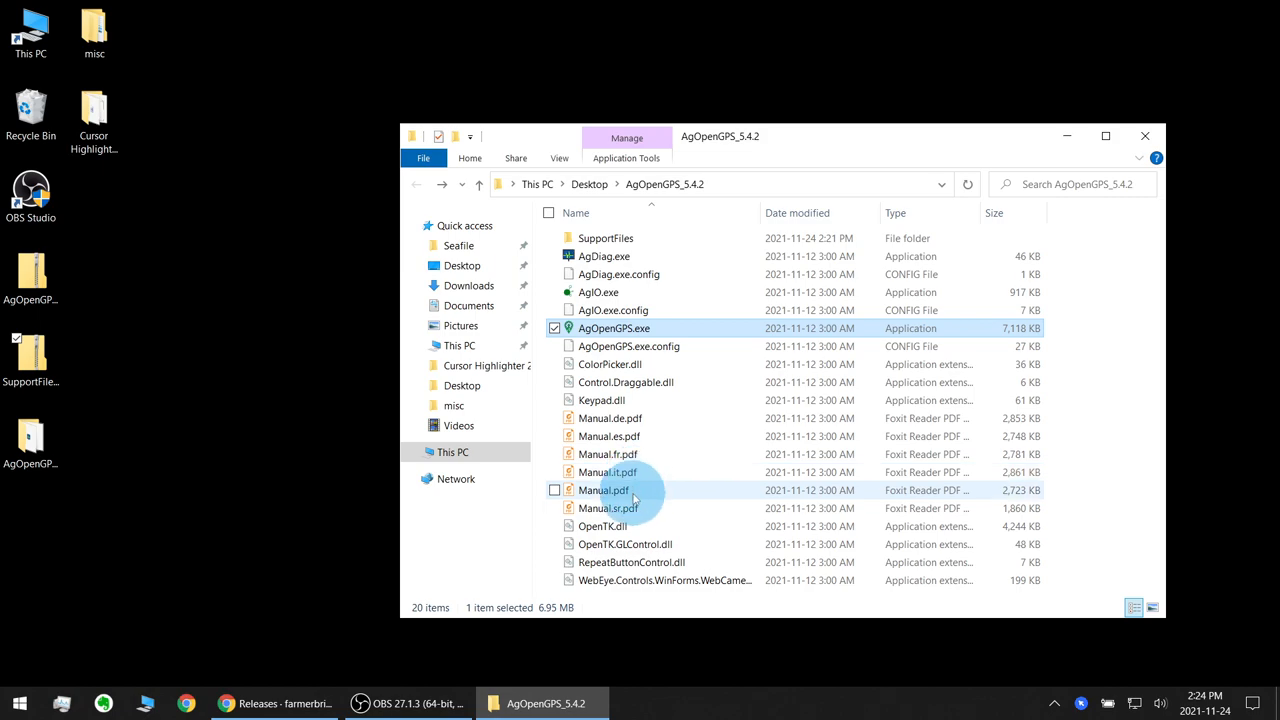
Open a second File Explorer window at This PC showing the Windows-SSD (C:) drive.
{"action": "left_click", "coordinate": [604, 490]}
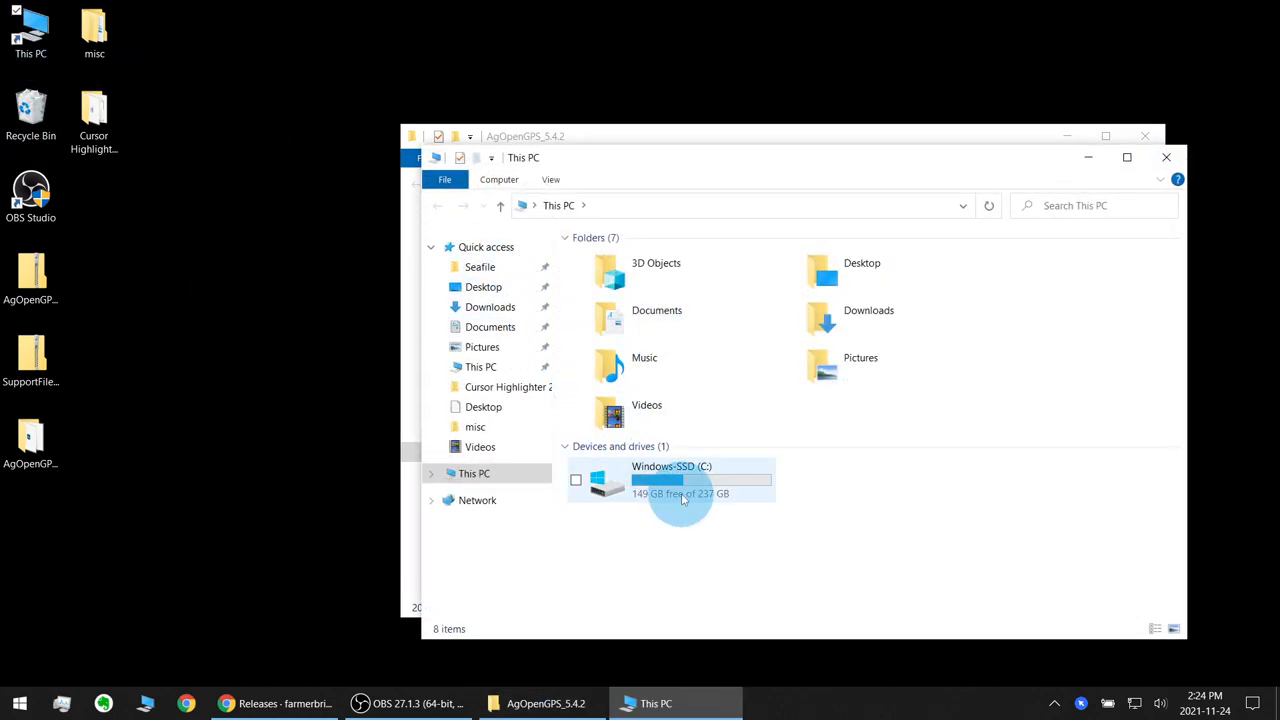
Browse into C:\Users\...\AppData\Local\AgOpenGPS and its long-named settings folder.
{"action": "double_click", "coordinate": [672, 480]}
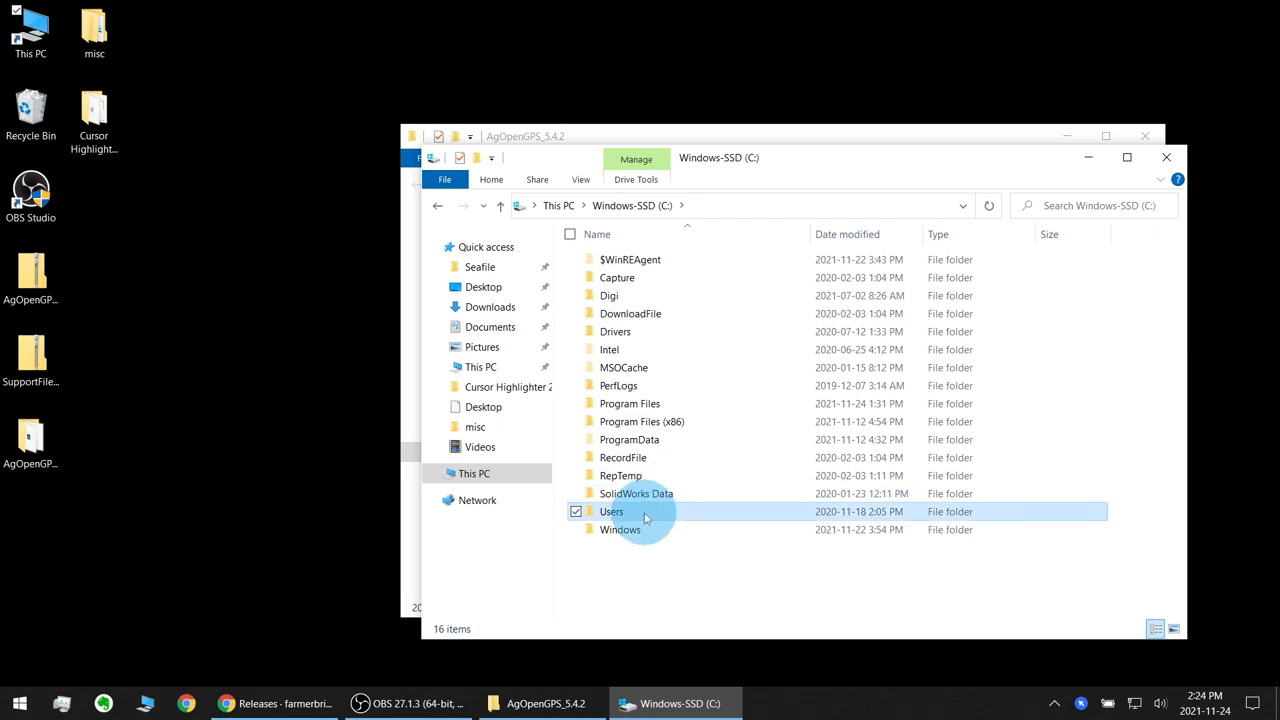
{"action": "double_click", "coordinate": [612, 512]}
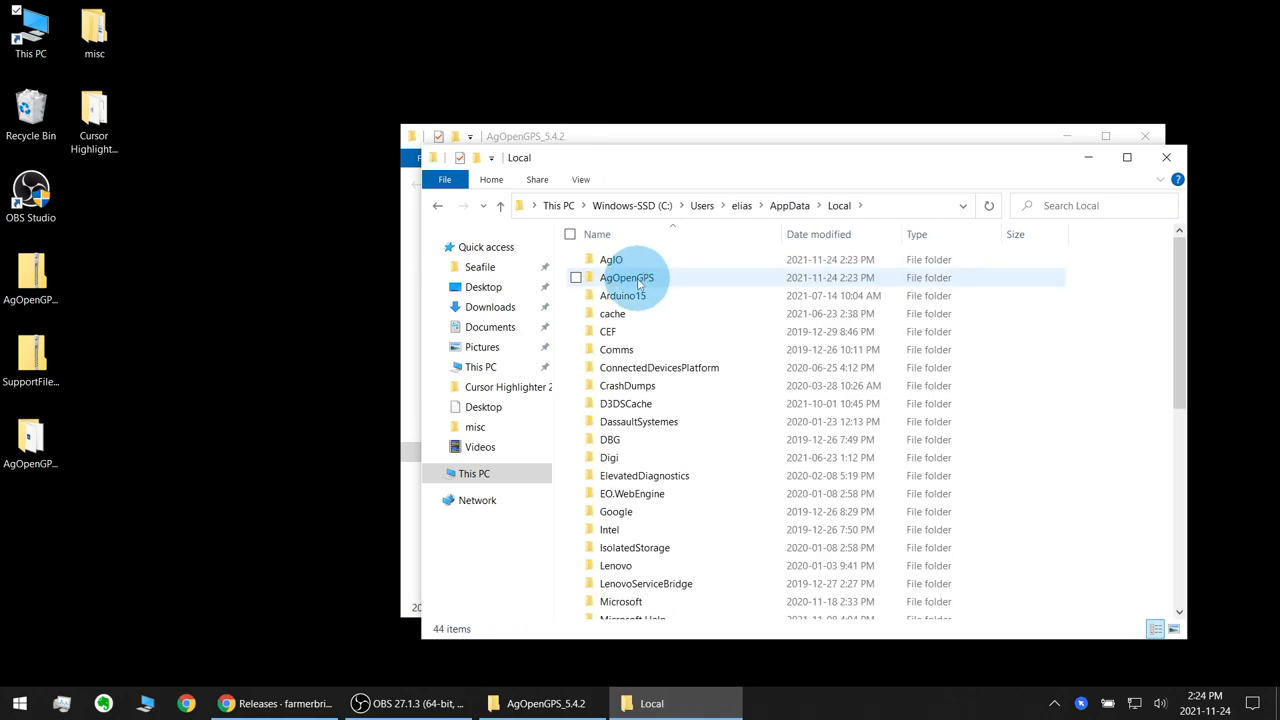
{"action": "double_click", "coordinate": [612, 260]}
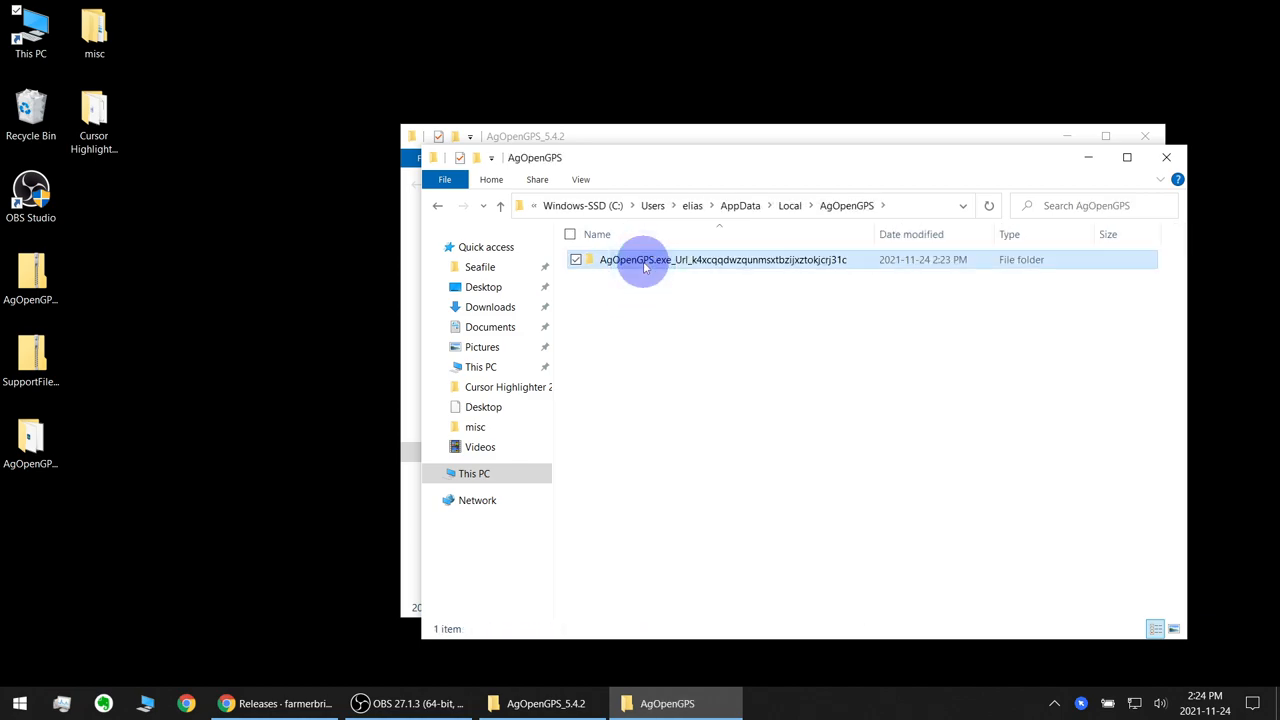
{"action": "double_click", "coordinate": [644, 260]}
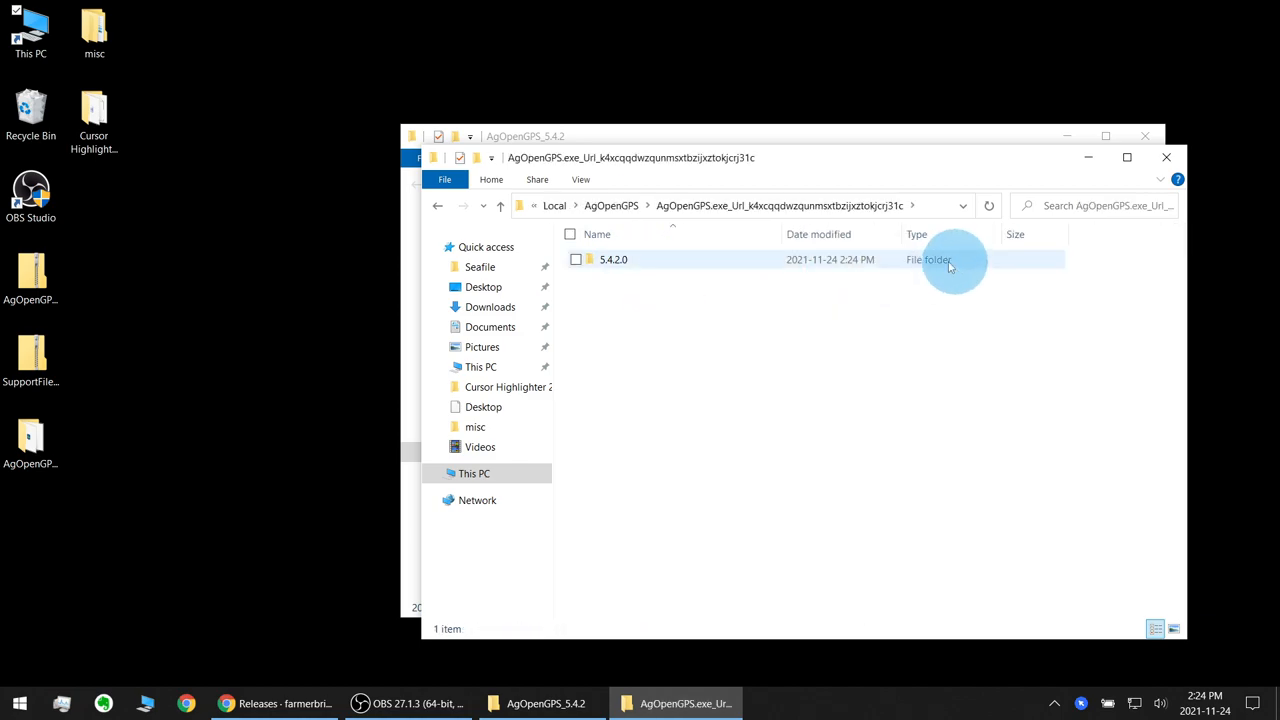
Inspect the Documents\AgOpenGPS folder and its Vehicles subfolder, then reopen it.
{"action": "left_click", "coordinate": [490, 328]}
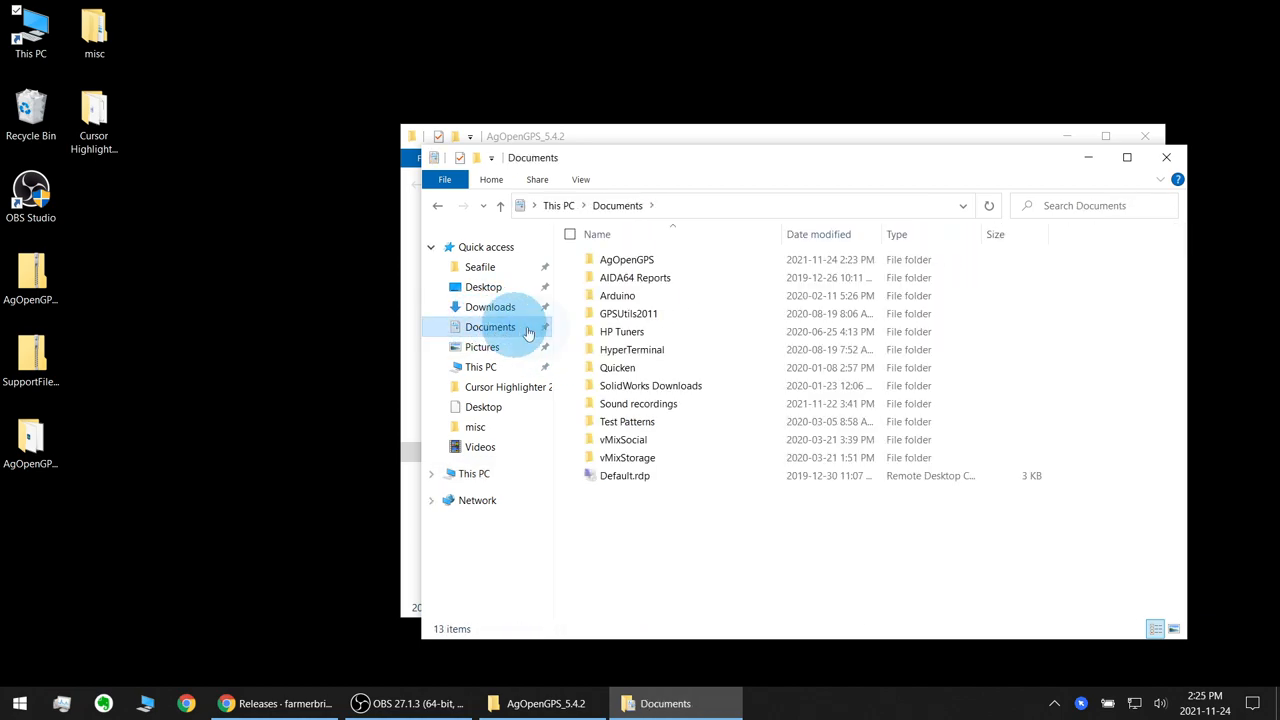
{"action": "left_click", "coordinate": [628, 260]}
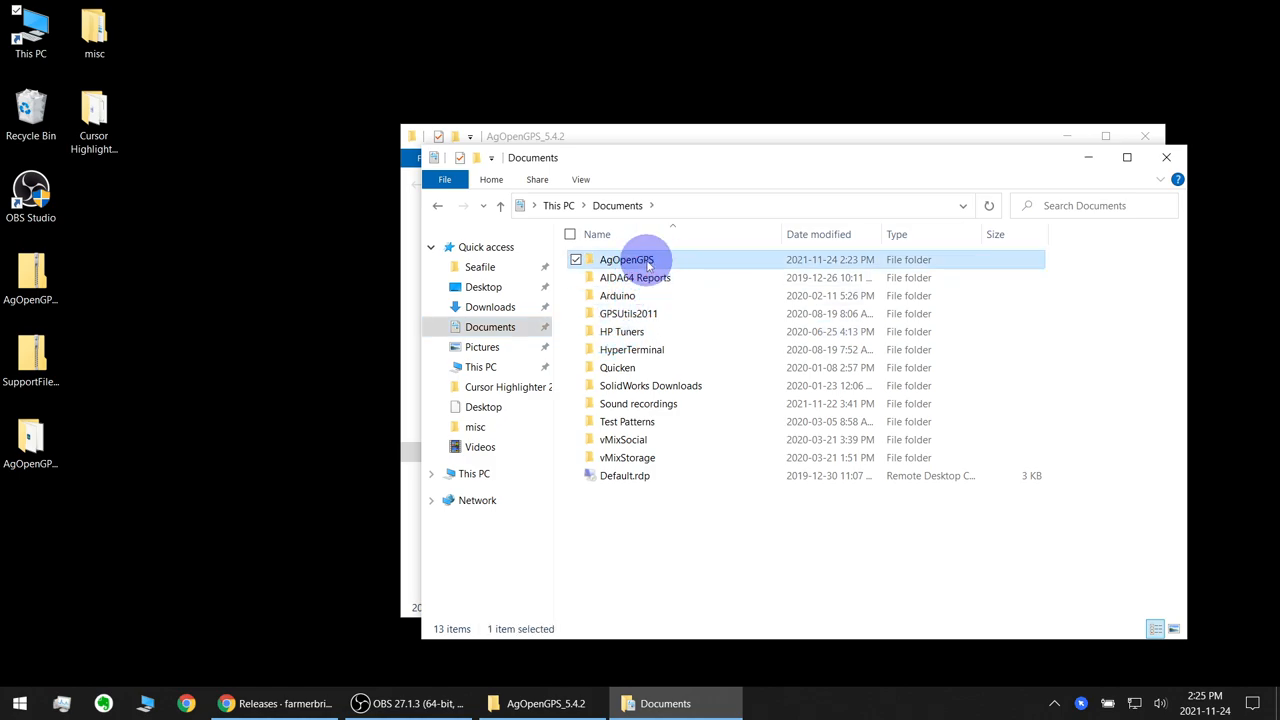
{"action": "double_click", "coordinate": [628, 260]}
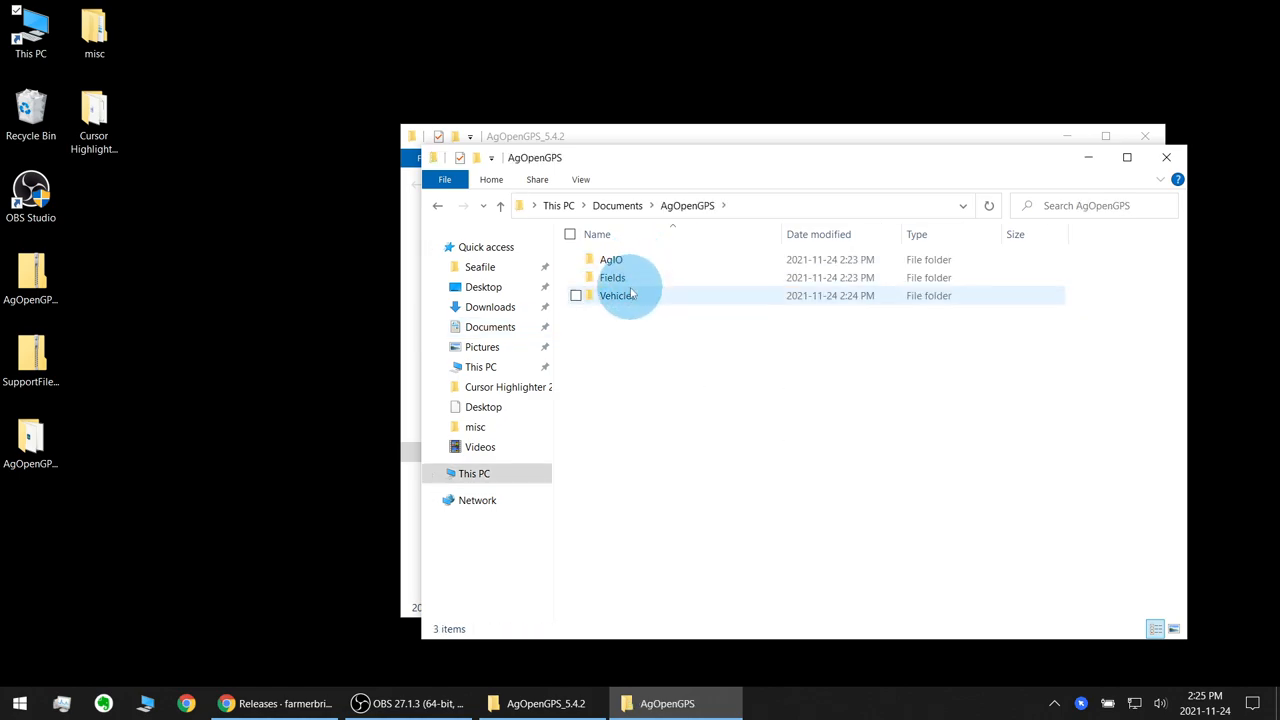
{"action": "left_click", "coordinate": [616, 296]}
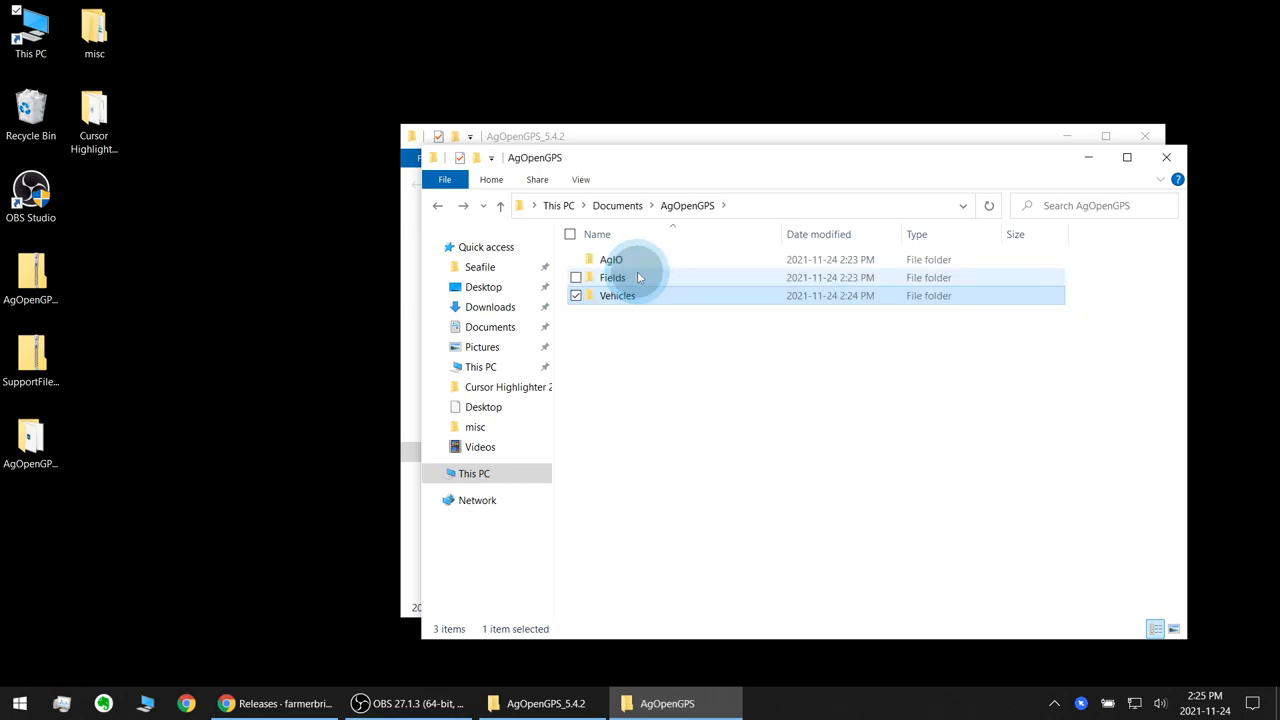
{"action": "left_click", "coordinate": [612, 276]}
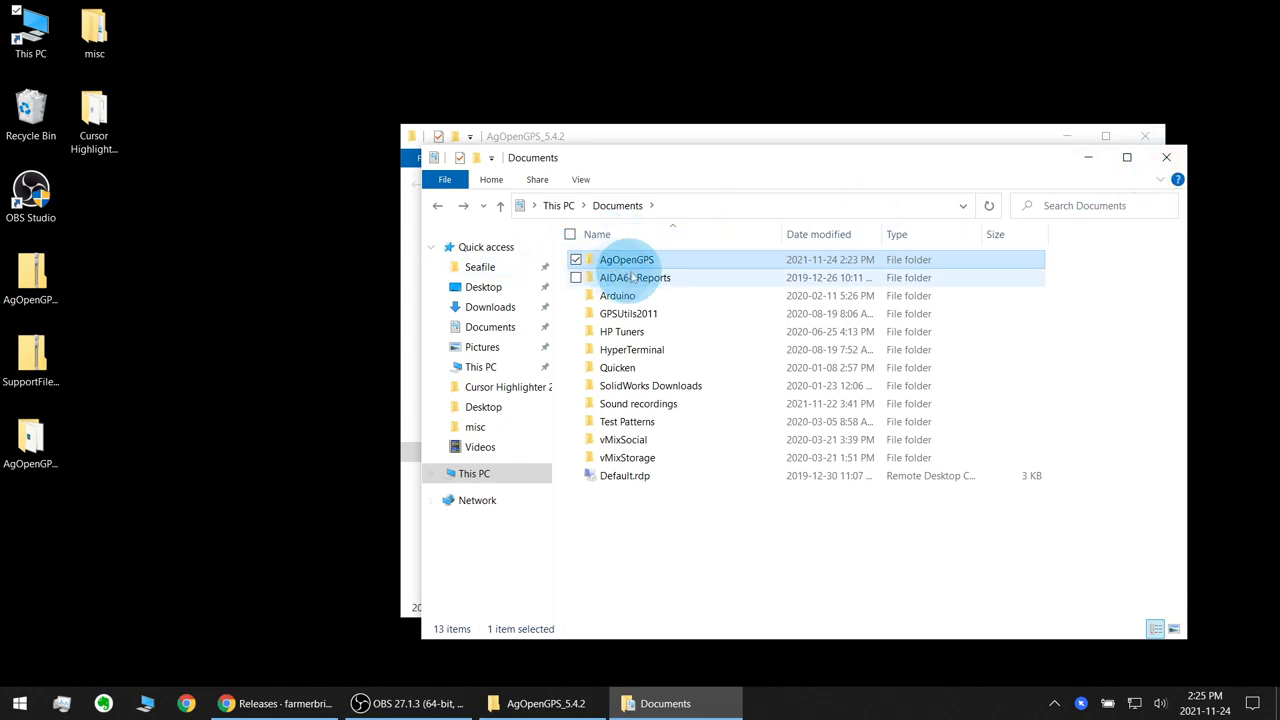
{"action": "double_click", "coordinate": [628, 260]}
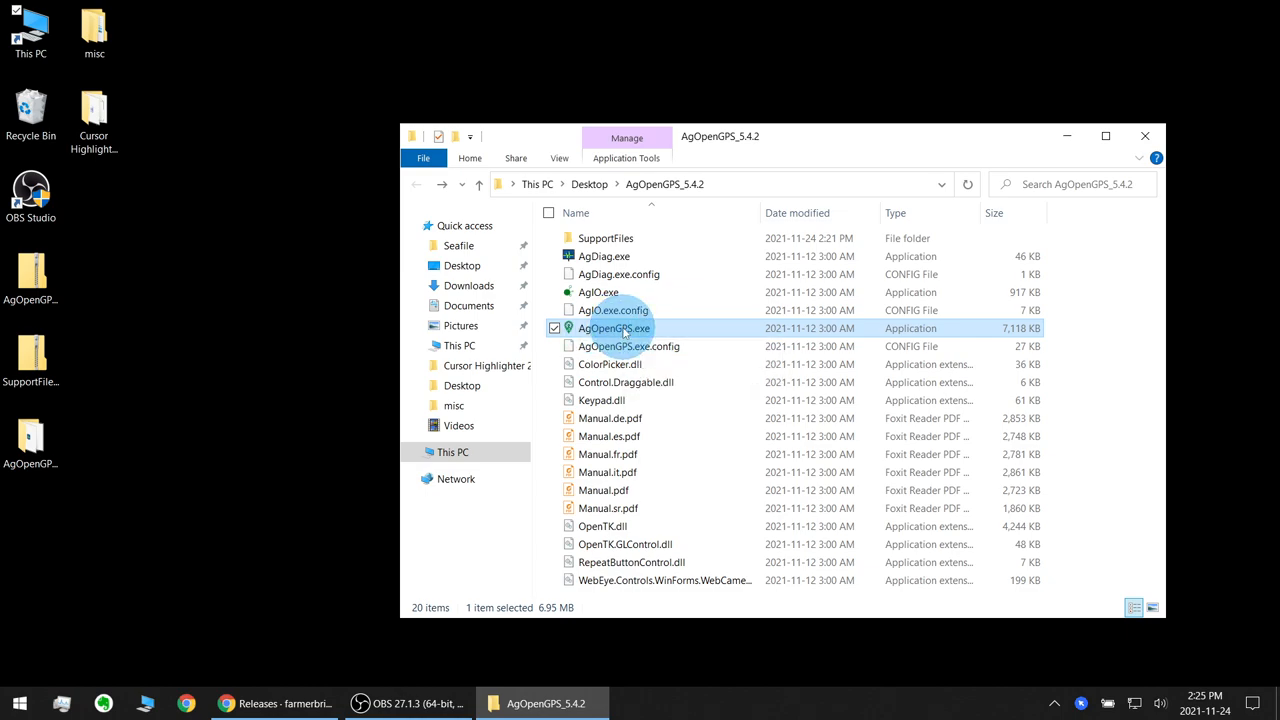
Relaunch AgOpenGPS.exe and bring up the Directories Browse For Folder chooser from the menu.
{"action": "double_click", "coordinate": [614, 328]}
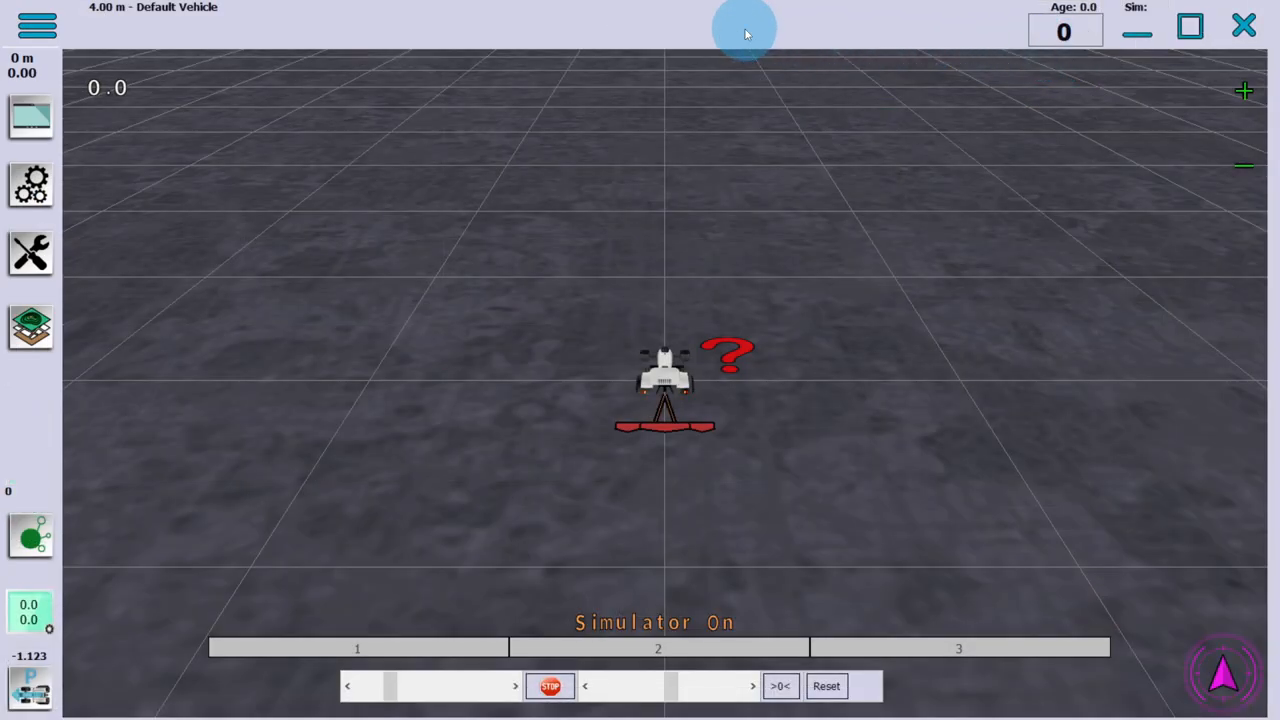
{"action": "left_click", "coordinate": [38, 24]}
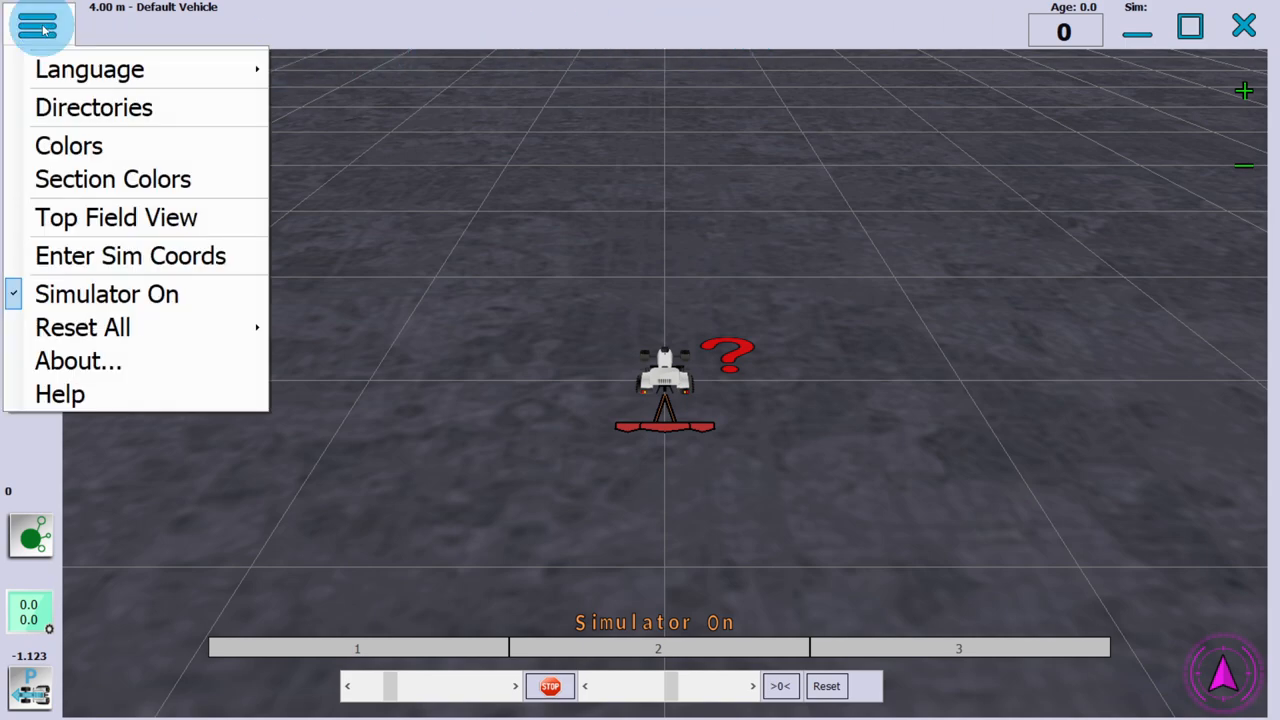
{"action": "mouse_move", "coordinate": [92, 108]}
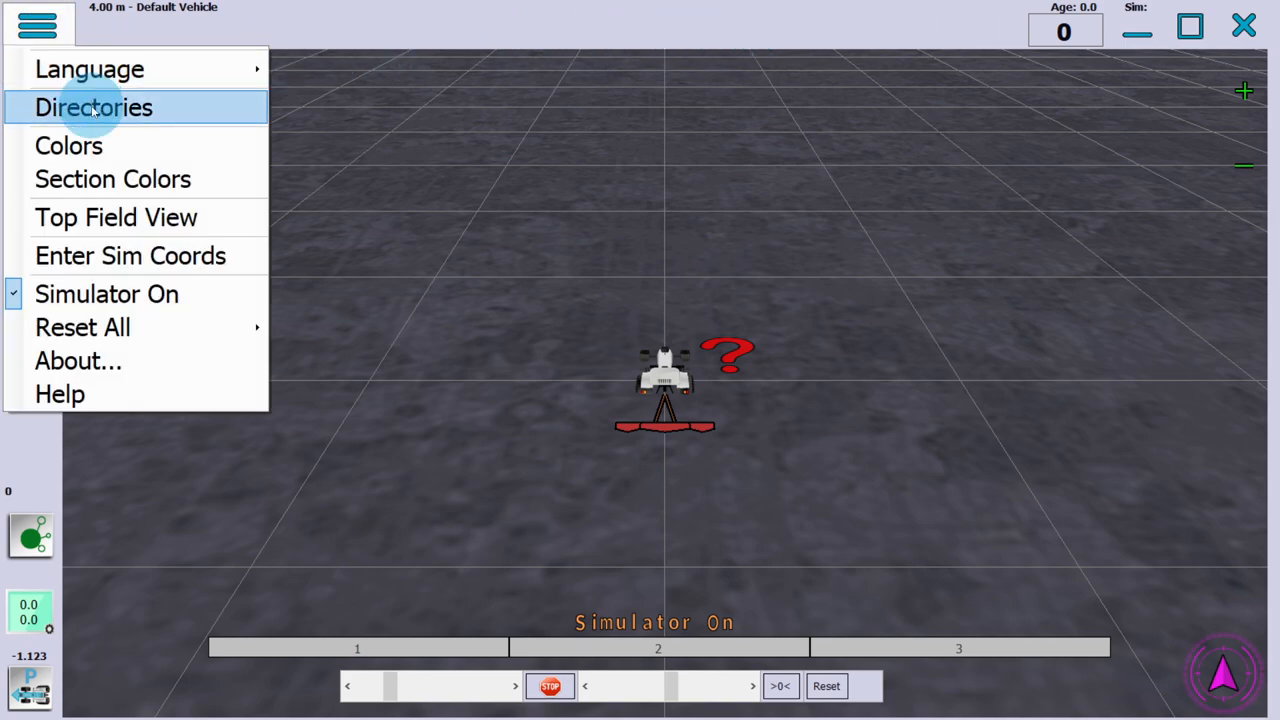
{"action": "left_click", "coordinate": [92, 108]}
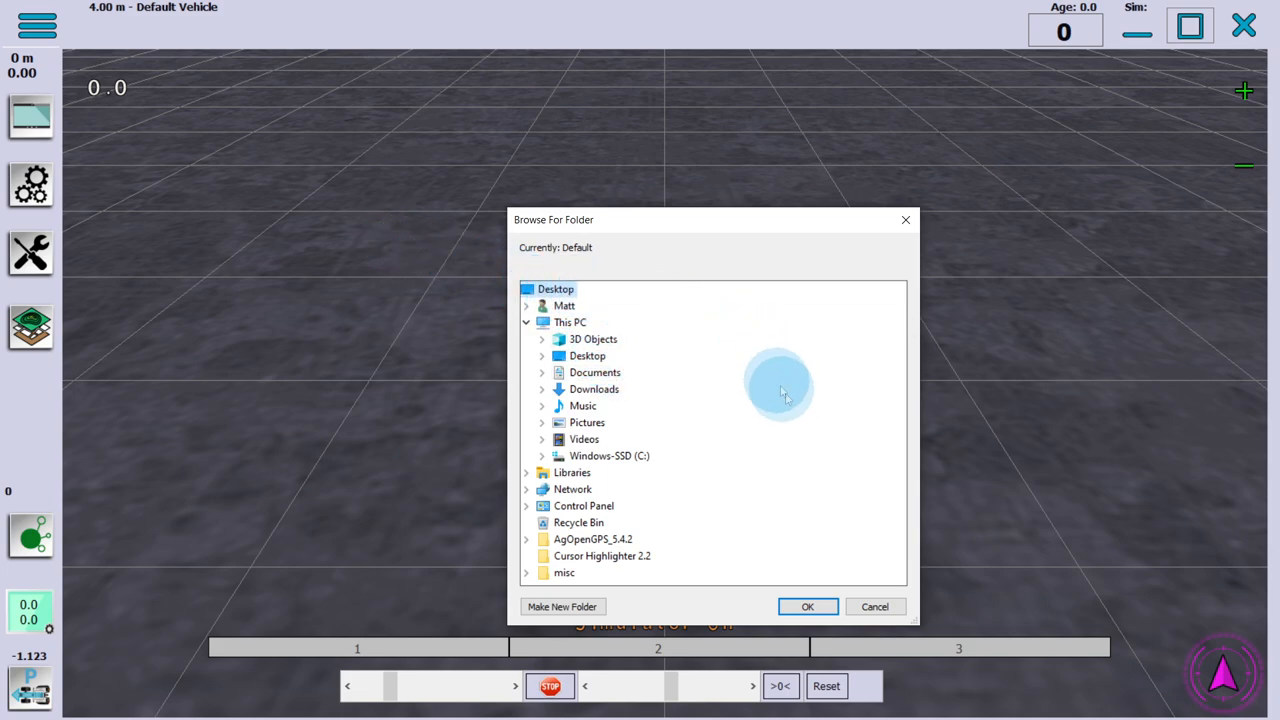
{"action": "left_click", "coordinate": [808, 606]}
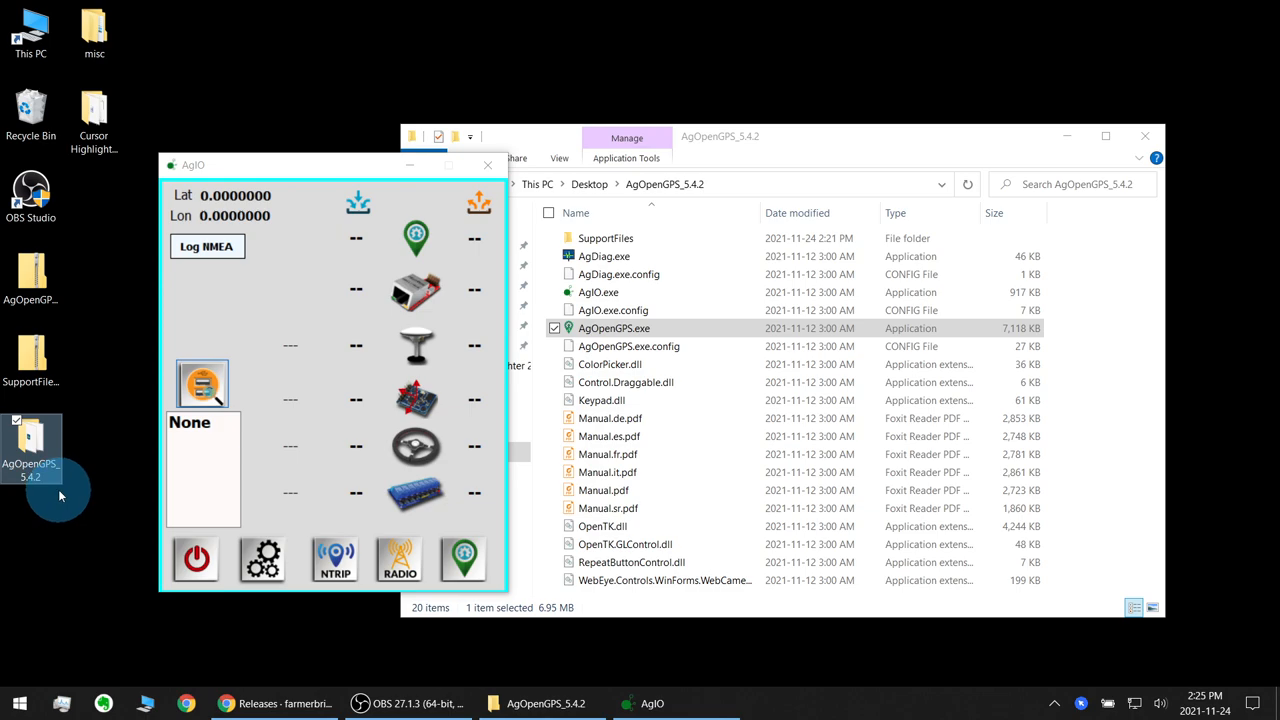
{"action": "mouse_move", "coordinate": [112, 304]}
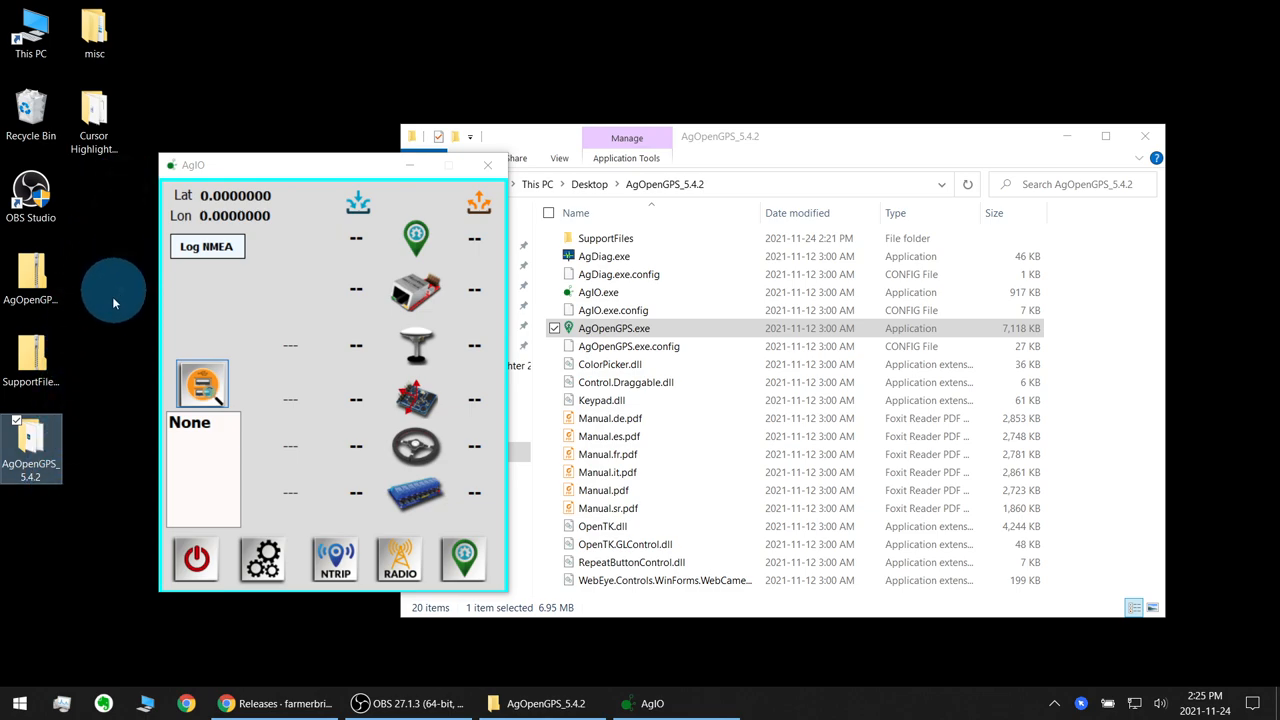
{"action": "mouse_move", "coordinate": [120, 388]}
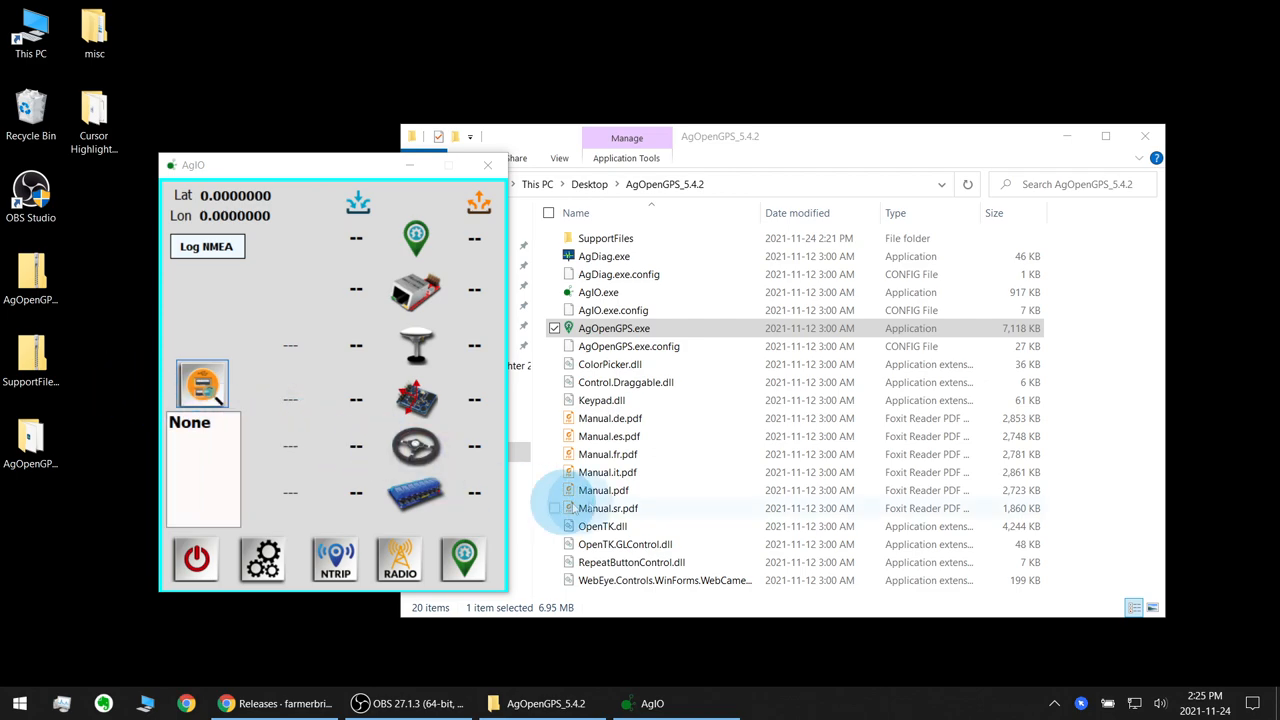
Launch AgOpenGPS.exe again and select the Vehicles folder in its data folder.
{"action": "double_click", "coordinate": [612, 328]}
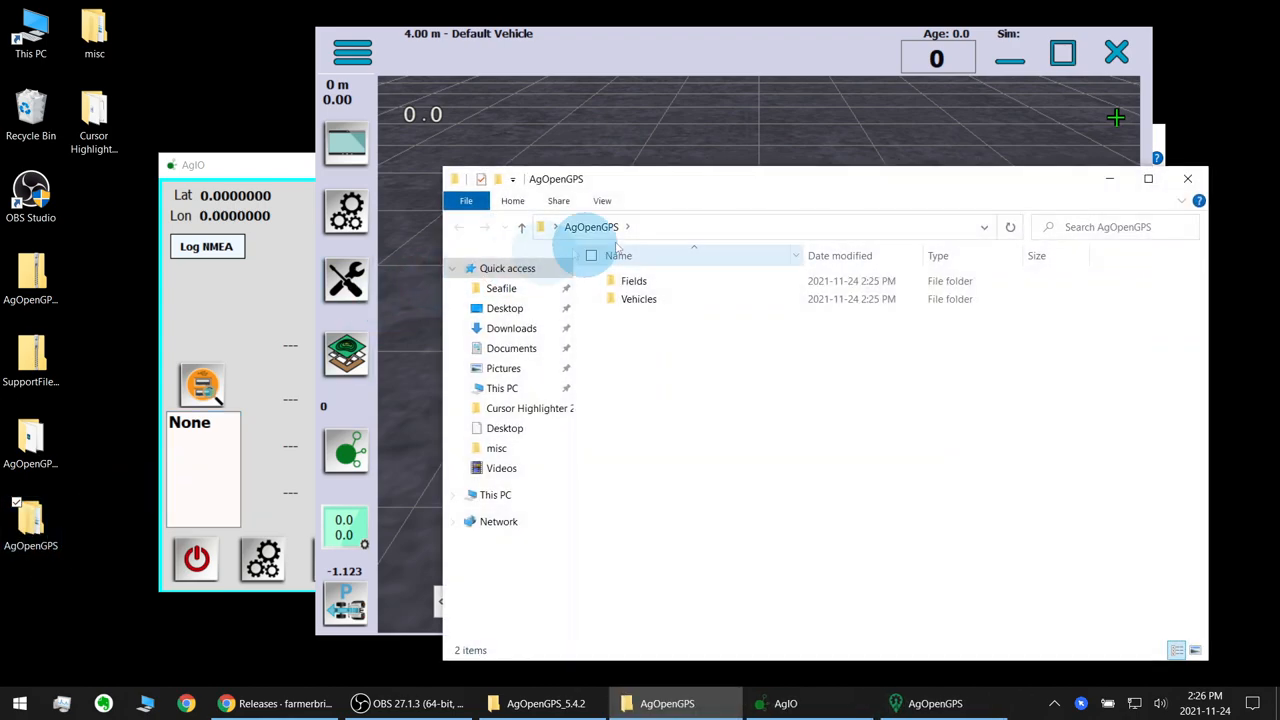
{"action": "left_click", "coordinate": [640, 300]}
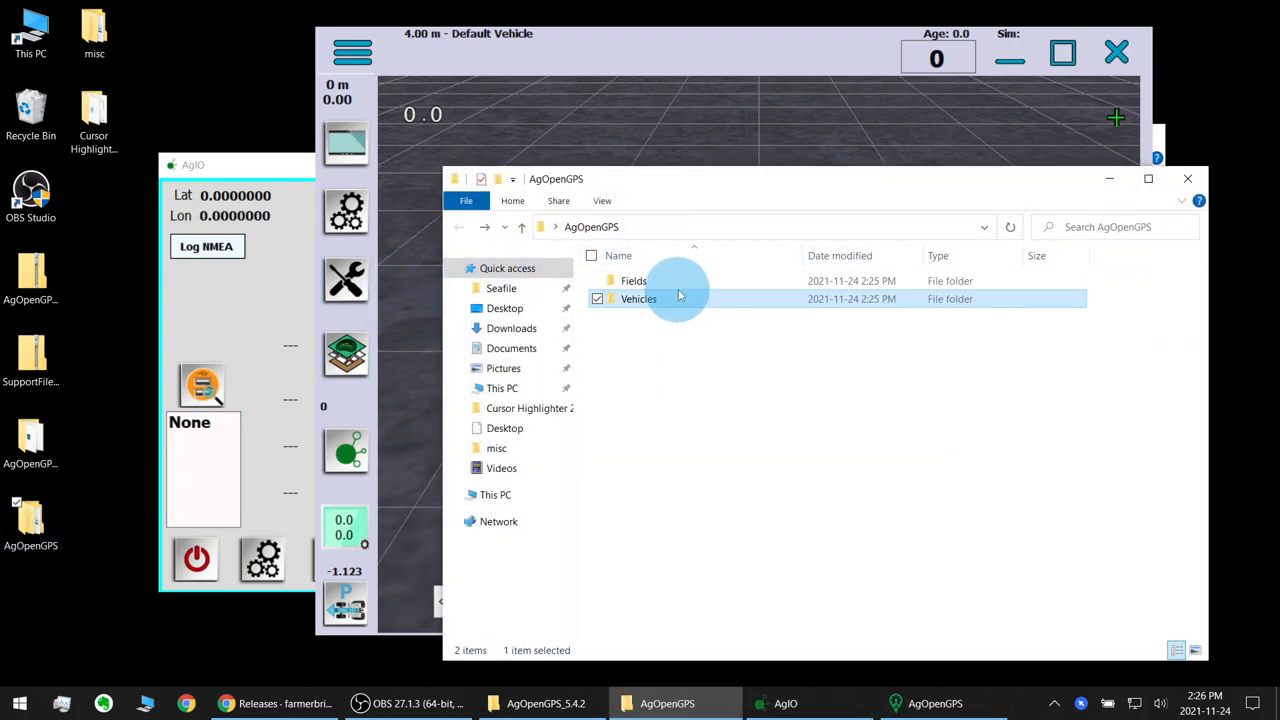
{"action": "left_click", "coordinate": [632, 280]}
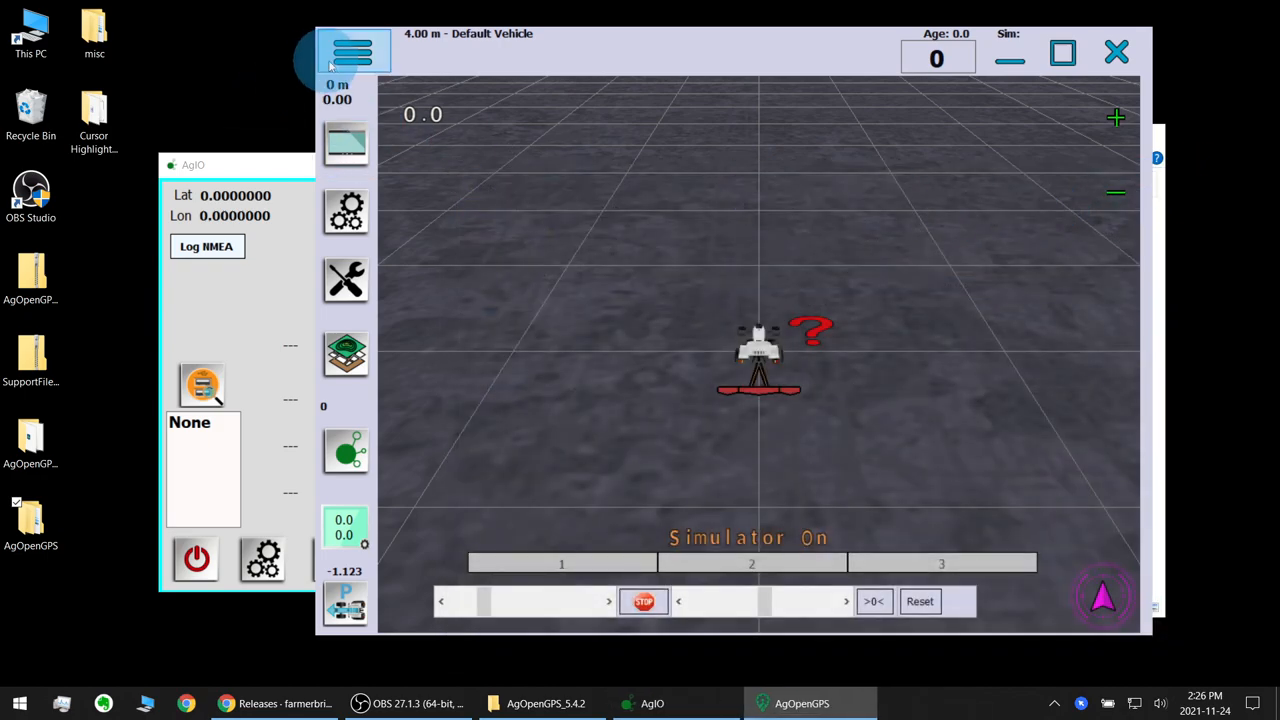
Set the data directory to Documents and acknowledge the 'Program Will Exit Please Restart' prompt.
{"action": "left_click", "coordinate": [352, 52]}
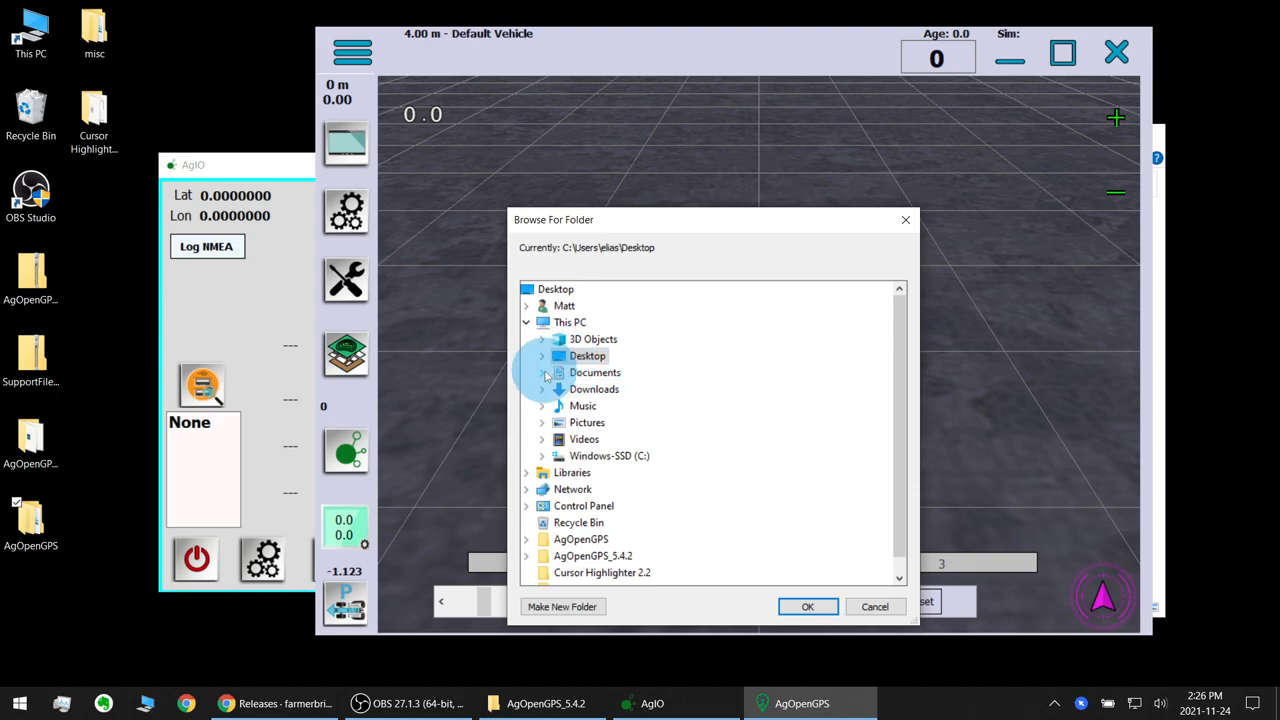
{"action": "left_click", "coordinate": [544, 372]}
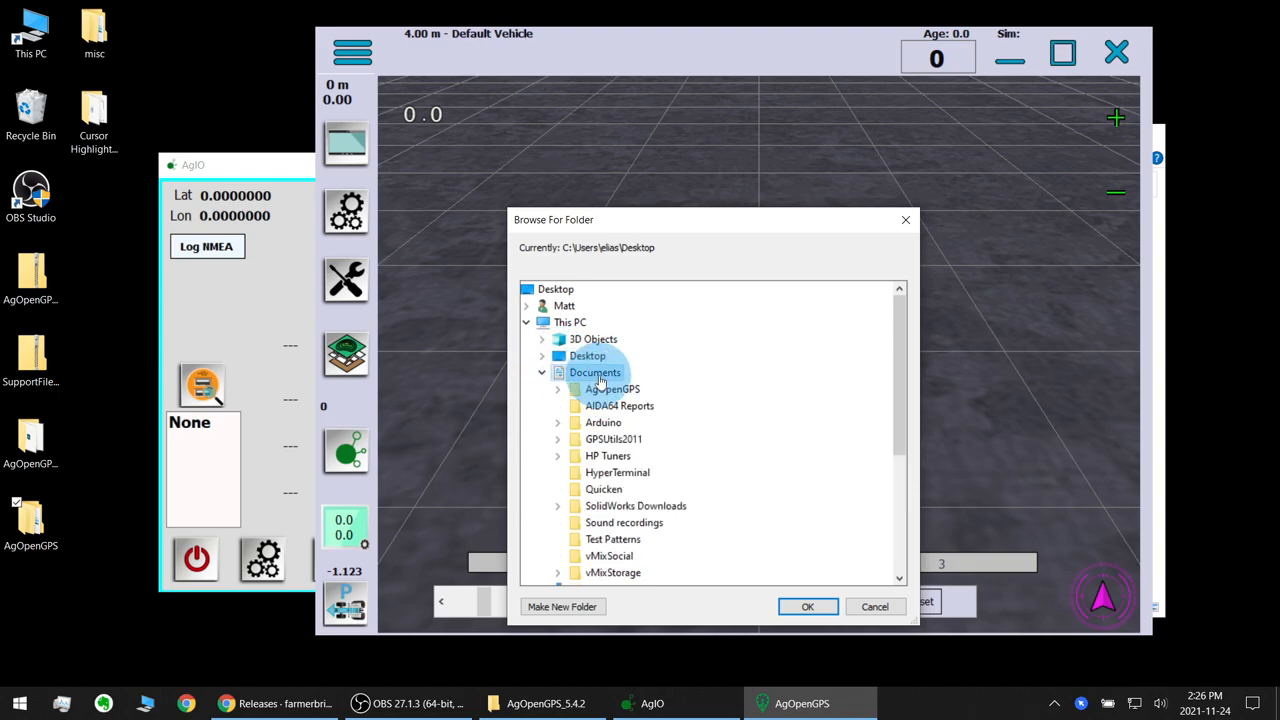
{"action": "mouse_move", "coordinate": [604, 380]}
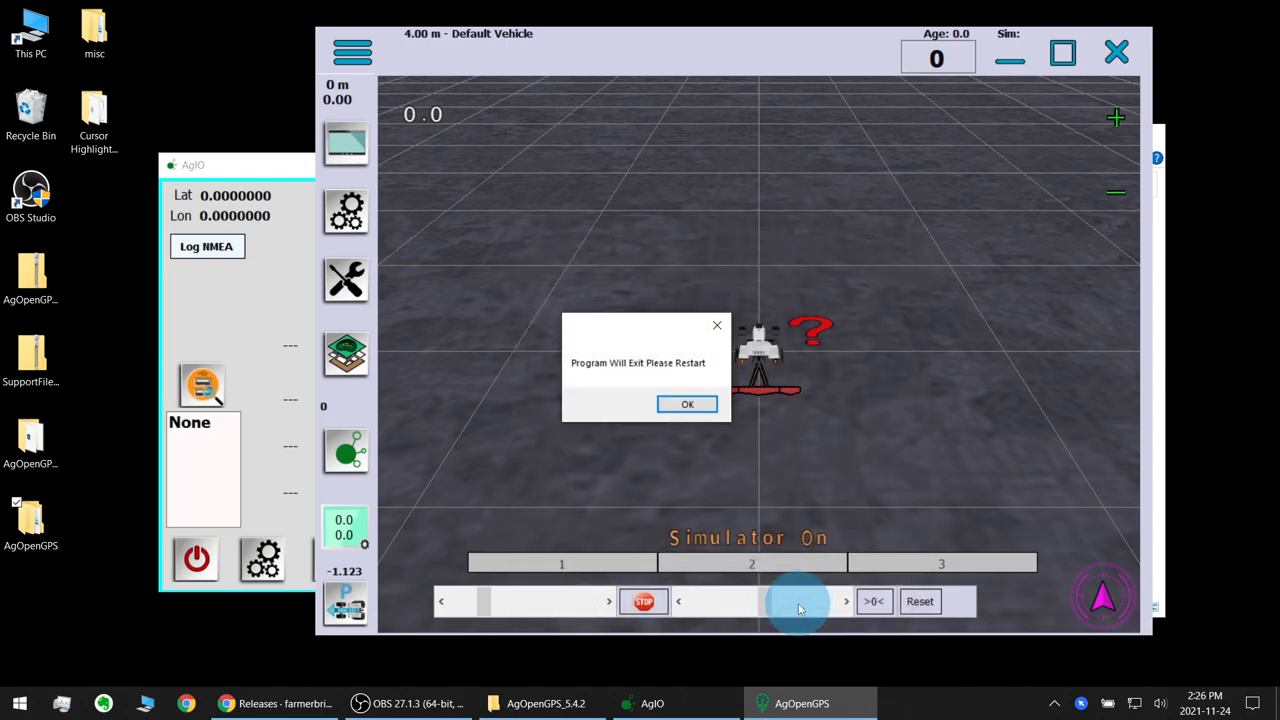
{"action": "left_click", "coordinate": [688, 404]}
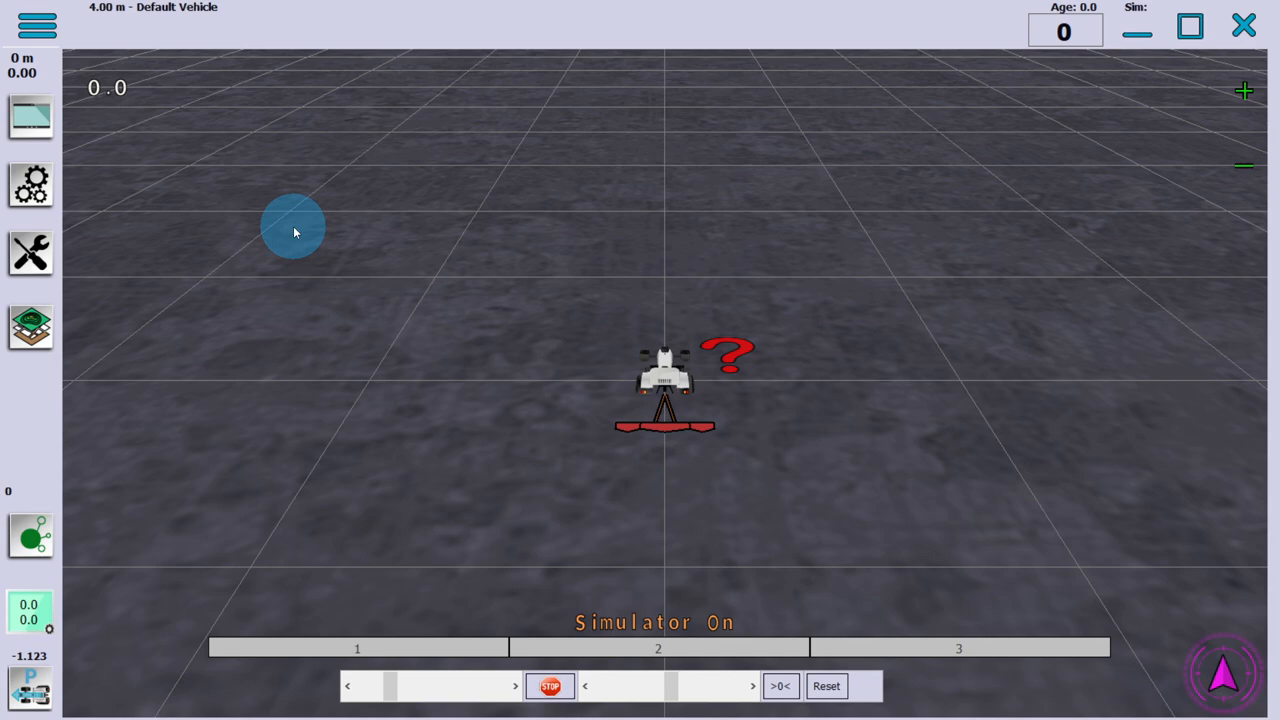
Create and open a new field named 'test' from the Field button.
{"action": "left_click", "coordinate": [30, 322]}
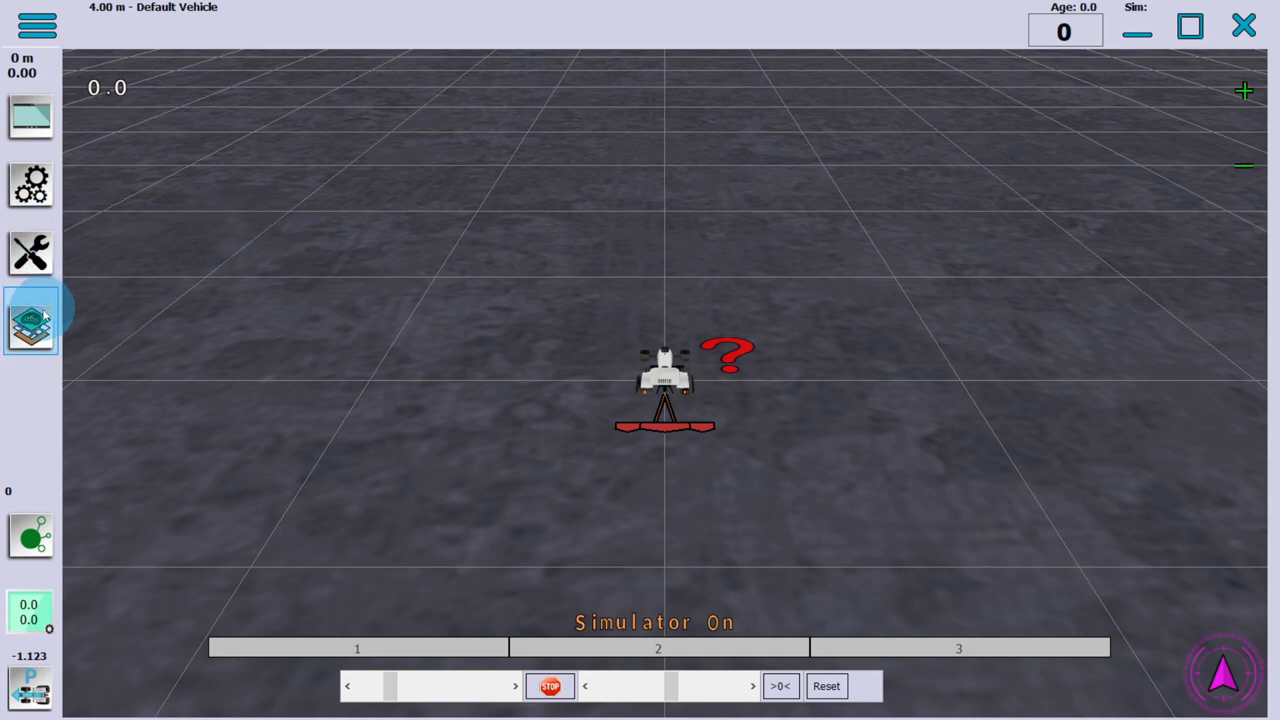
{"action": "left_click", "coordinate": [32, 322]}
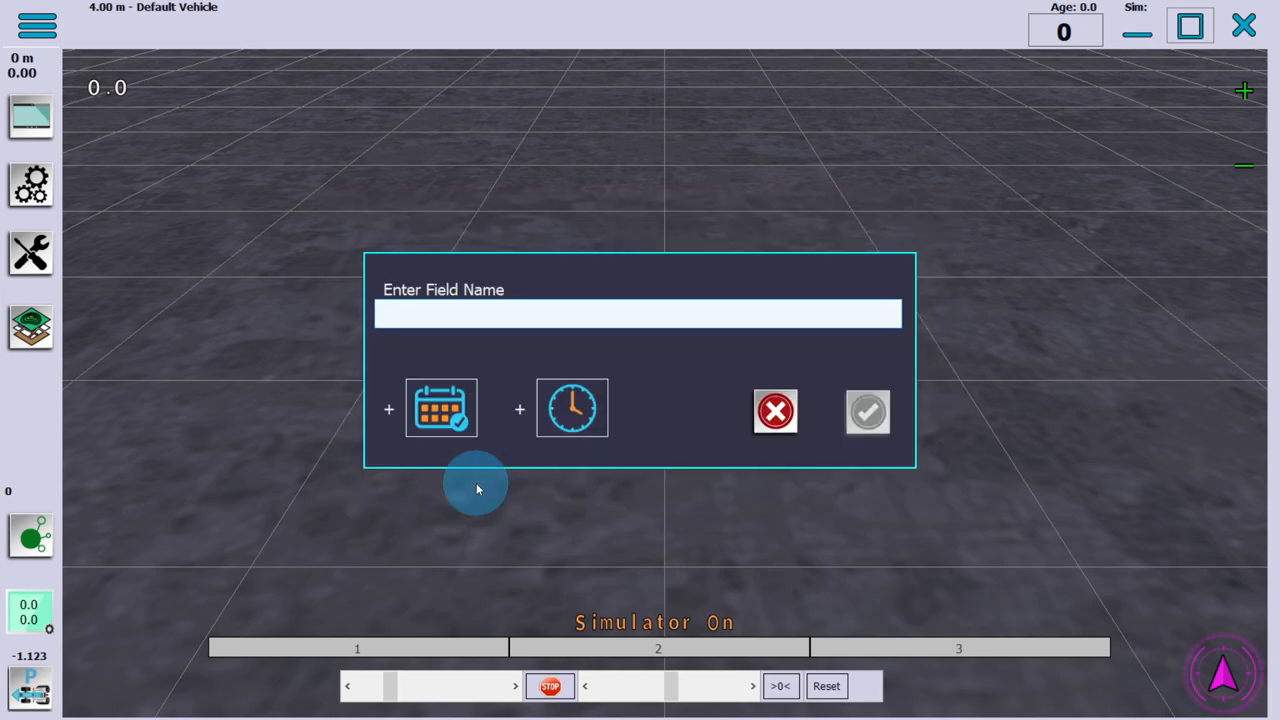
{"action": "type", "text": "test"}
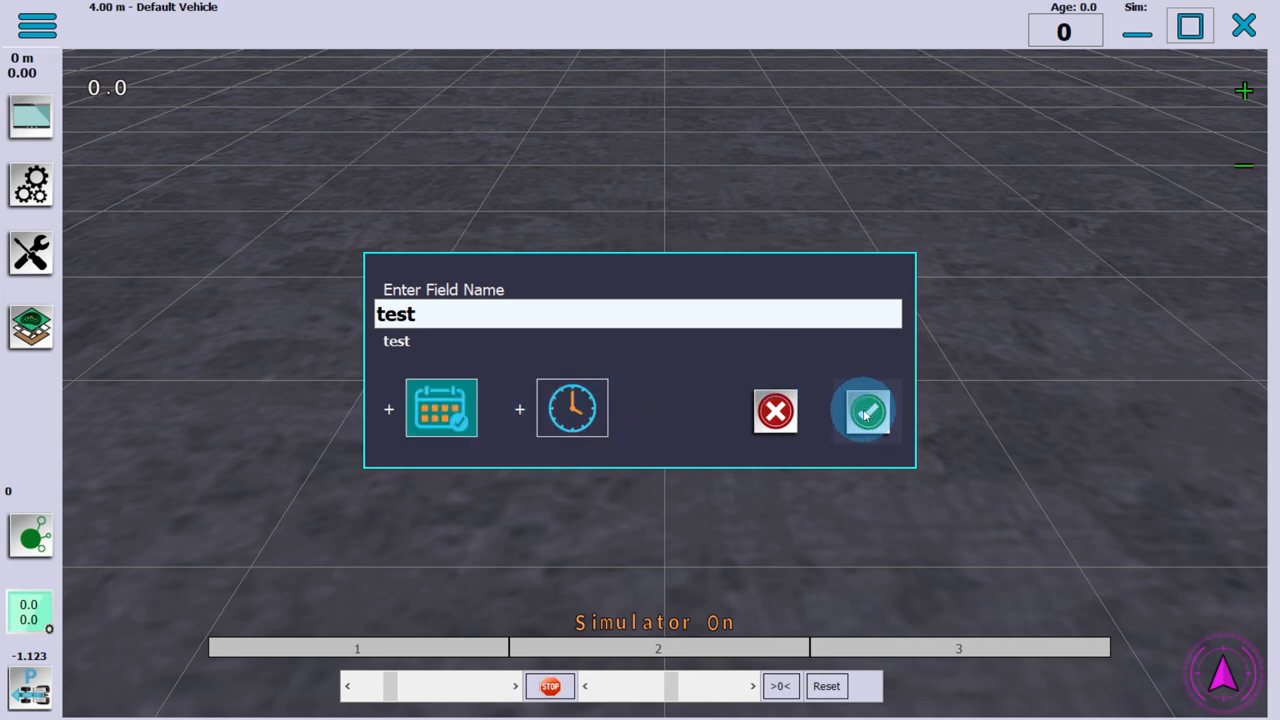
{"action": "left_click", "coordinate": [864, 410]}
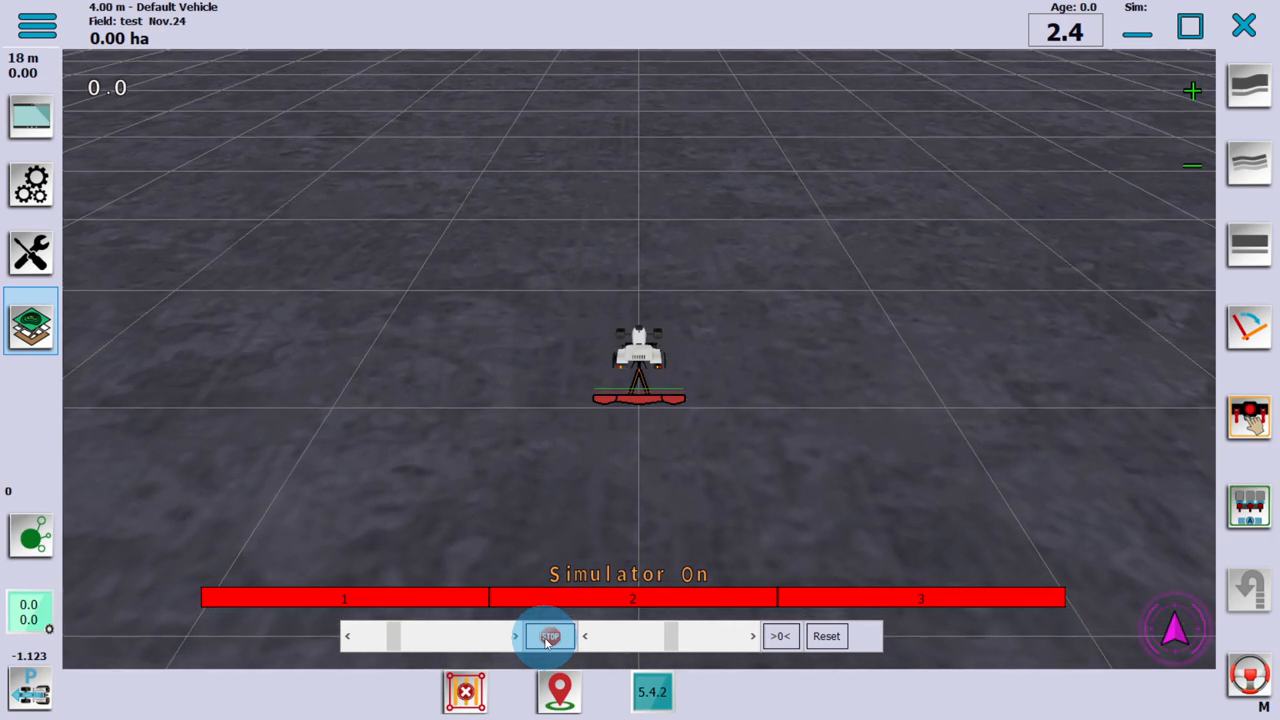
Stop the simulated tractor, move the steering slider both ways, then reset the steer angle to zero.
{"action": "left_click", "coordinate": [548, 636]}
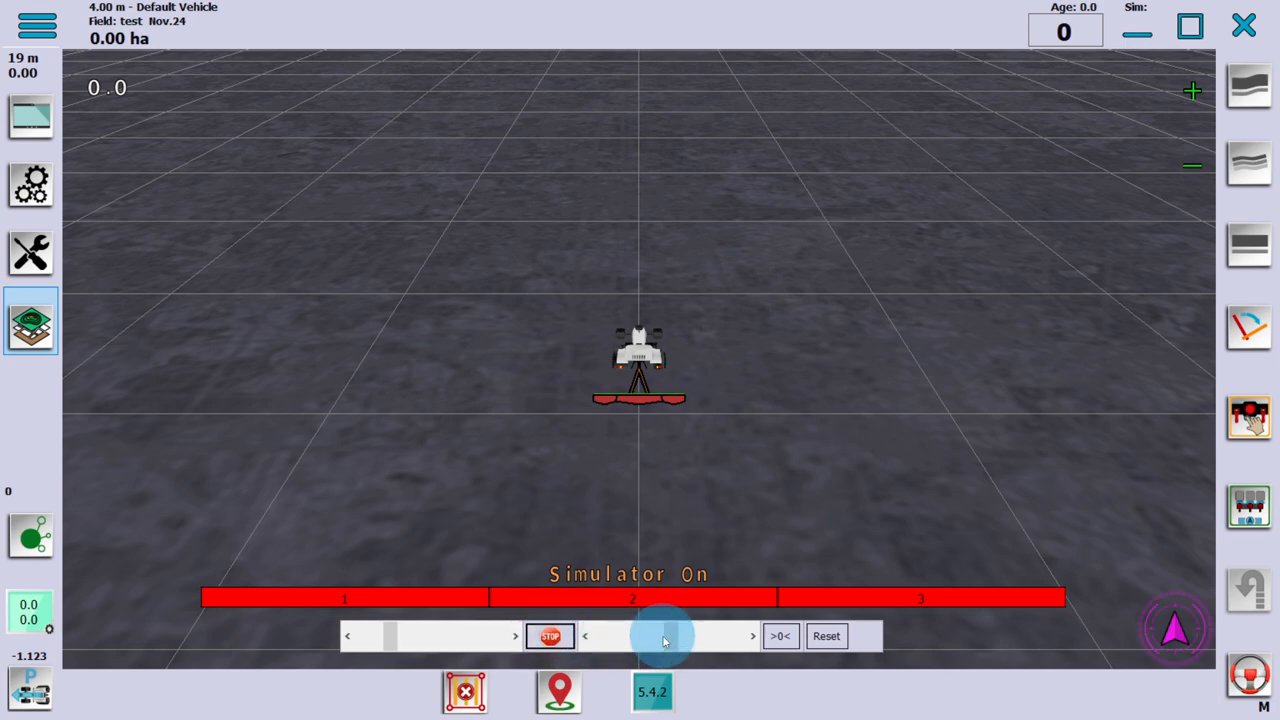
{"action": "left_click_drag", "start_coordinate": [664, 640], "coordinate": [612, 650]}
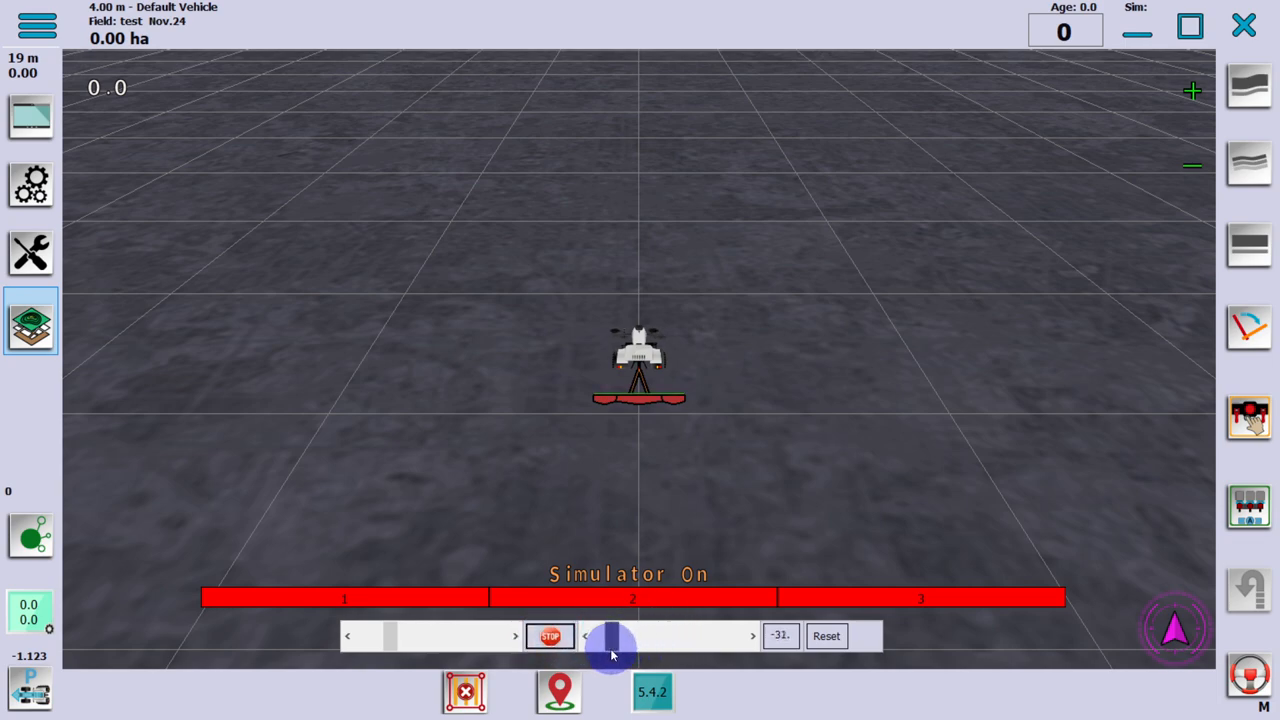
{"action": "left_click_drag", "start_coordinate": [610, 644], "coordinate": [670, 644]}
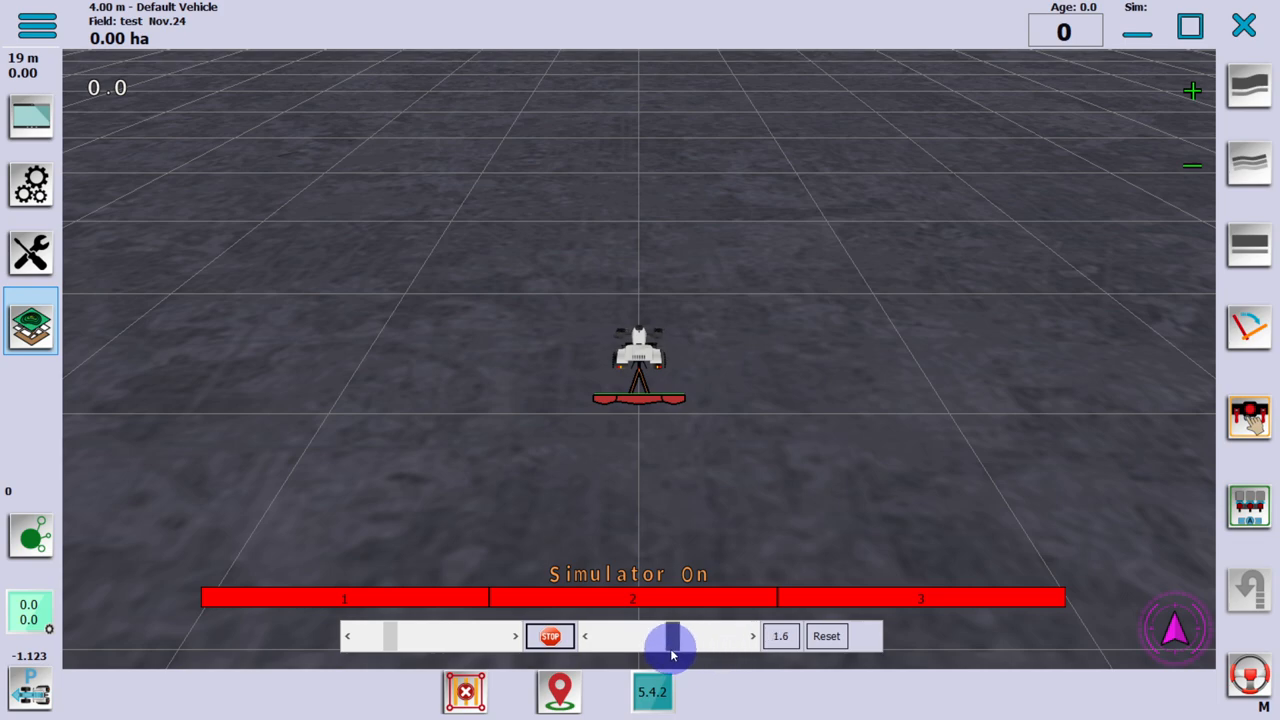
{"action": "left_click_drag", "start_coordinate": [670, 636], "coordinate": [664, 648]}
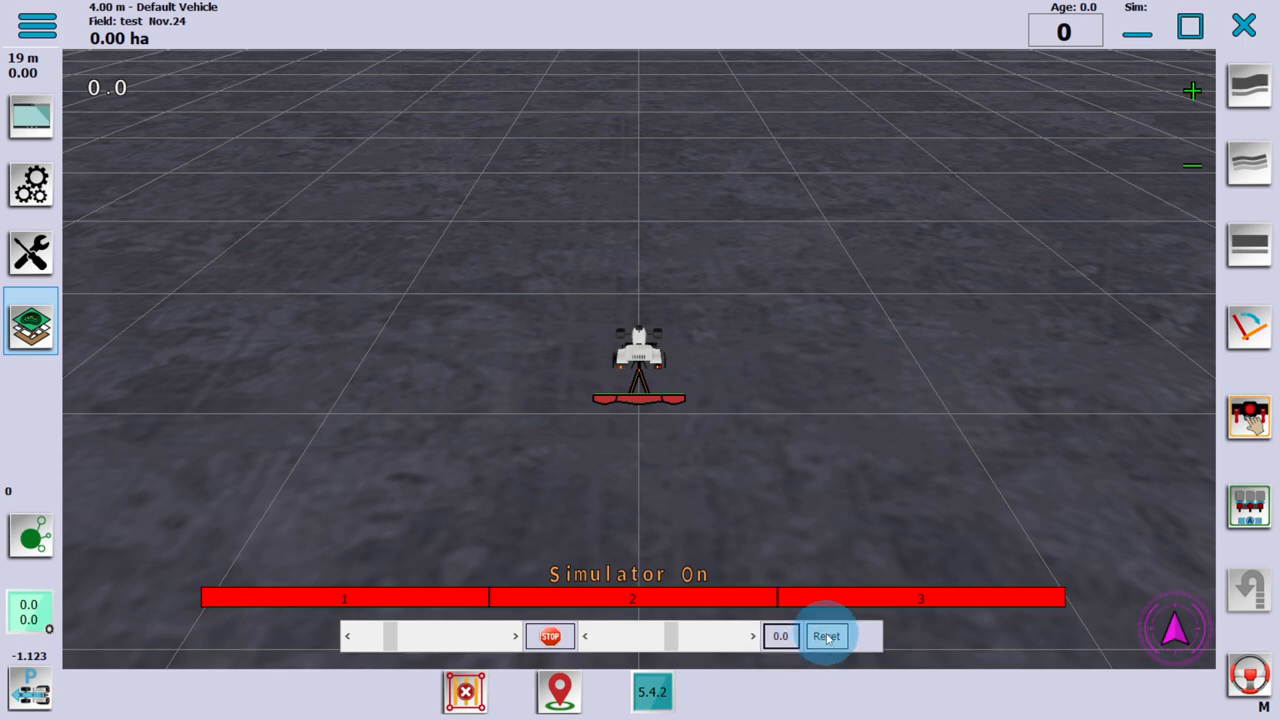
{"action": "left_click", "coordinate": [826, 636]}
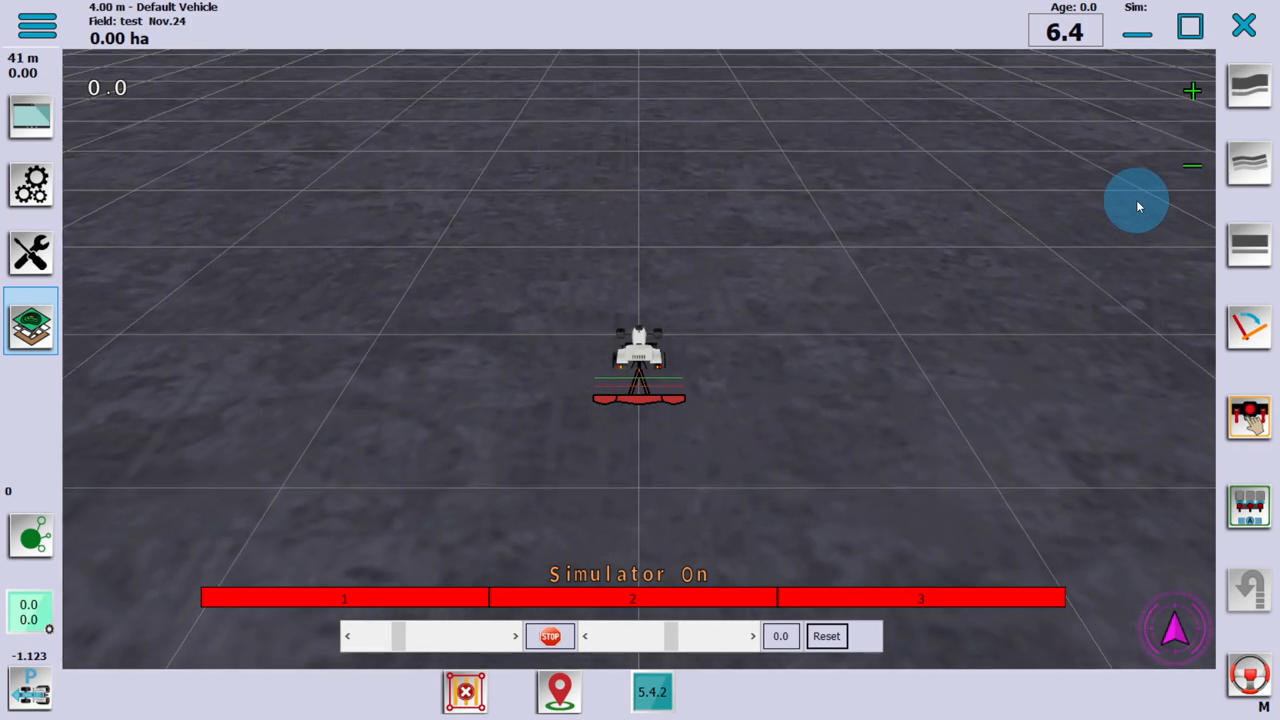
Start a new AB line, setting point A at the tractor position and then point B.
{"action": "left_click", "coordinate": [1248, 244]}
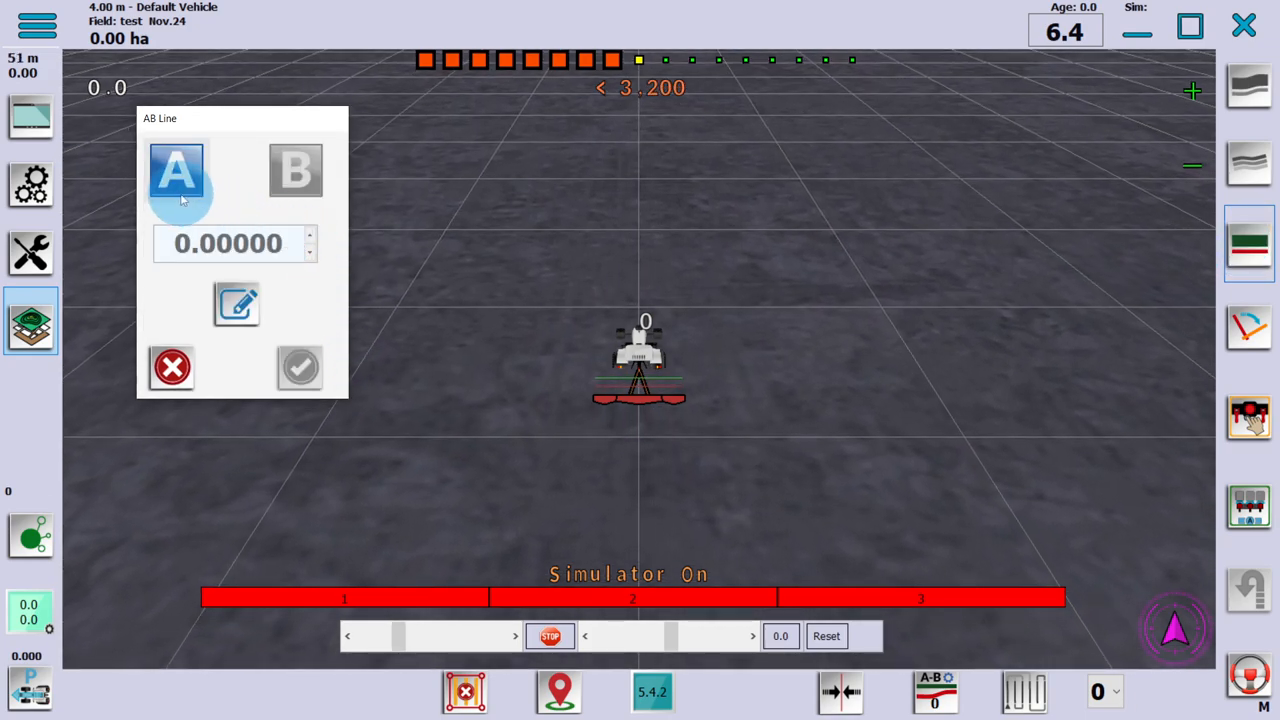
{"action": "left_click", "coordinate": [176, 172]}
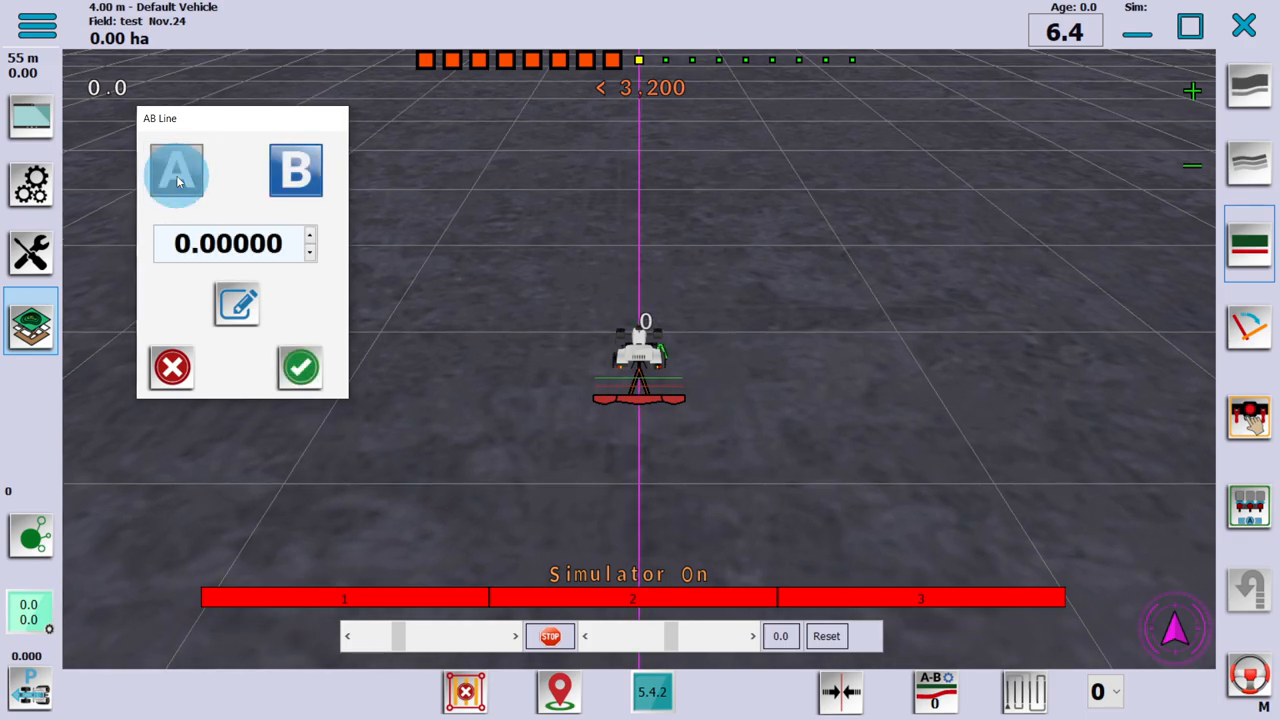
{"action": "left_click", "coordinate": [176, 170]}
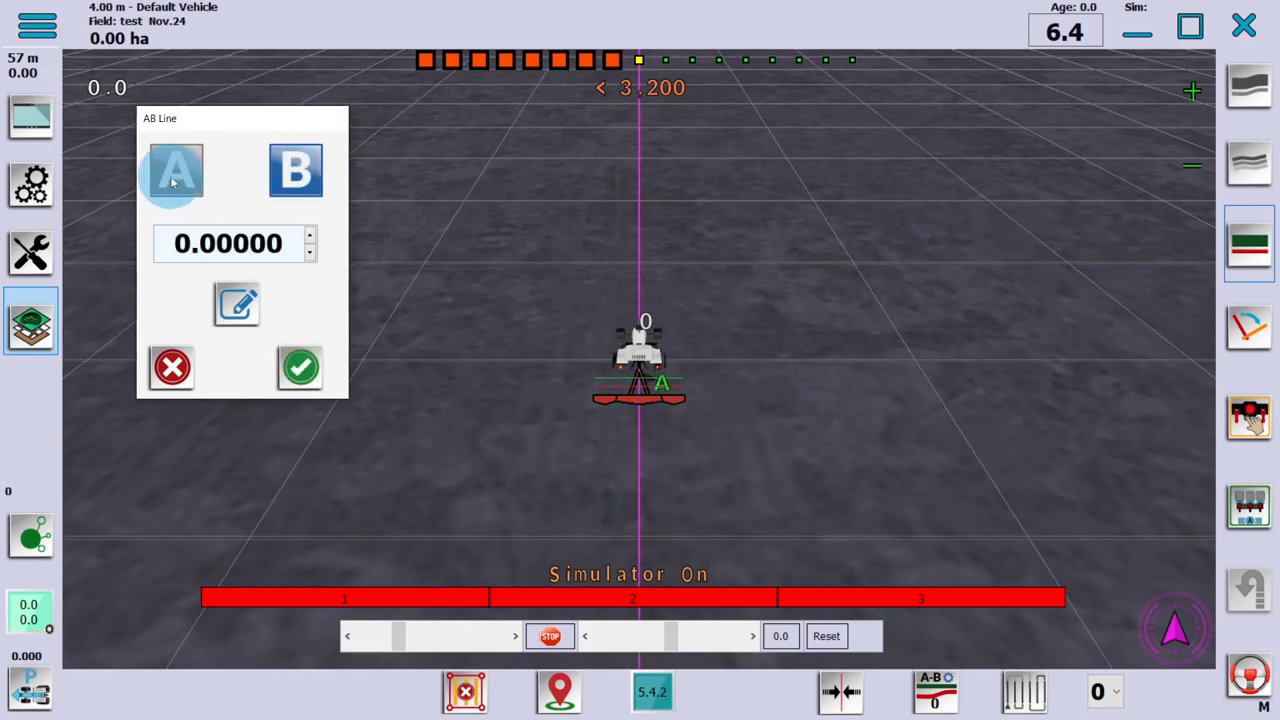
{"action": "left_click", "coordinate": [296, 170]}
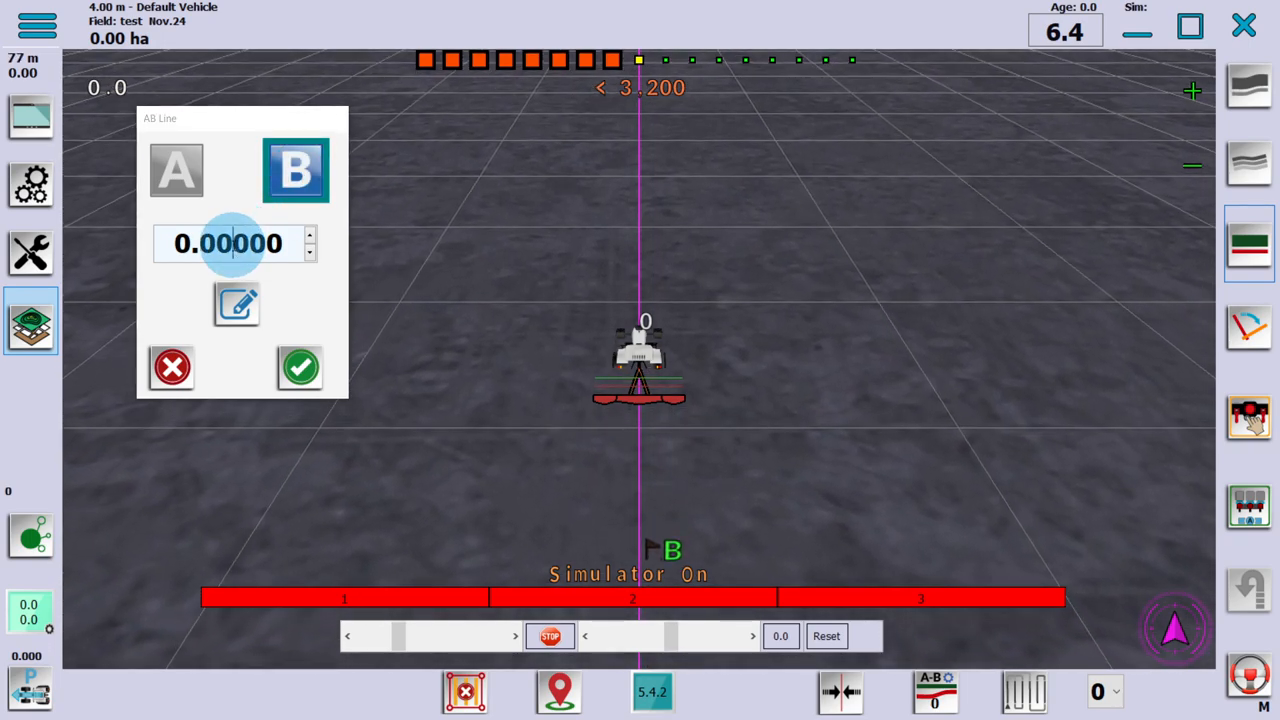
Enter a heading on the keypad for the AB line, first attempt.
{"action": "left_click", "coordinate": [228, 244]}
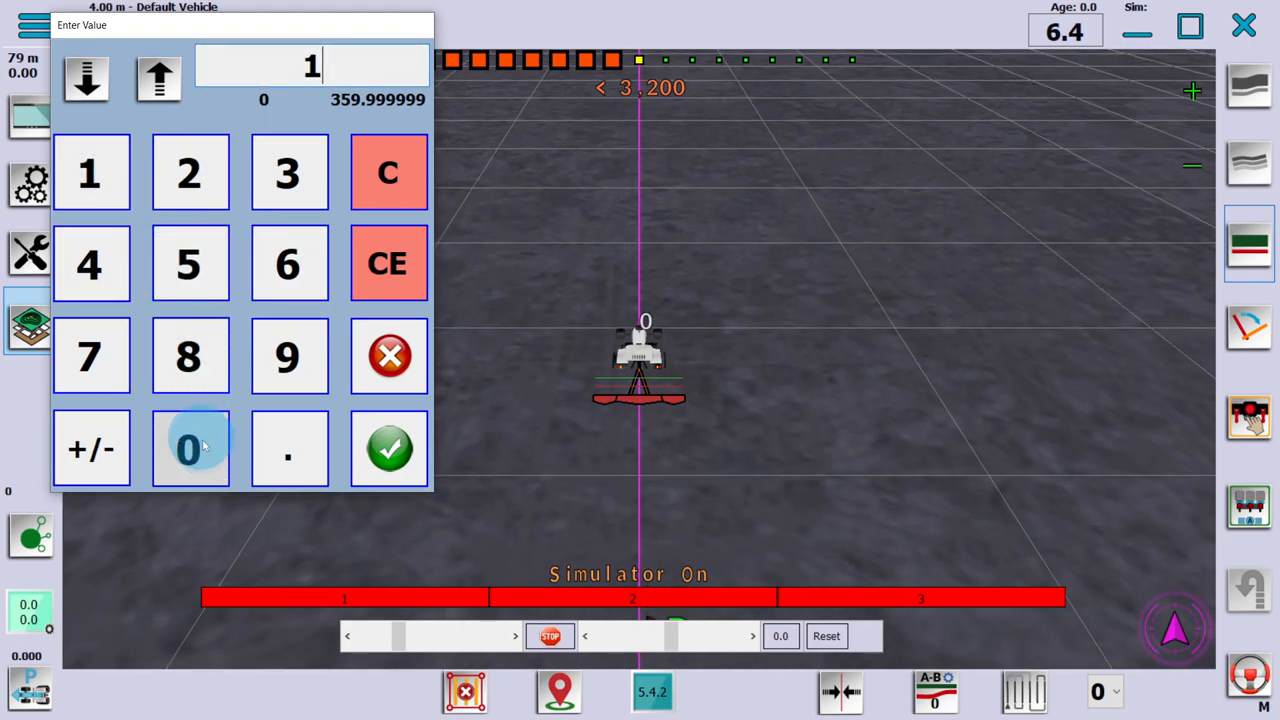
{"action": "left_click", "coordinate": [388, 448]}
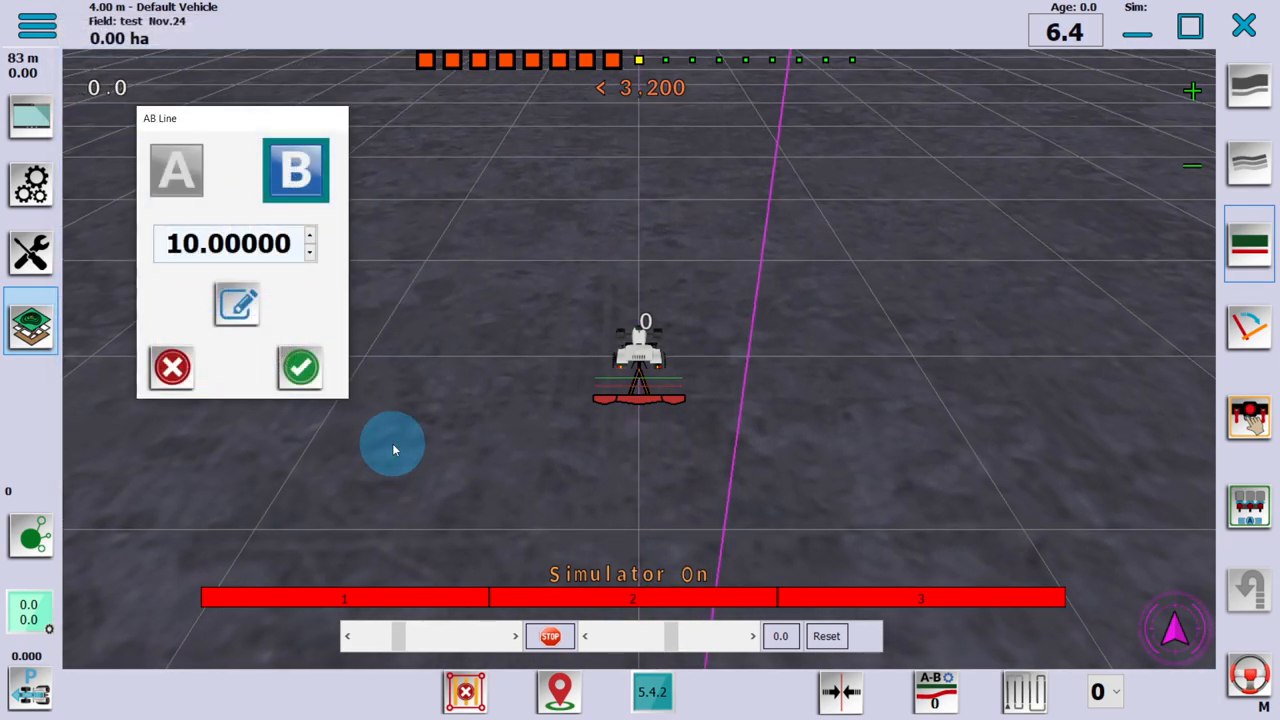
{"action": "left_click", "coordinate": [236, 304]}
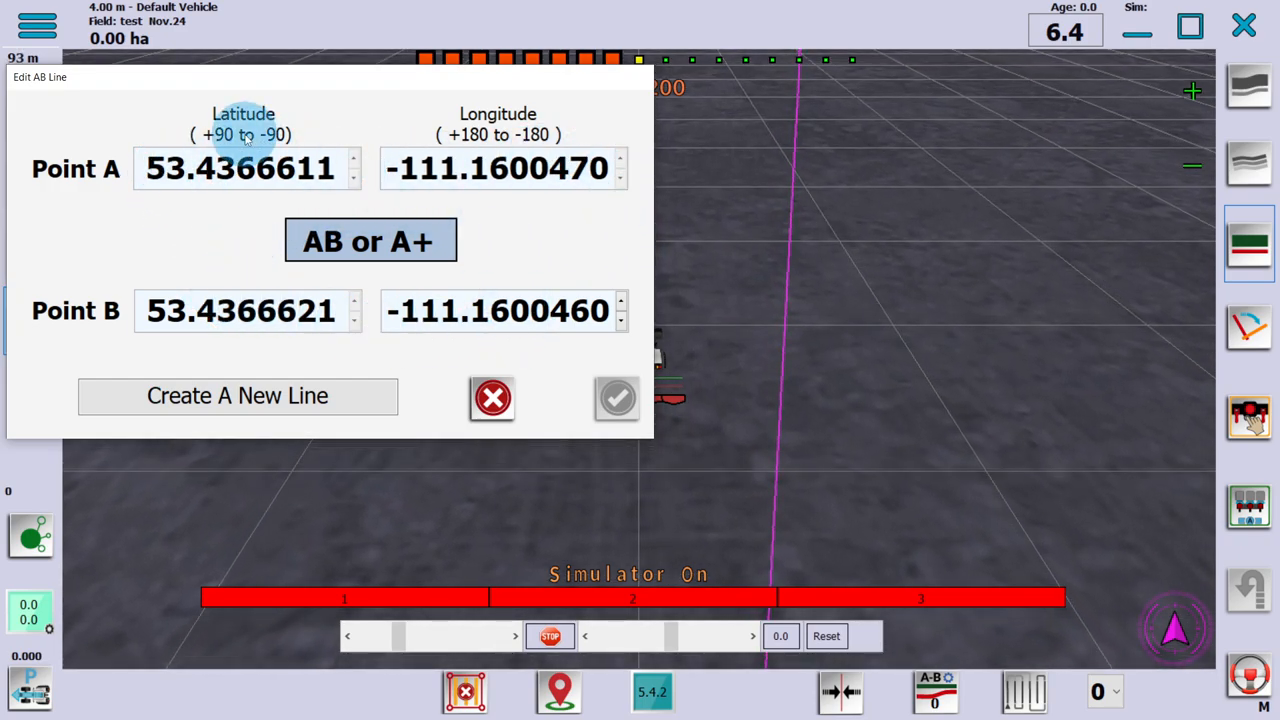
{"action": "left_click", "coordinate": [492, 398]}
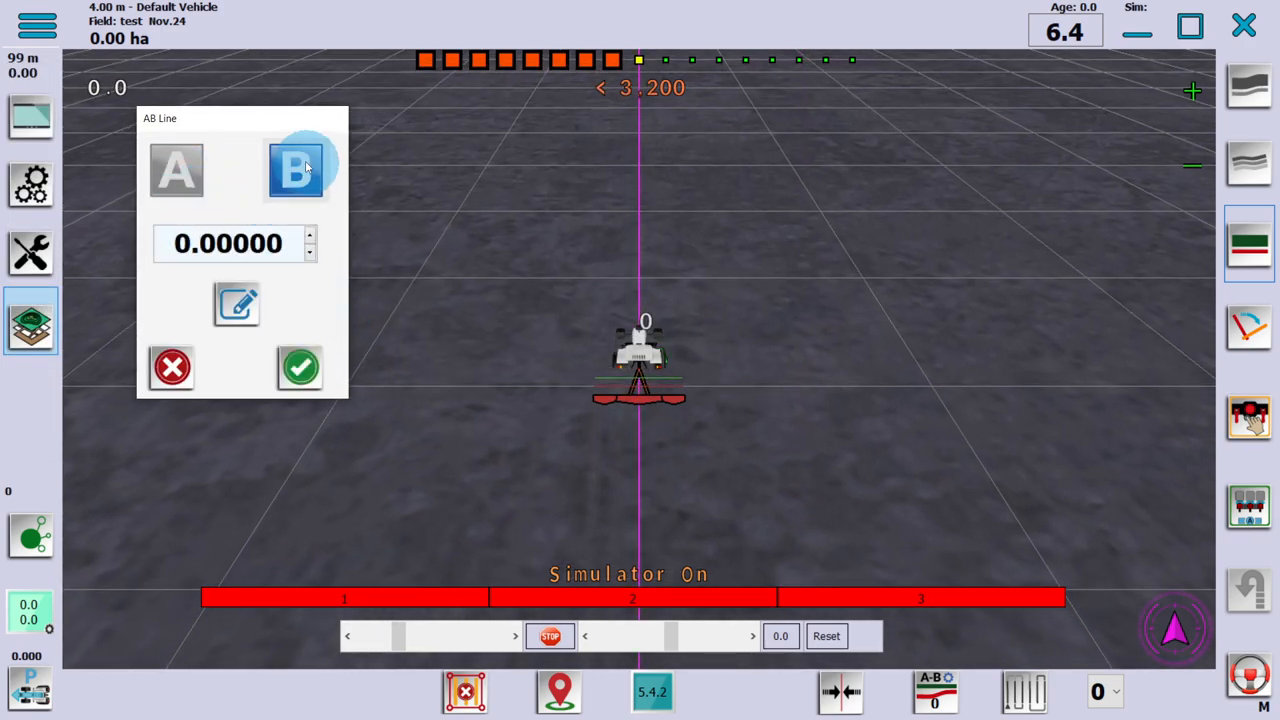
Set the heading to 10 degrees, save the line as AB 10° North and pick it in the manager.
{"action": "left_click", "coordinate": [228, 244]}
{"action": "type", "text": "10"}
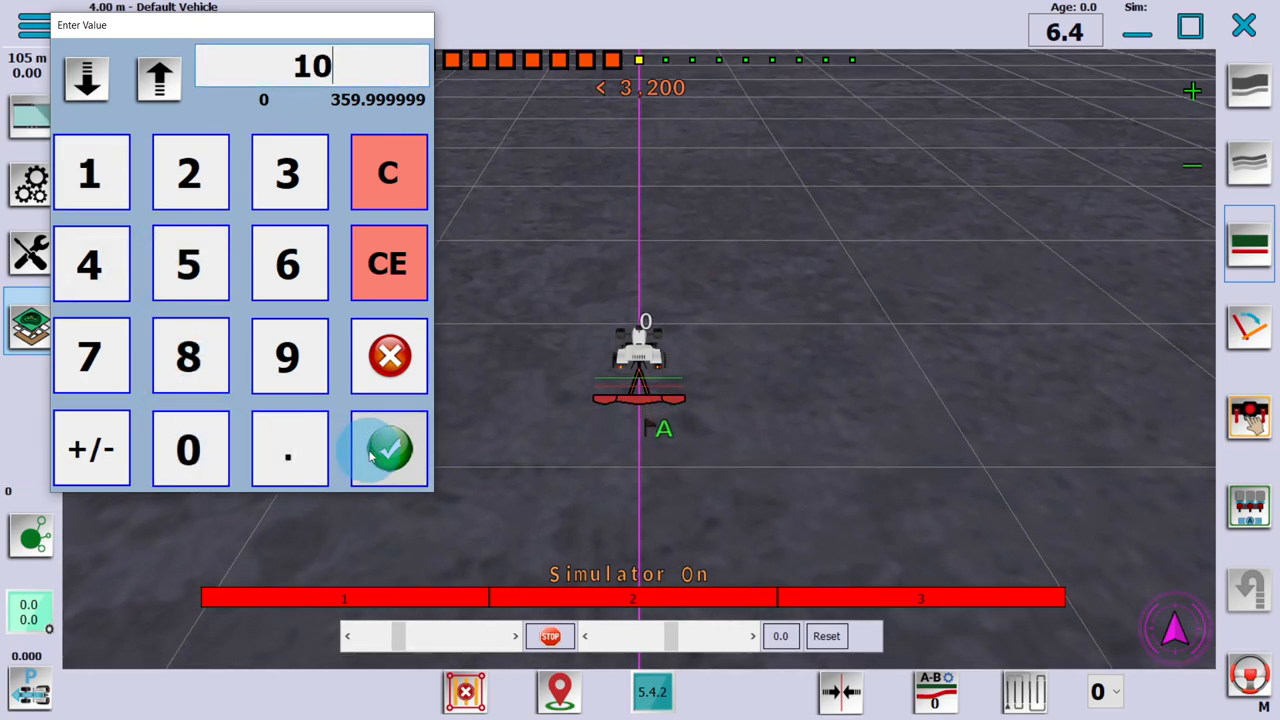
{"action": "left_click", "coordinate": [388, 448]}
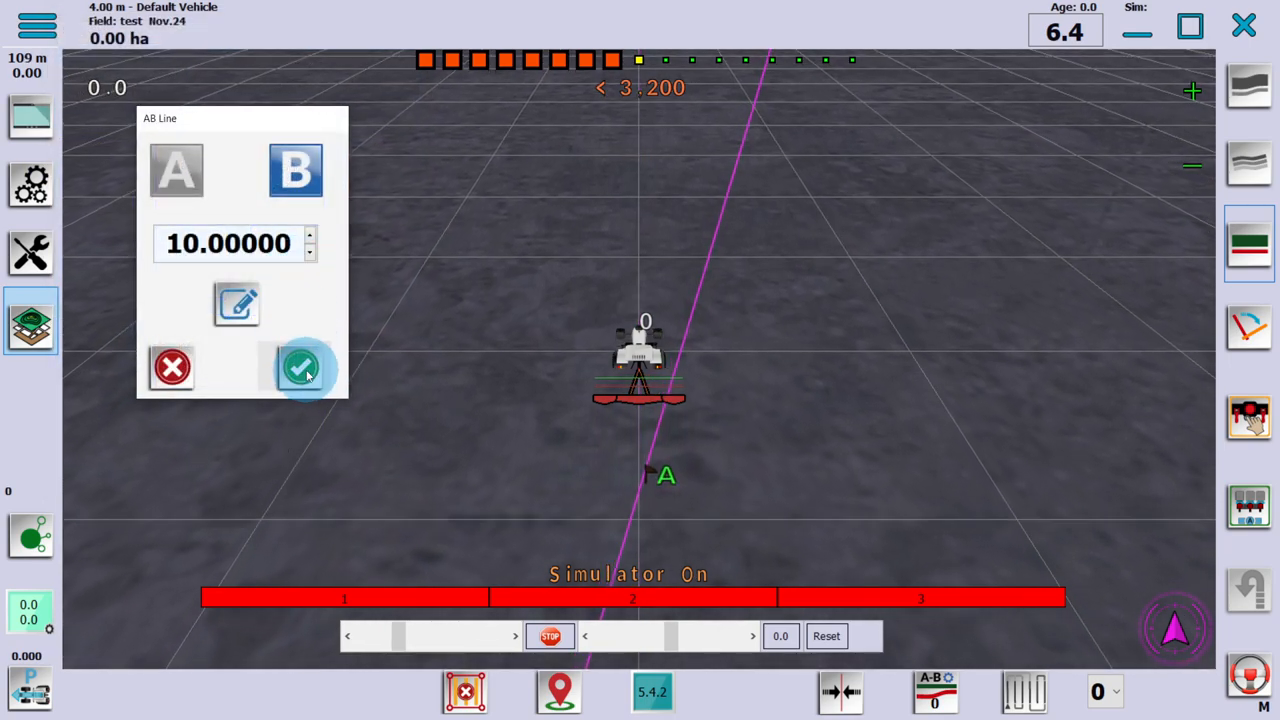
{"action": "left_click", "coordinate": [300, 368]}
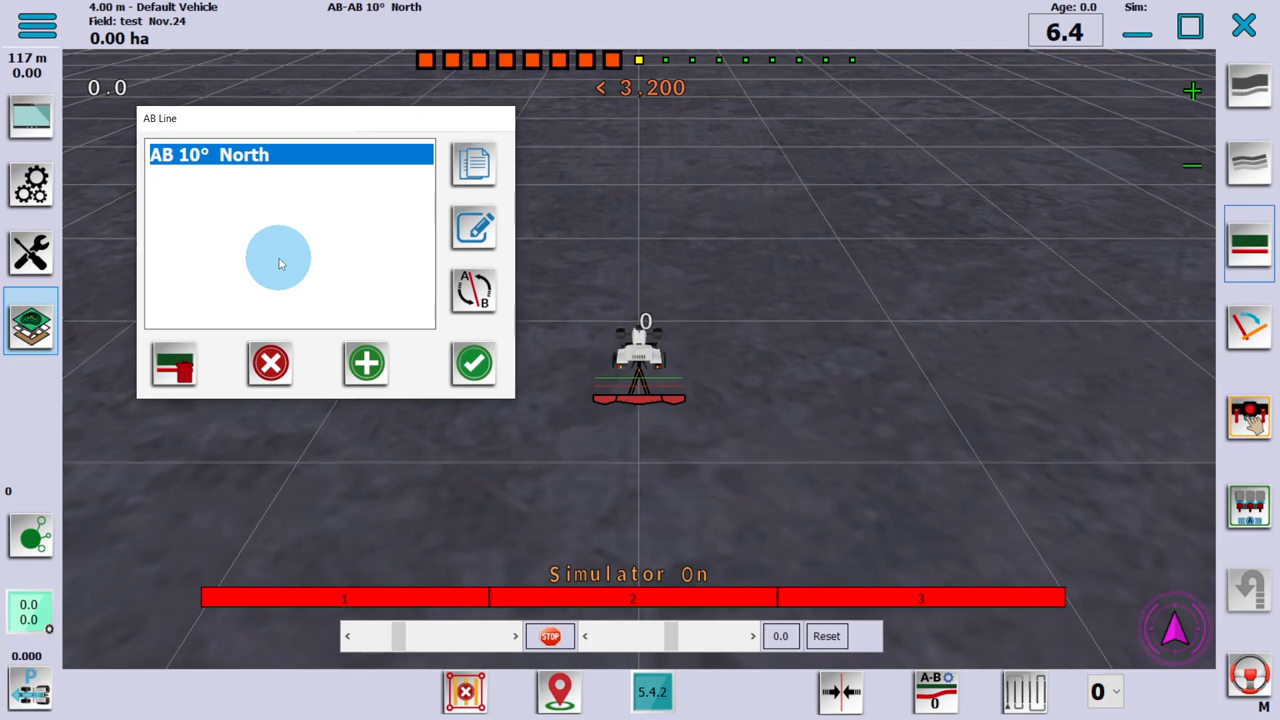
{"action": "left_click", "coordinate": [472, 364]}
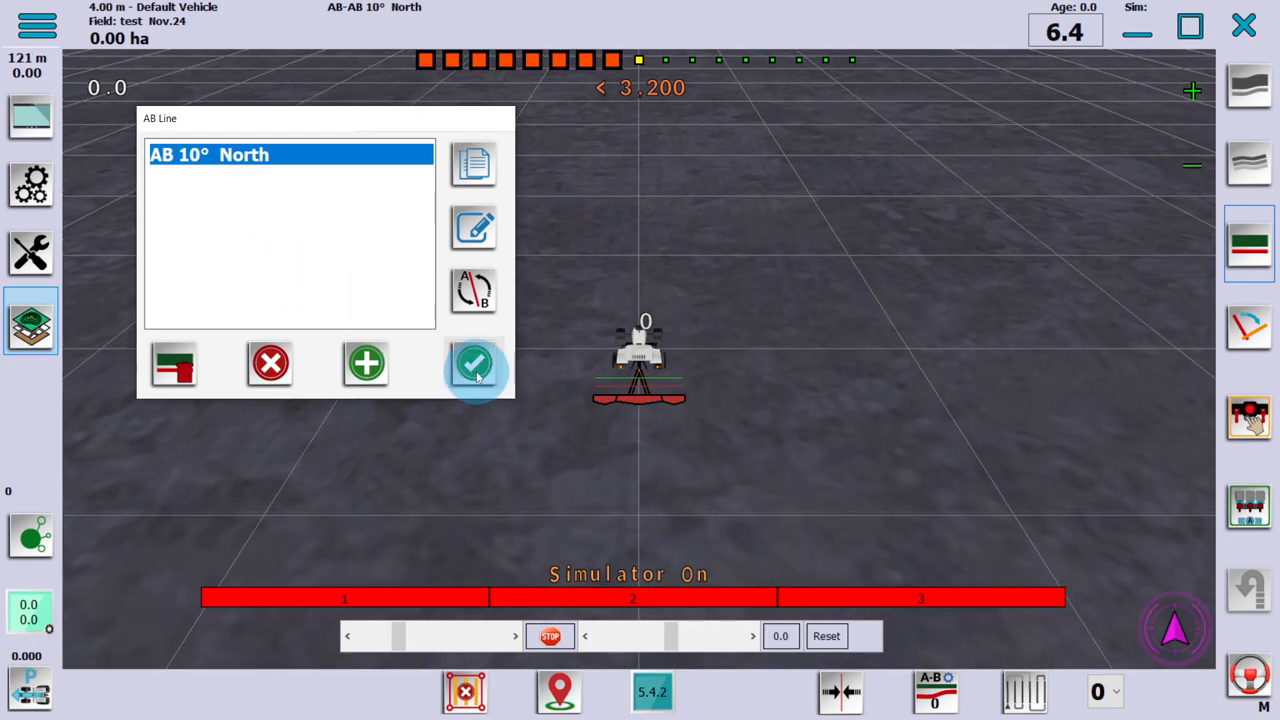
Activate AB 10° North for guidance and request a right U-turn while autosteer maps coverage.
{"action": "left_click", "coordinate": [476, 364]}
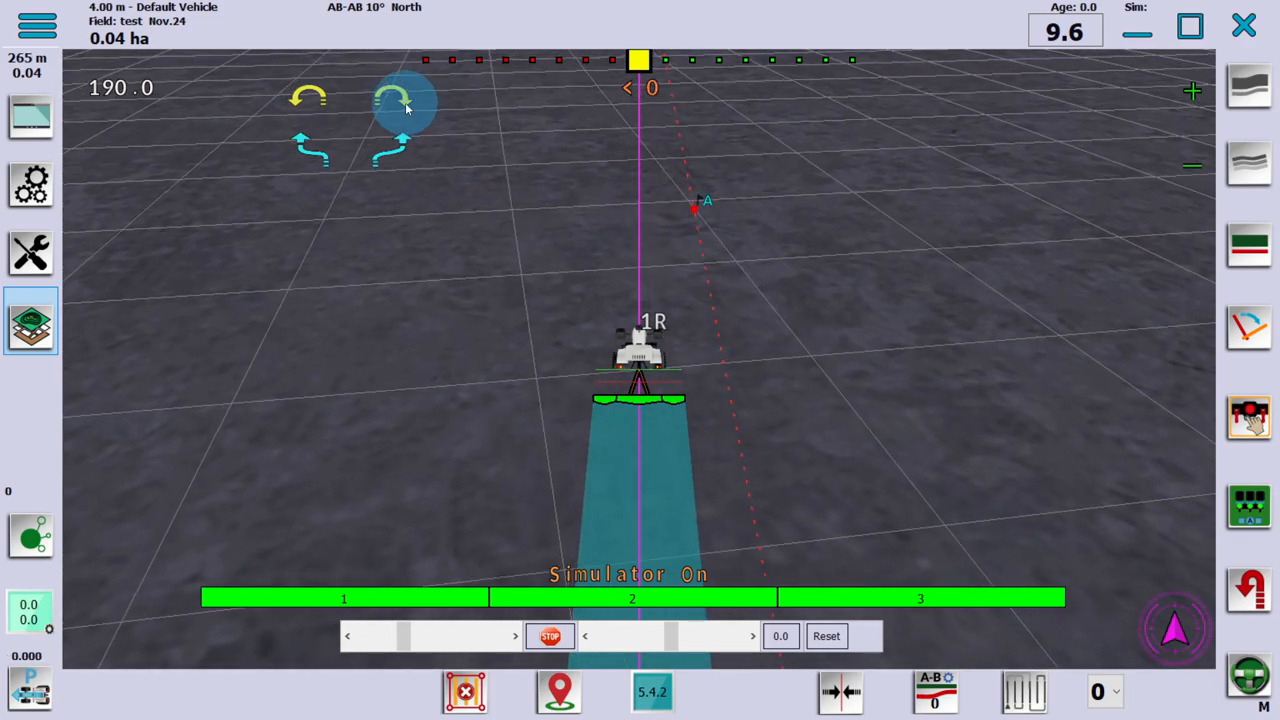
{"action": "left_click", "coordinate": [400, 100]}
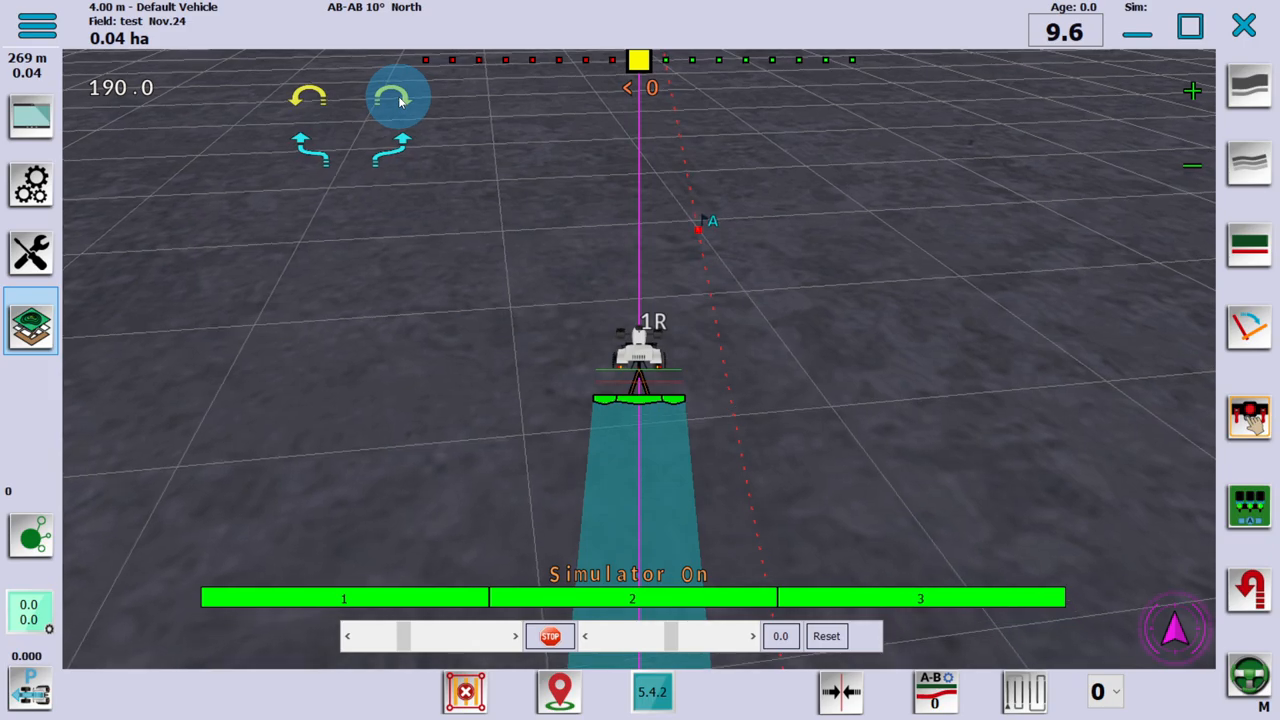